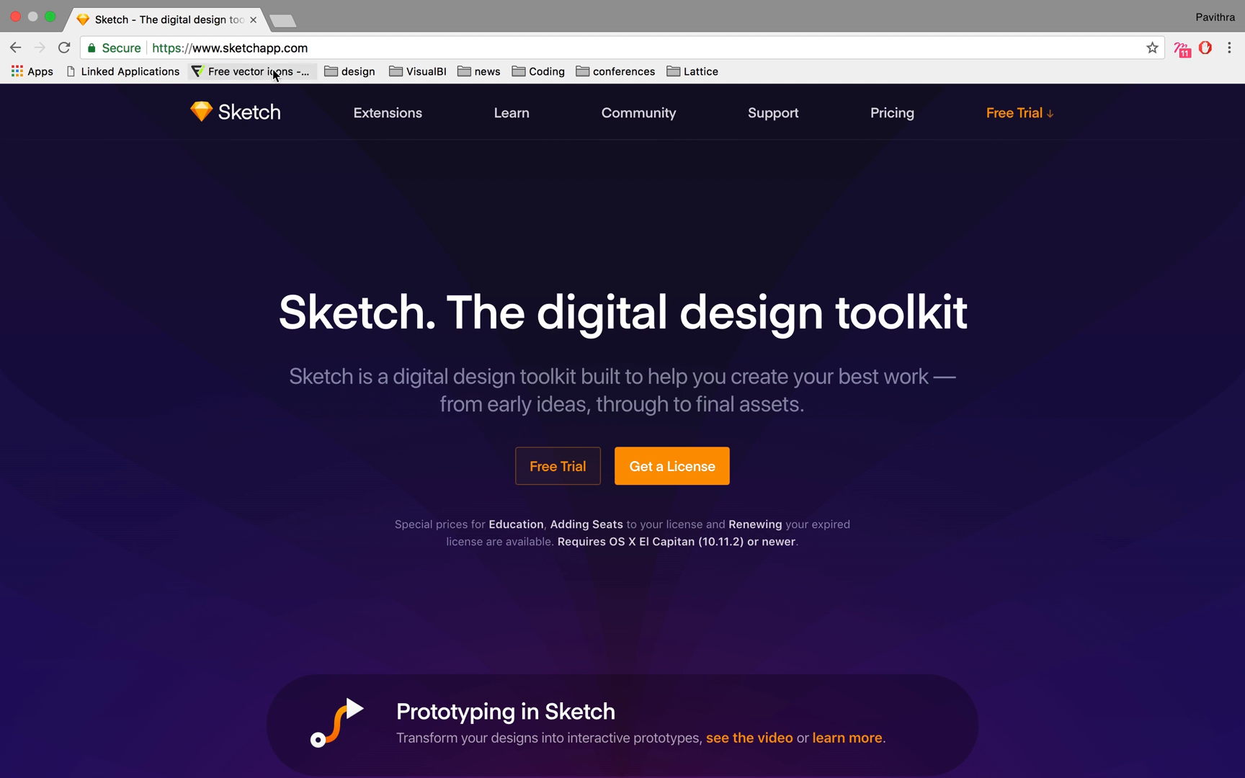
- Scroll around the empty canvas to get oriented in the document
scroll(down, 3)
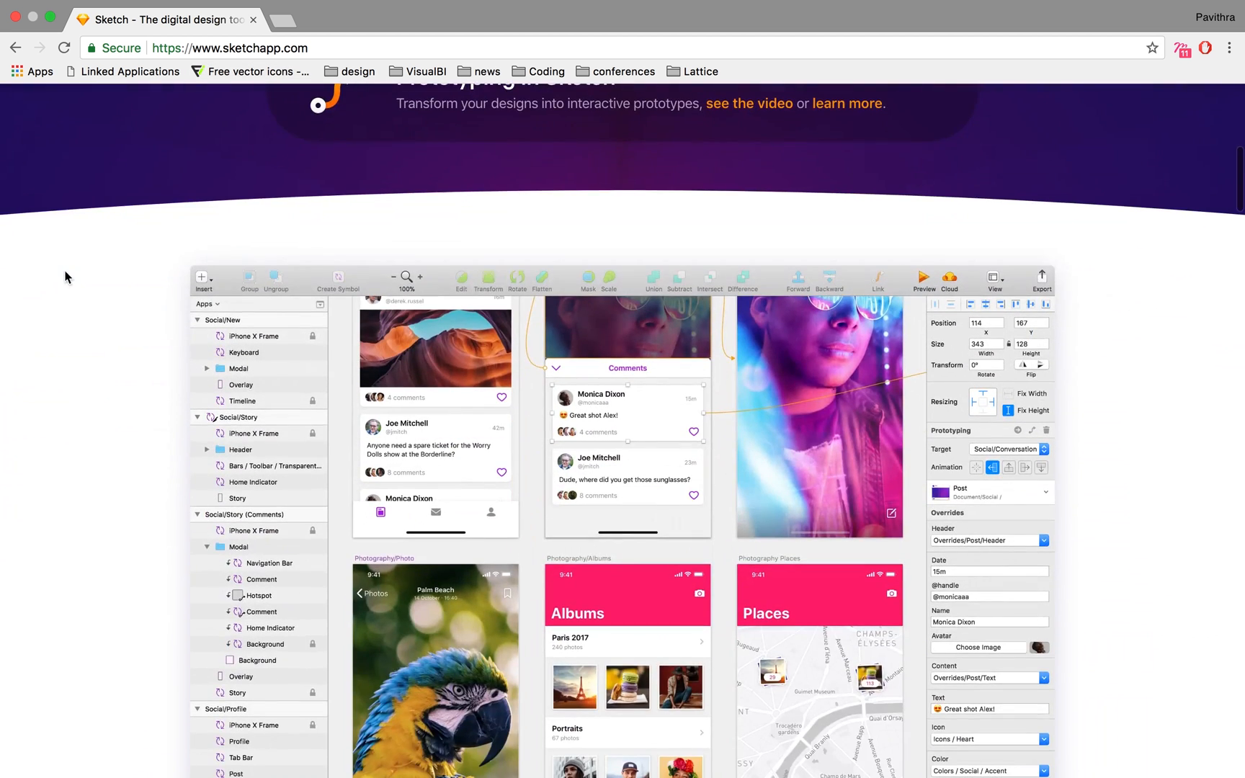
scroll(up, 3)
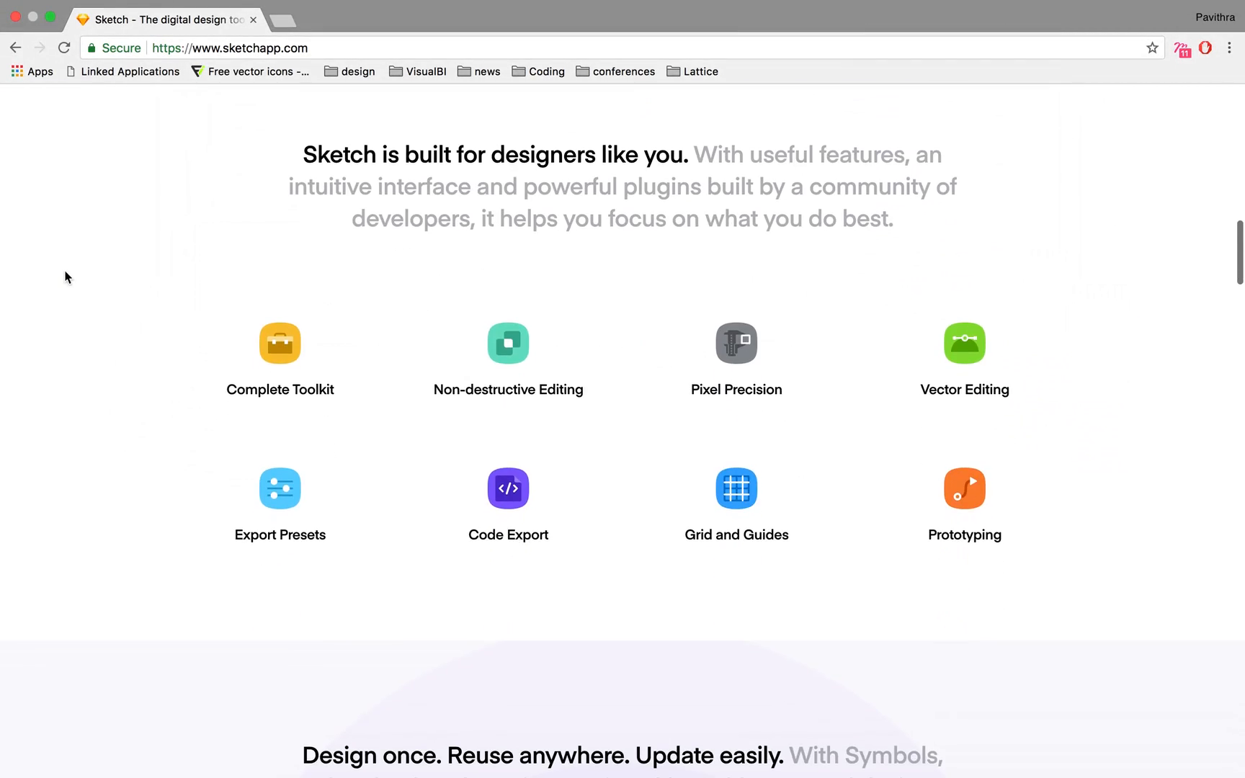
scroll(down, 3)
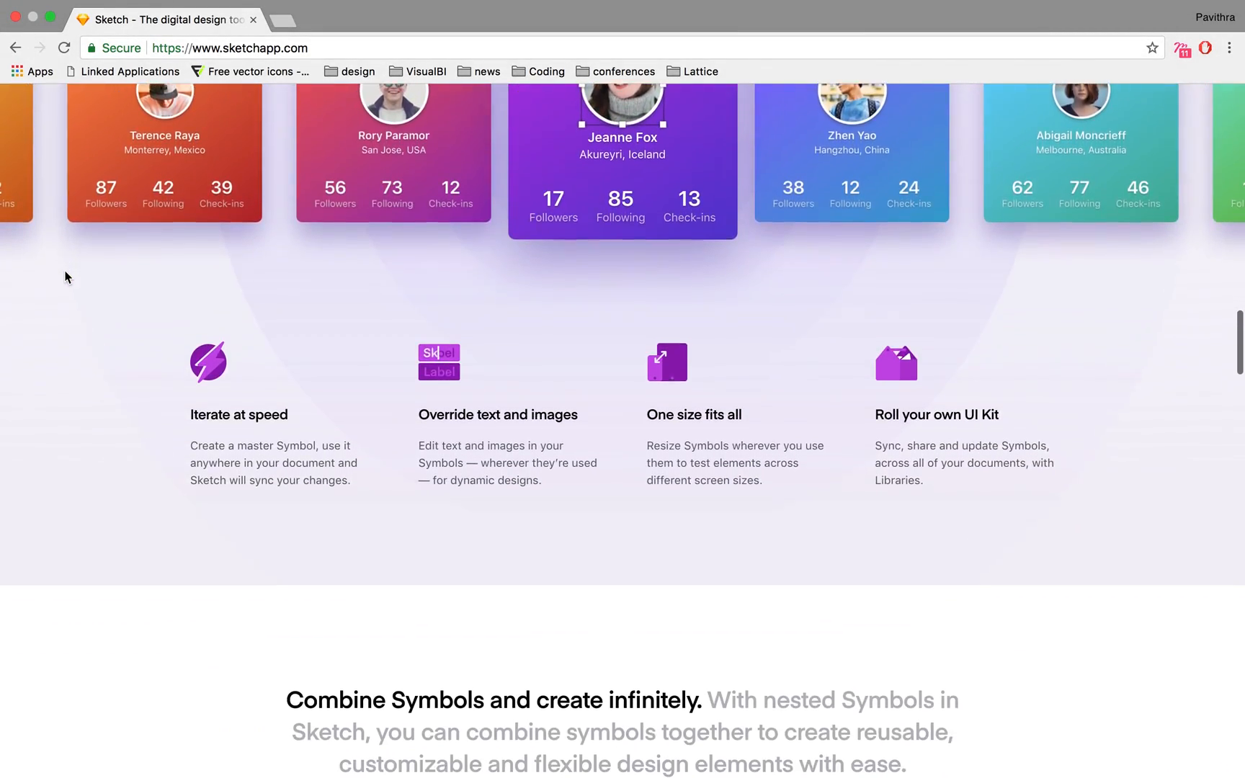
scroll(down, 3)
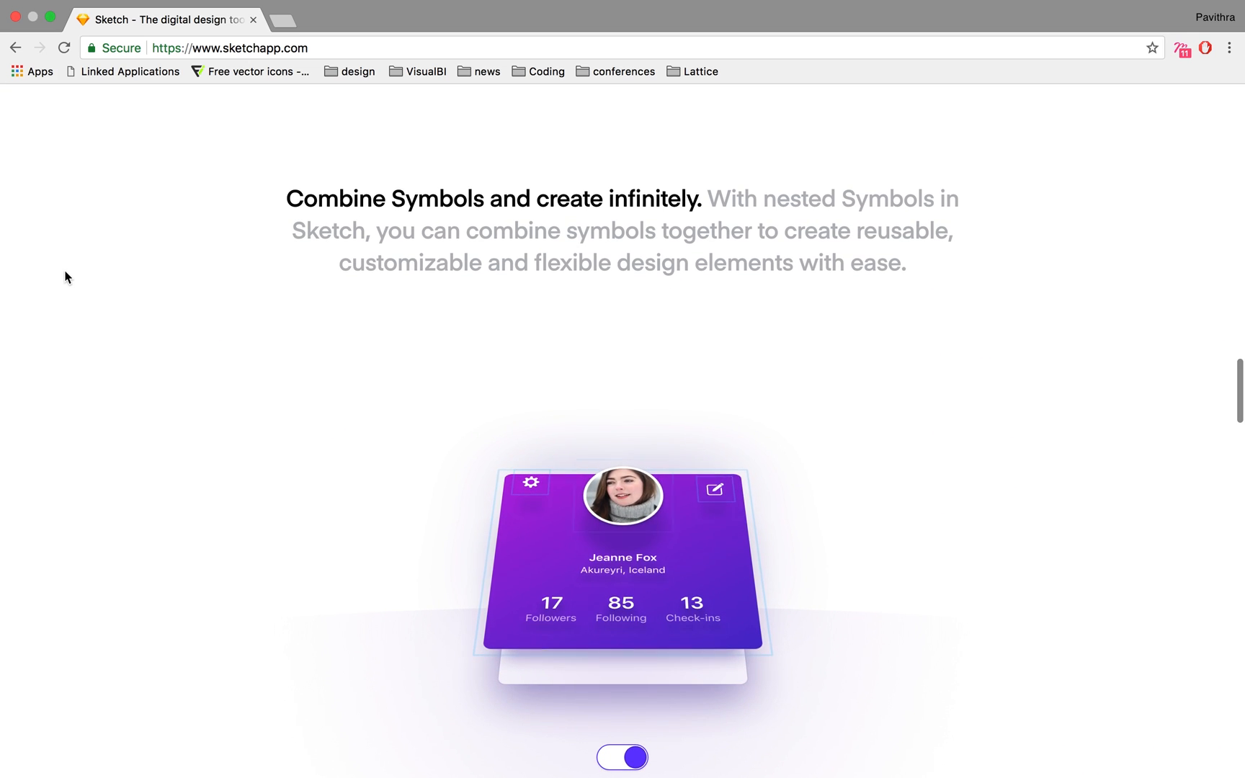
click(622, 496)
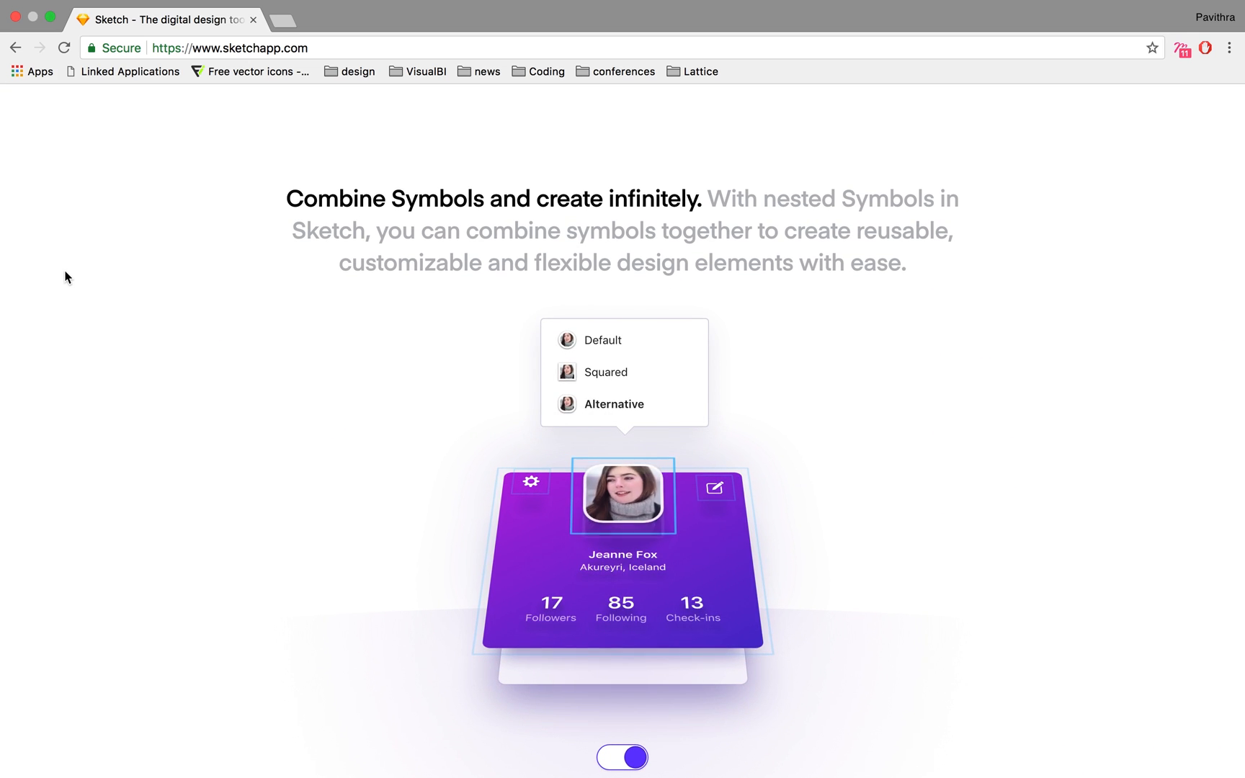
scroll(down, 3)
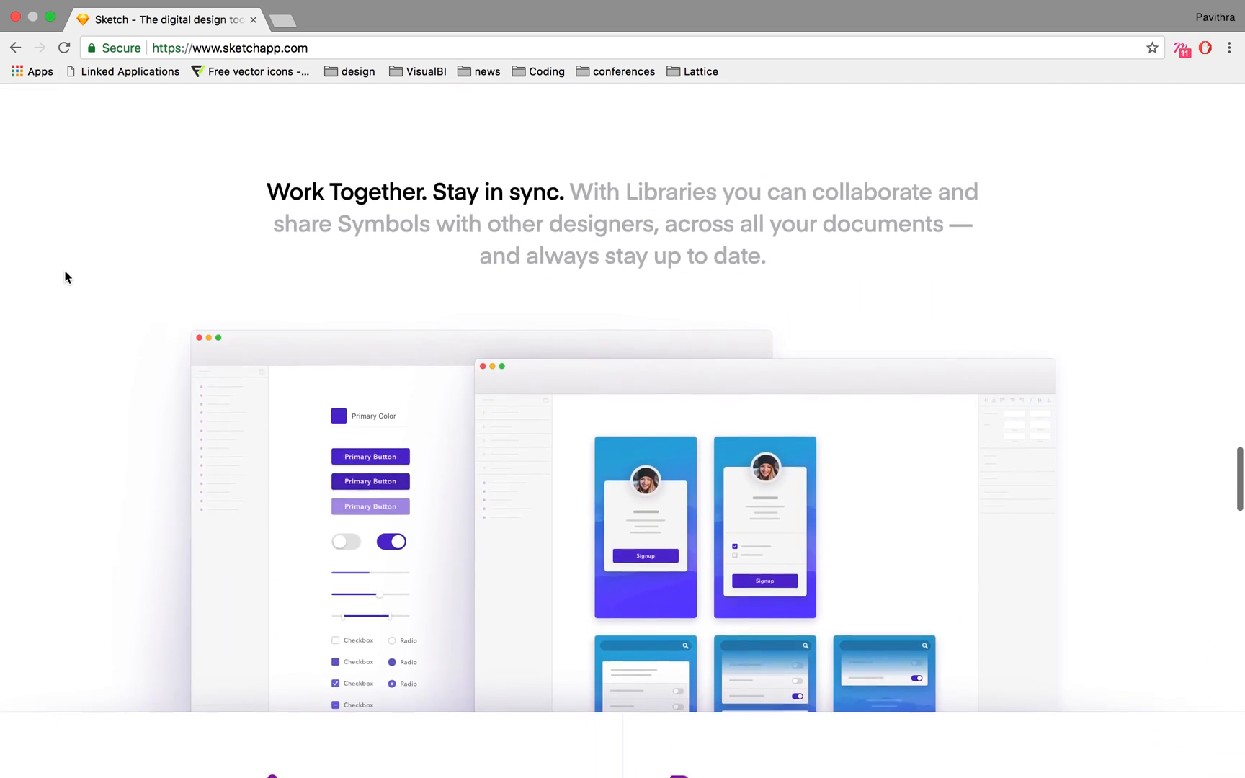
scroll(down, 3)
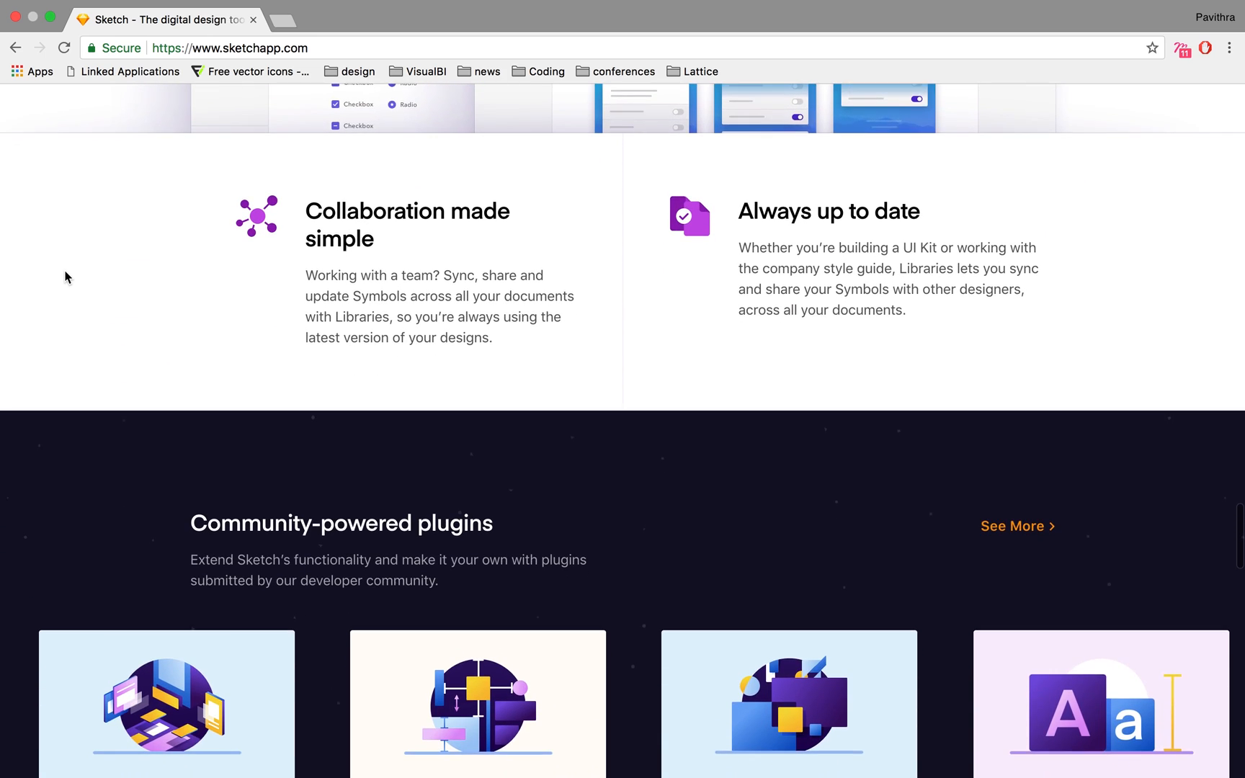
scroll(down, 3)
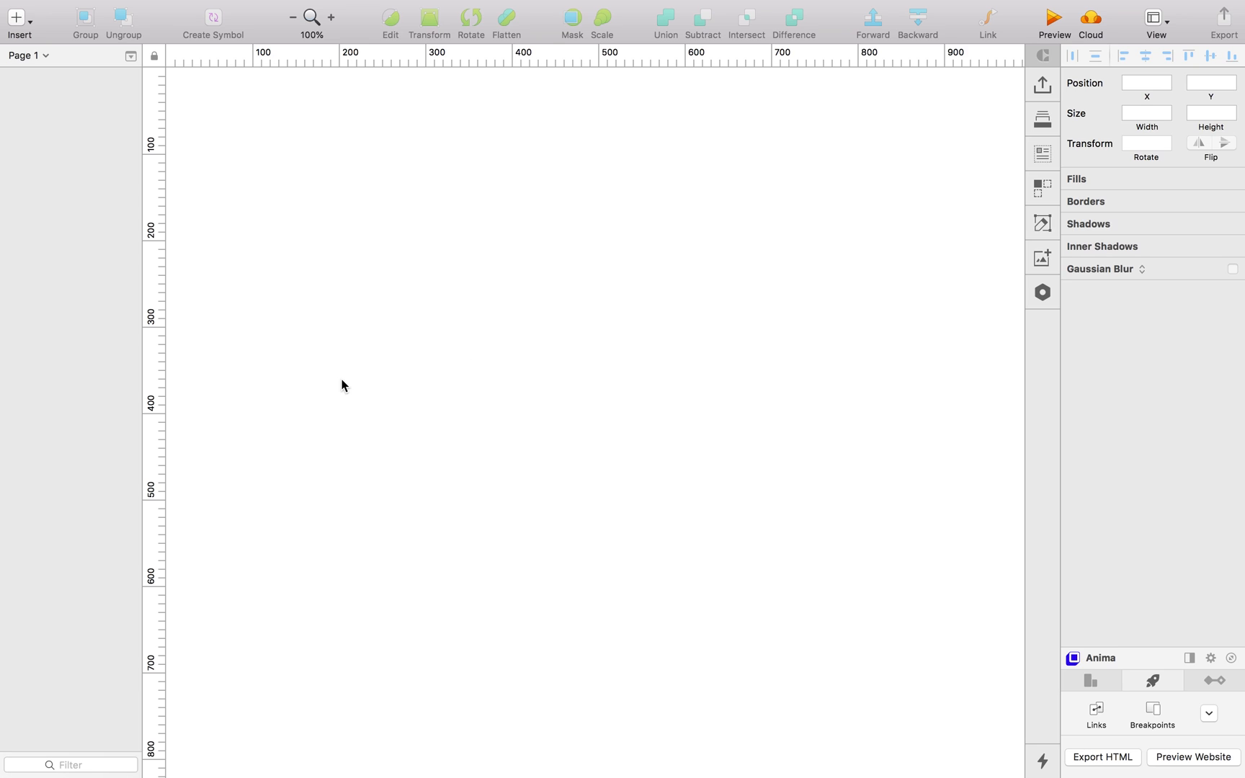
mouse_move(264, 357)
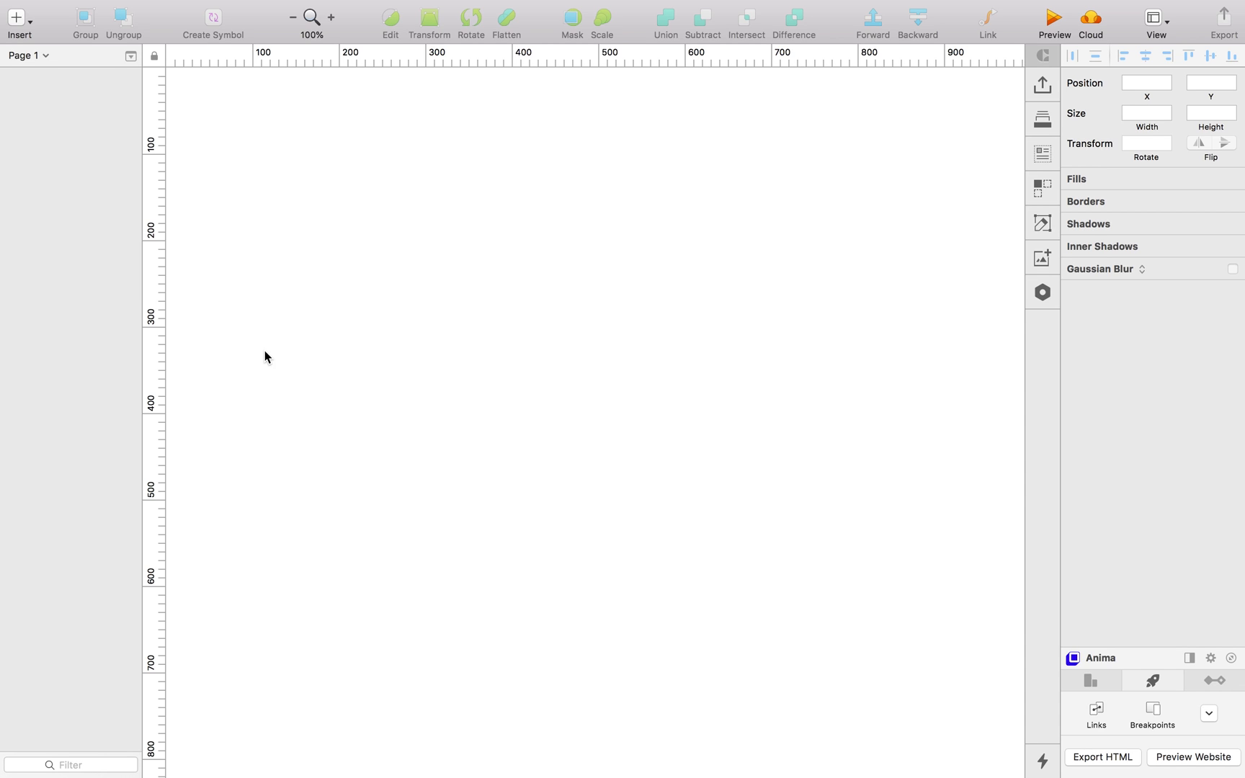
mouse_move(1124, 278)
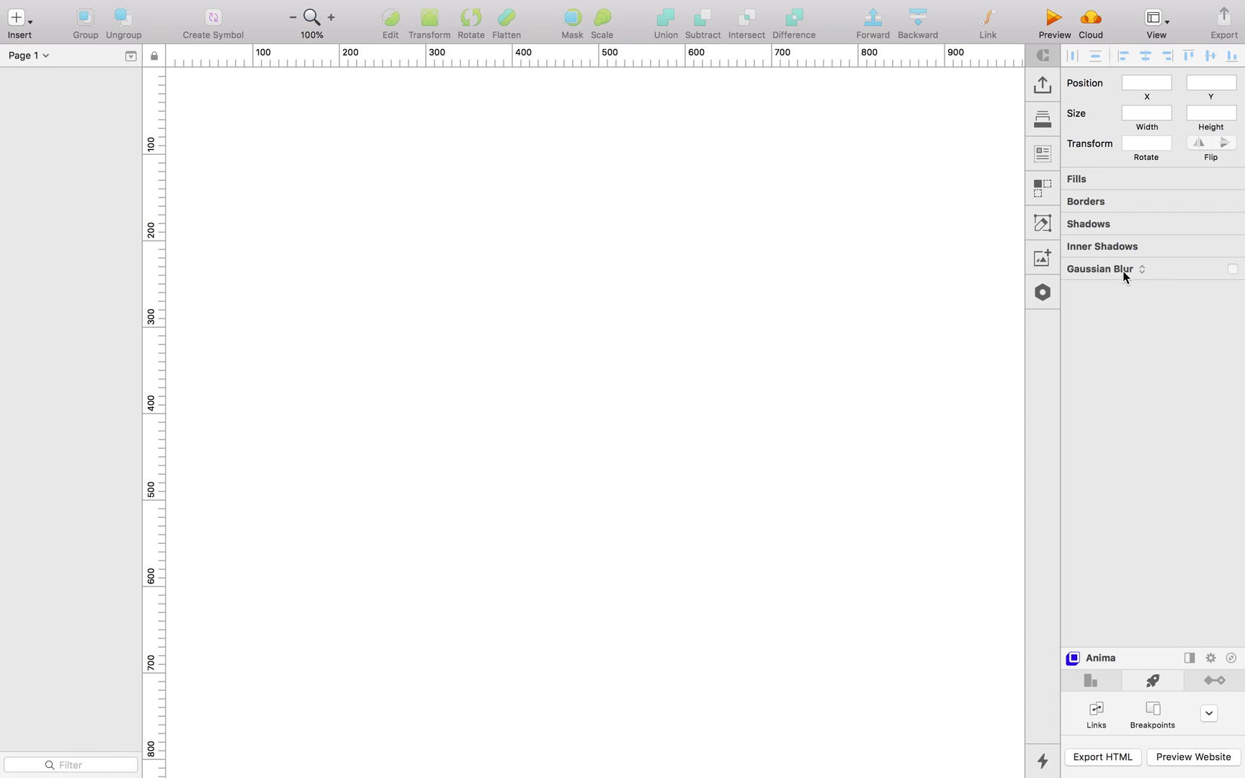
mouse_move(952, 589)
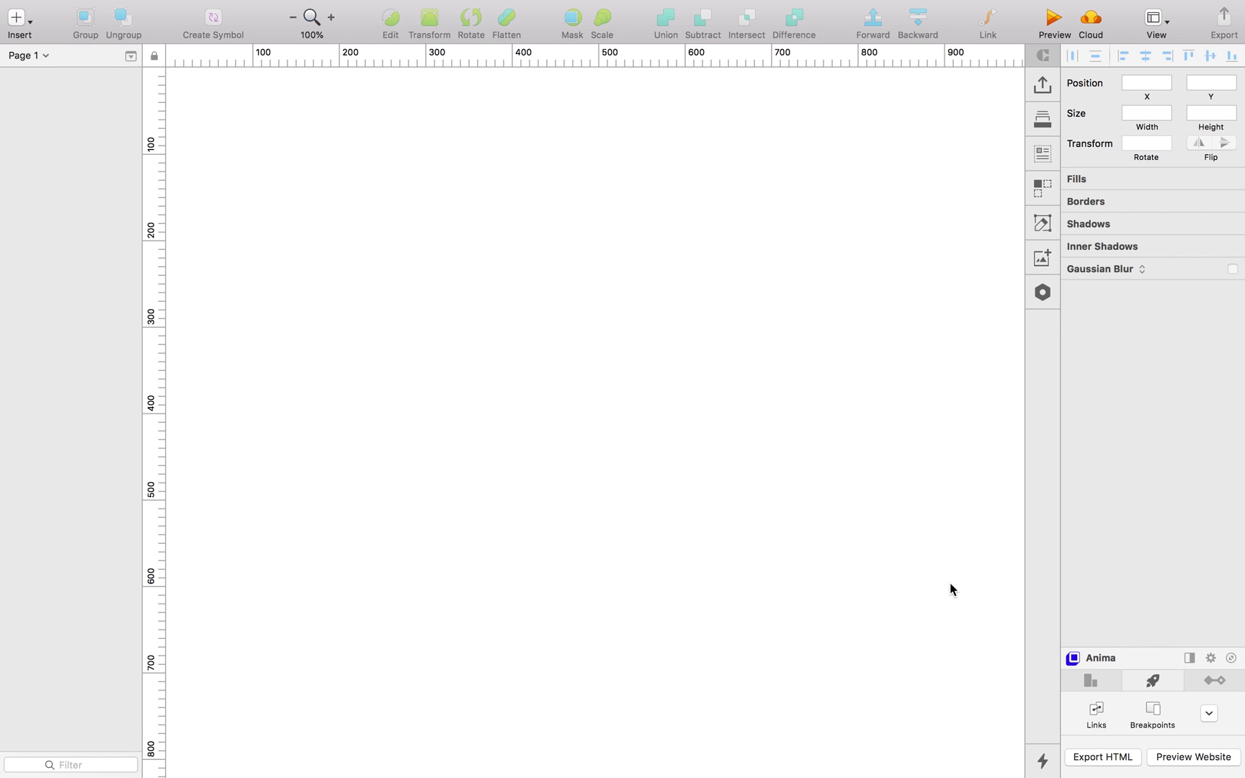
mouse_move(975, 578)
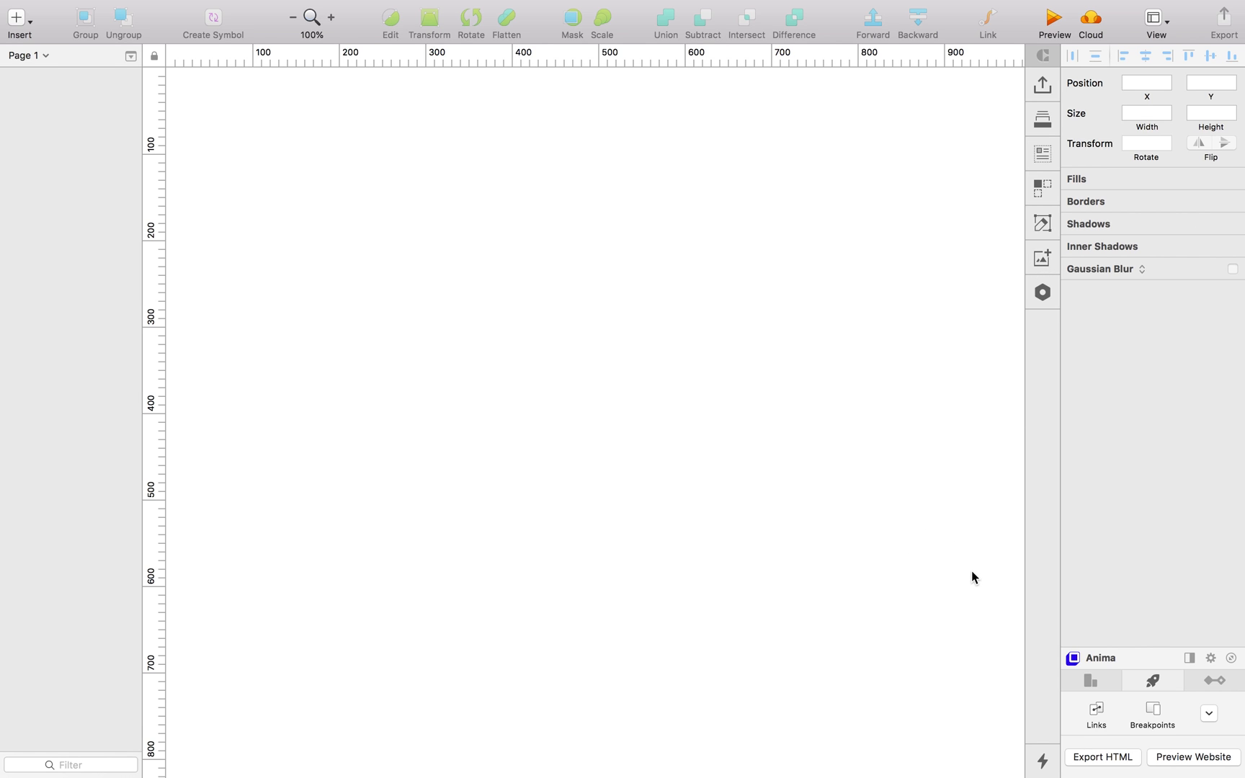
mouse_move(961, 578)
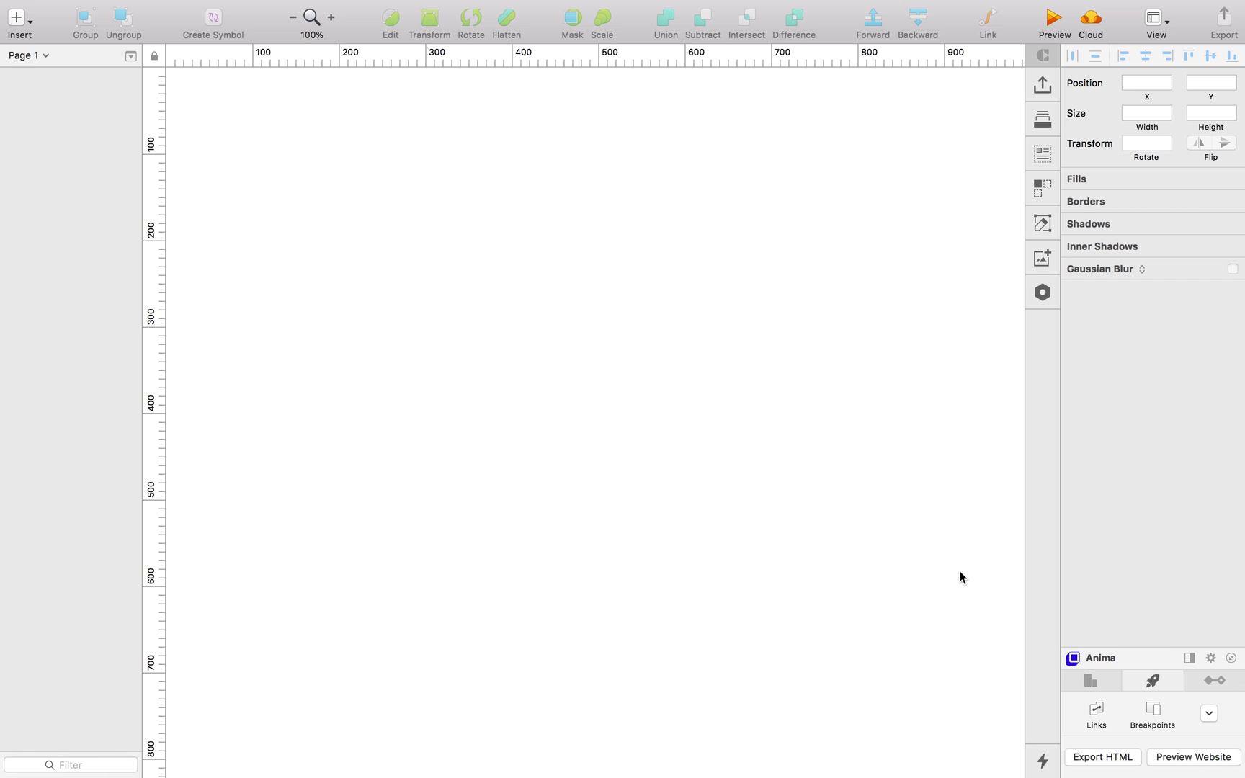
mouse_move(957, 562)
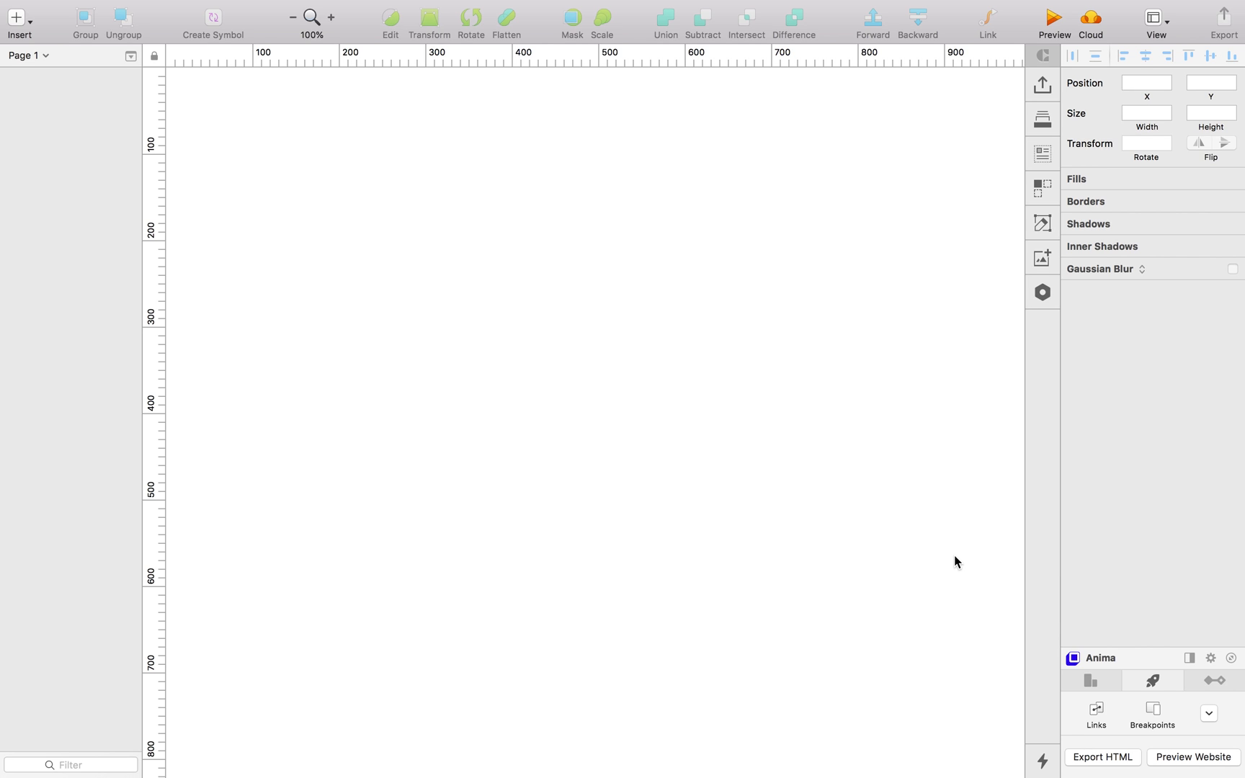
mouse_move(1021, 447)
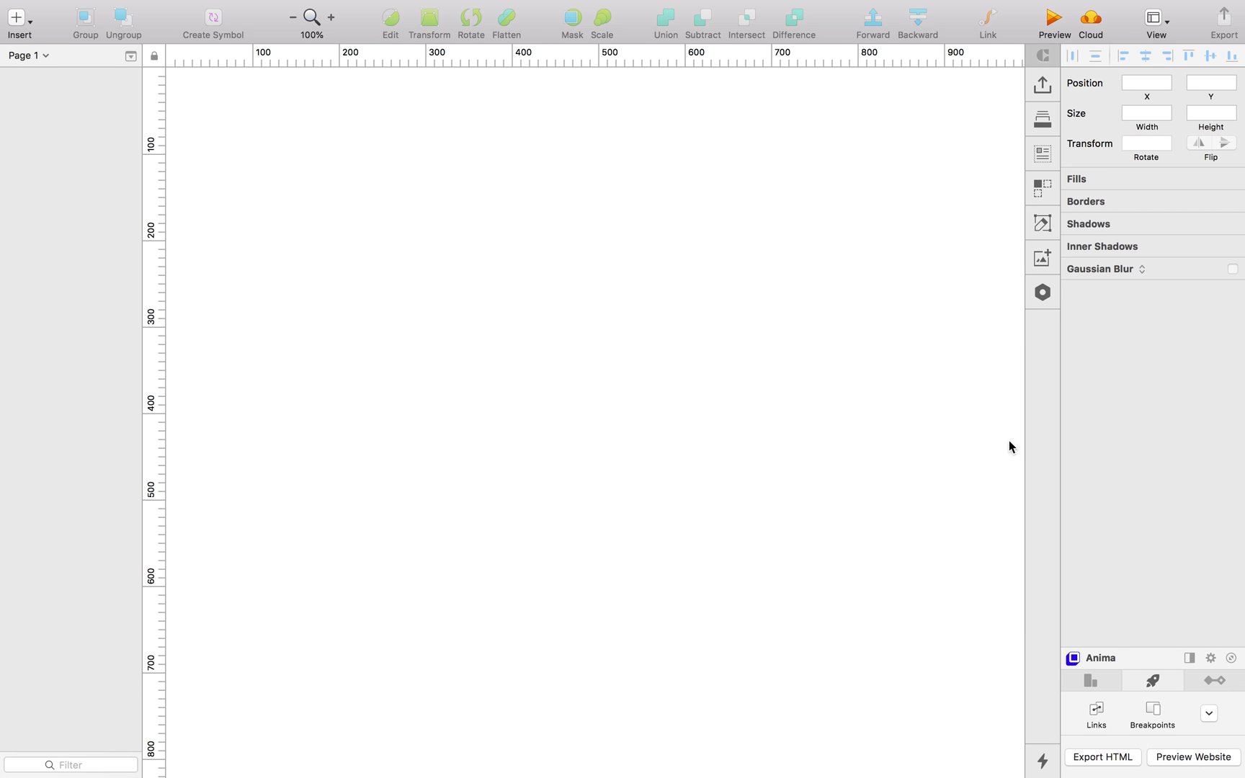
mouse_move(552, 294)
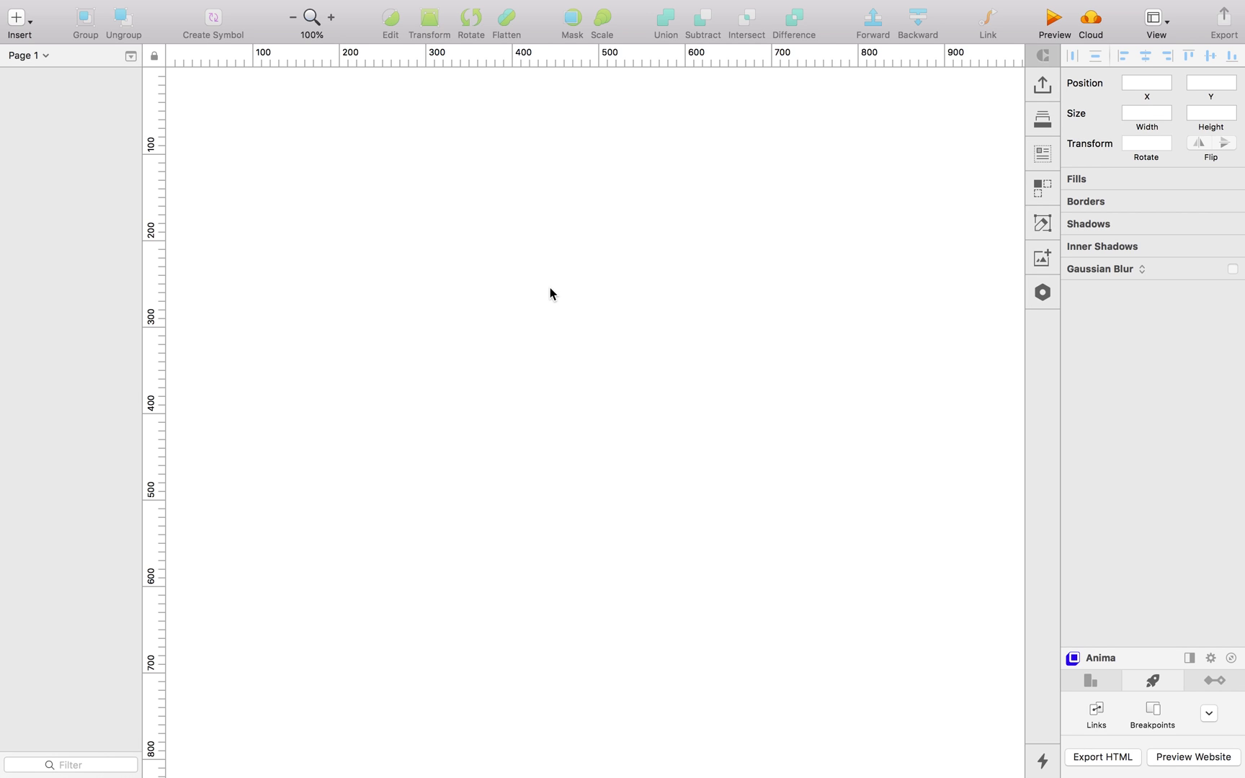
mouse_move(512, 193)
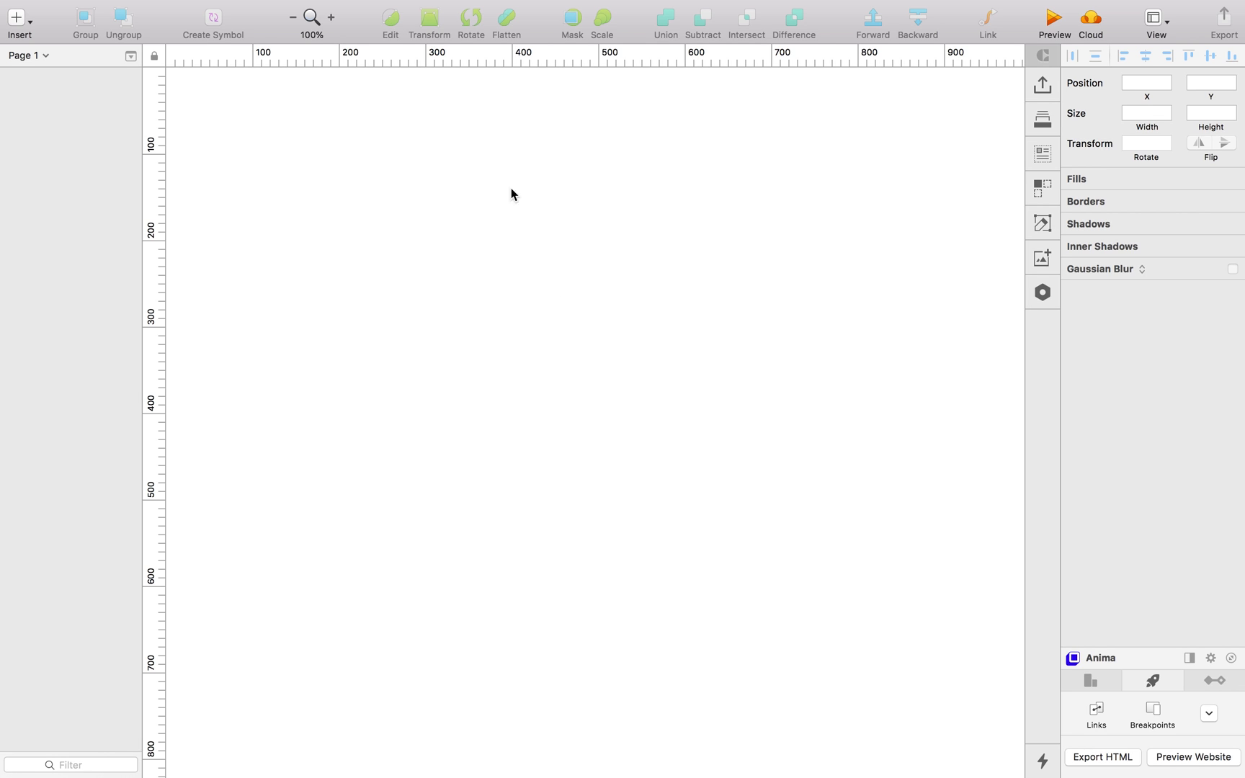
mouse_move(512, 275)
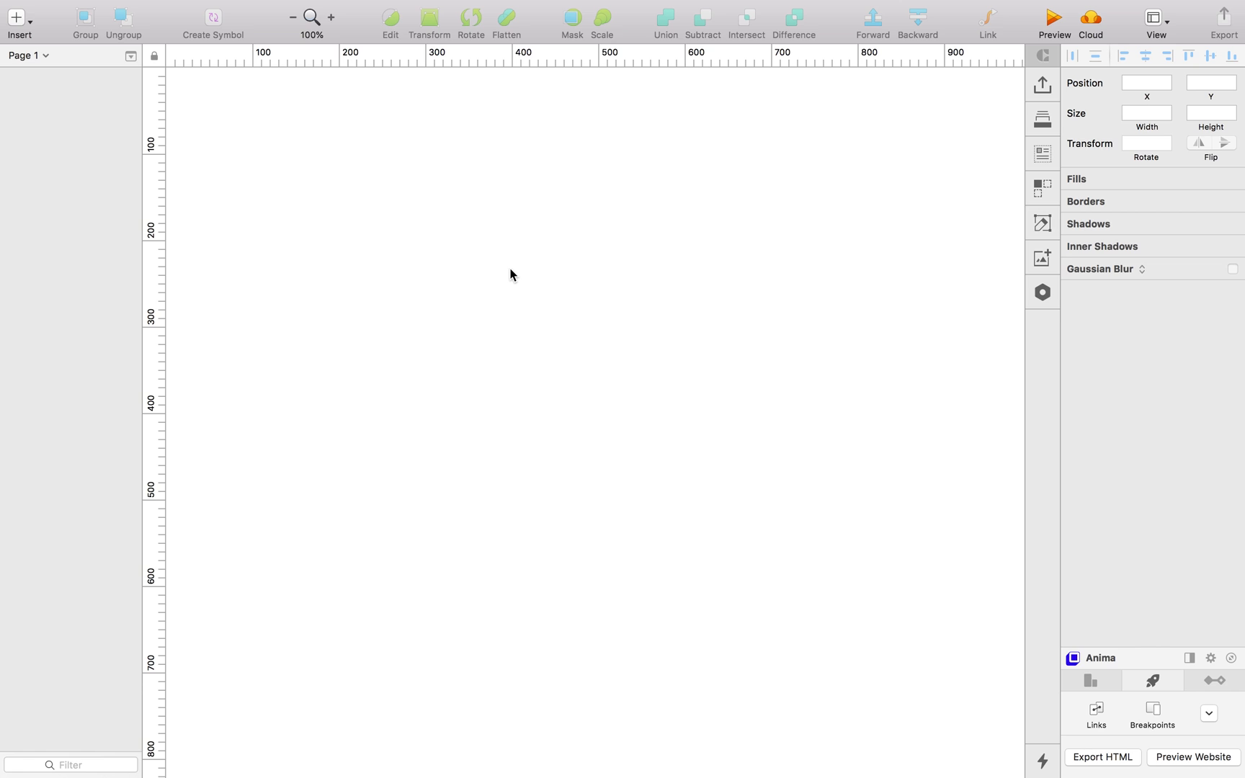
mouse_move(235, 207)
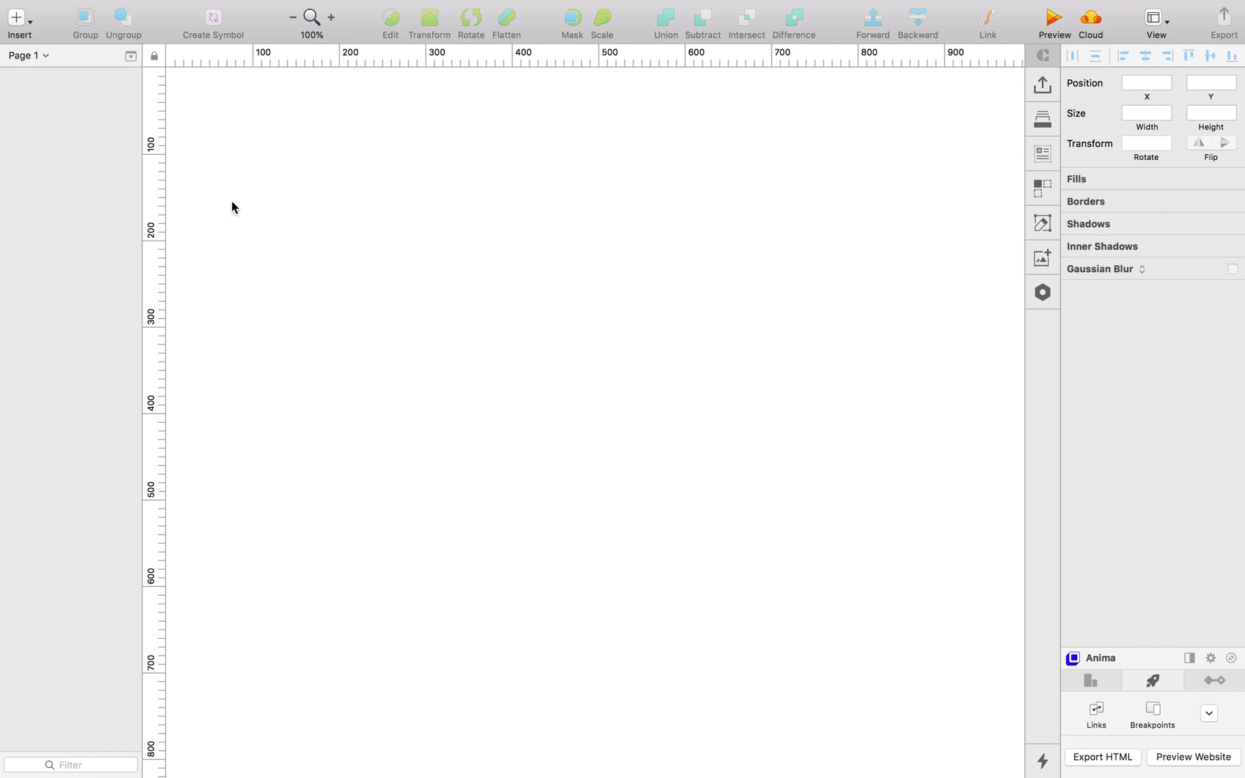
mouse_move(63, 52)
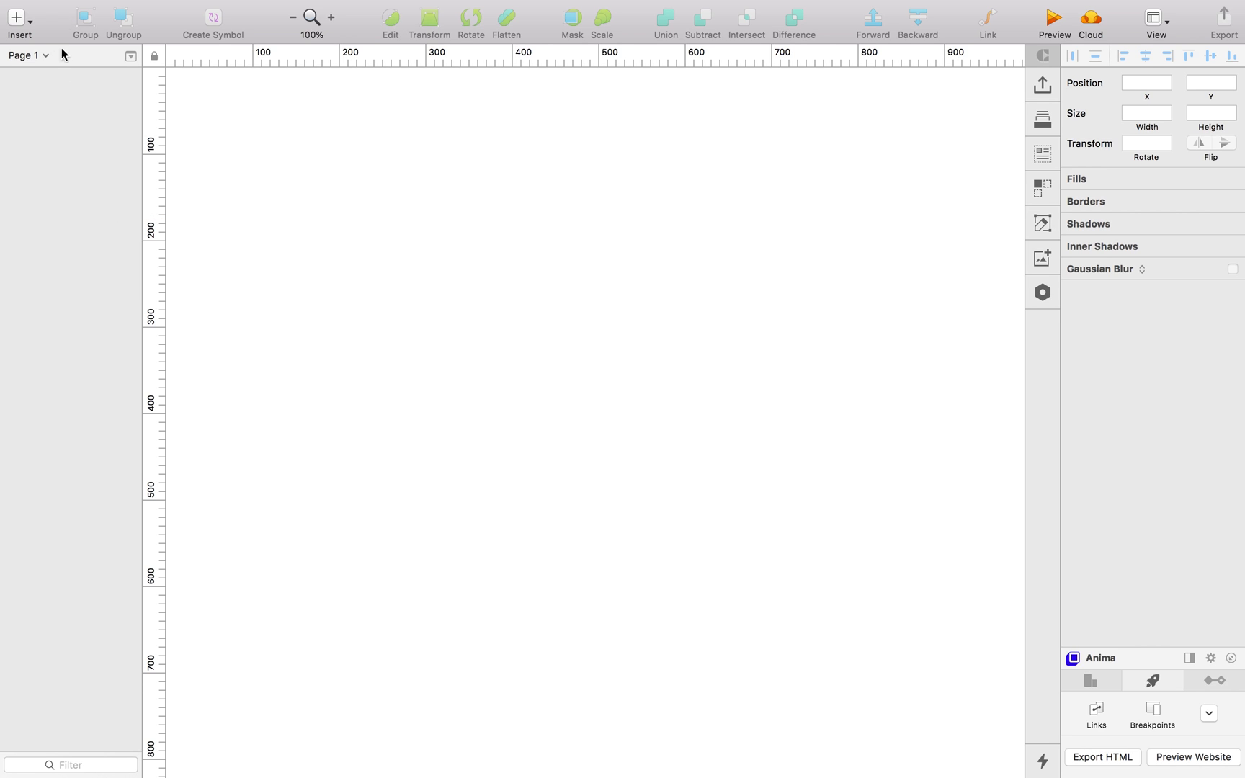
- Browse the File, Insert, Layer, Prototyping, Plugins and View menus without choosing anything
click(29, 54)
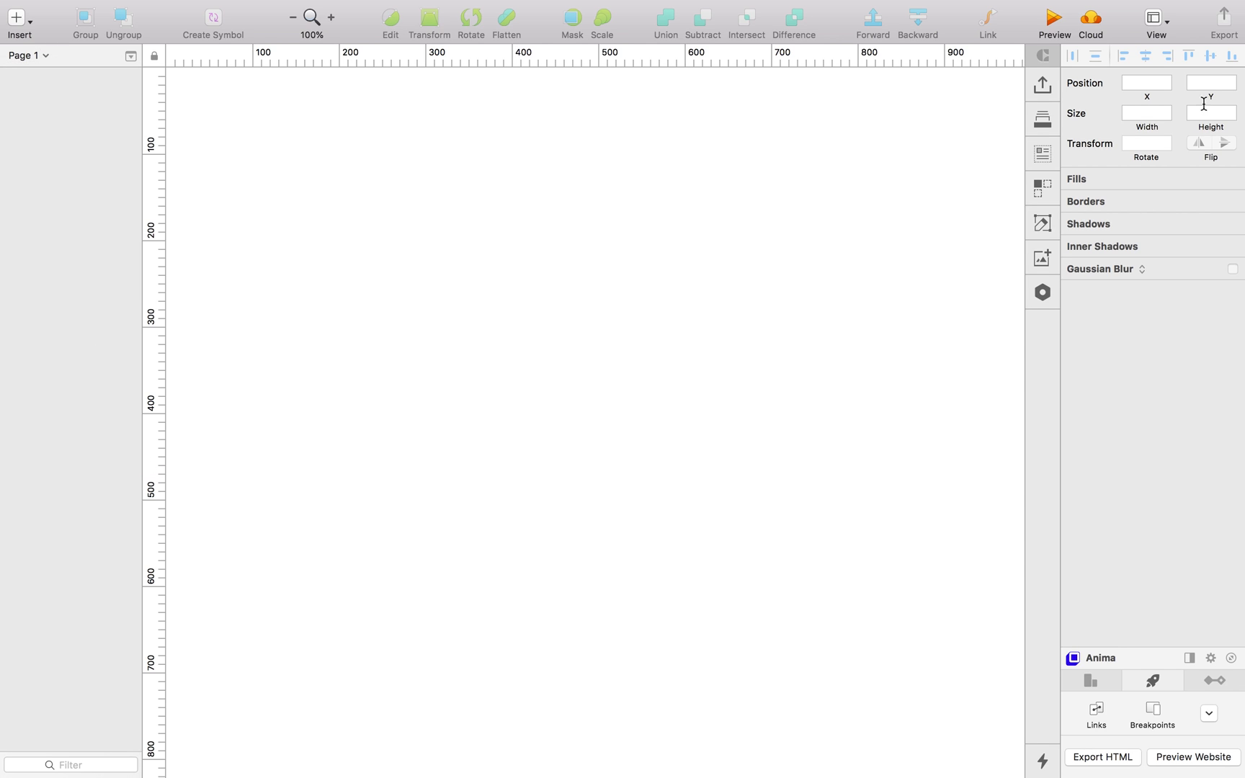
mouse_move(1108, 176)
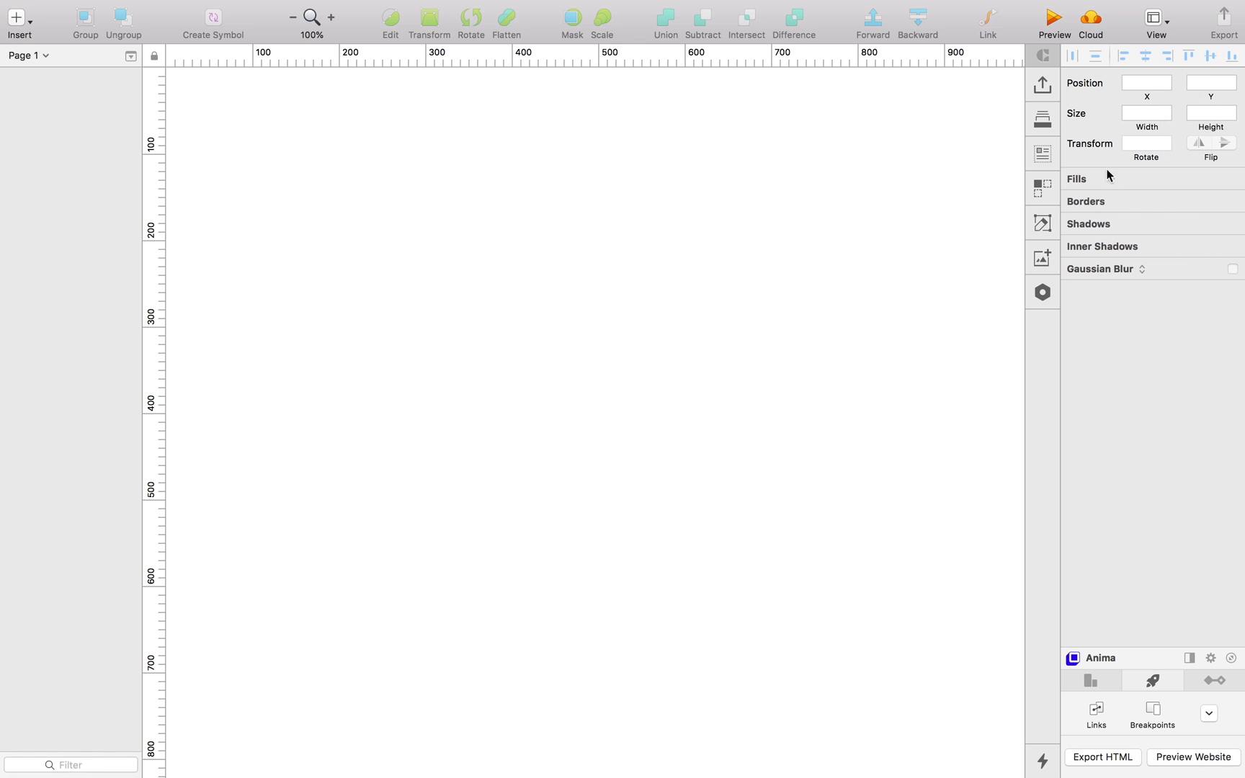
mouse_move(922, 282)
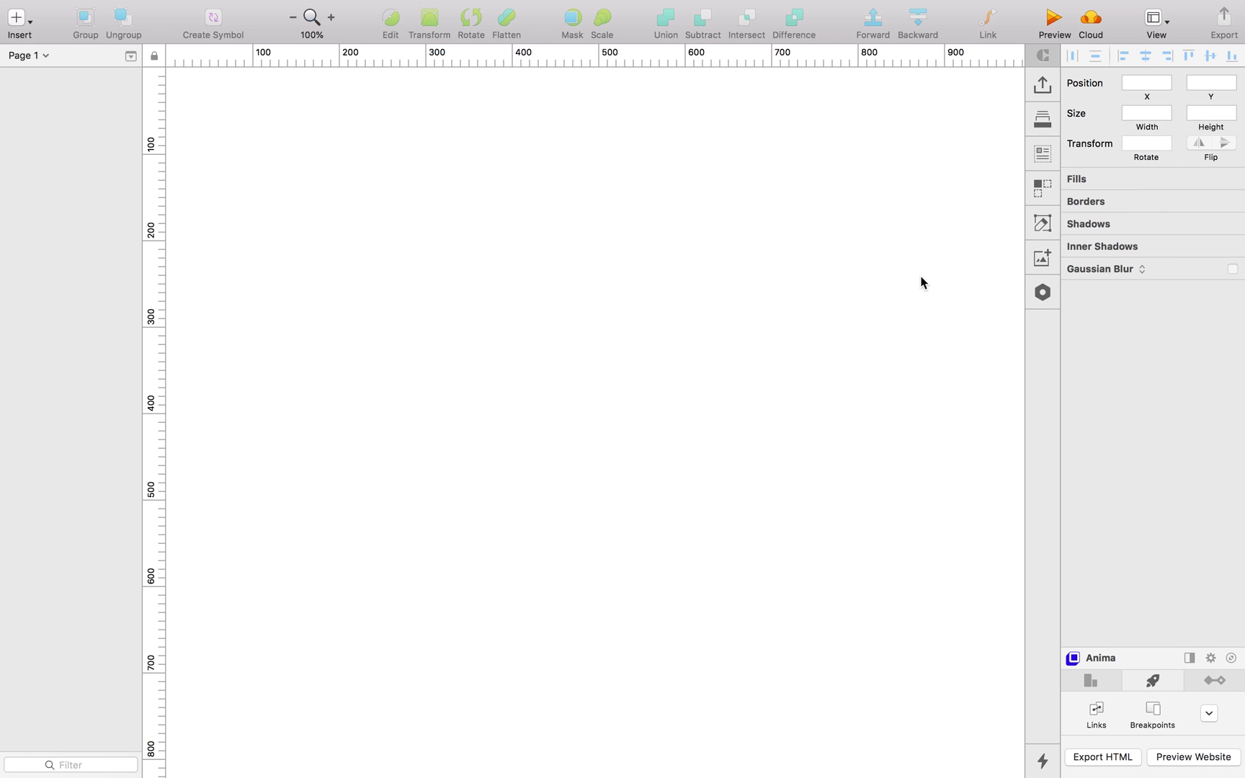
mouse_move(789, 170)
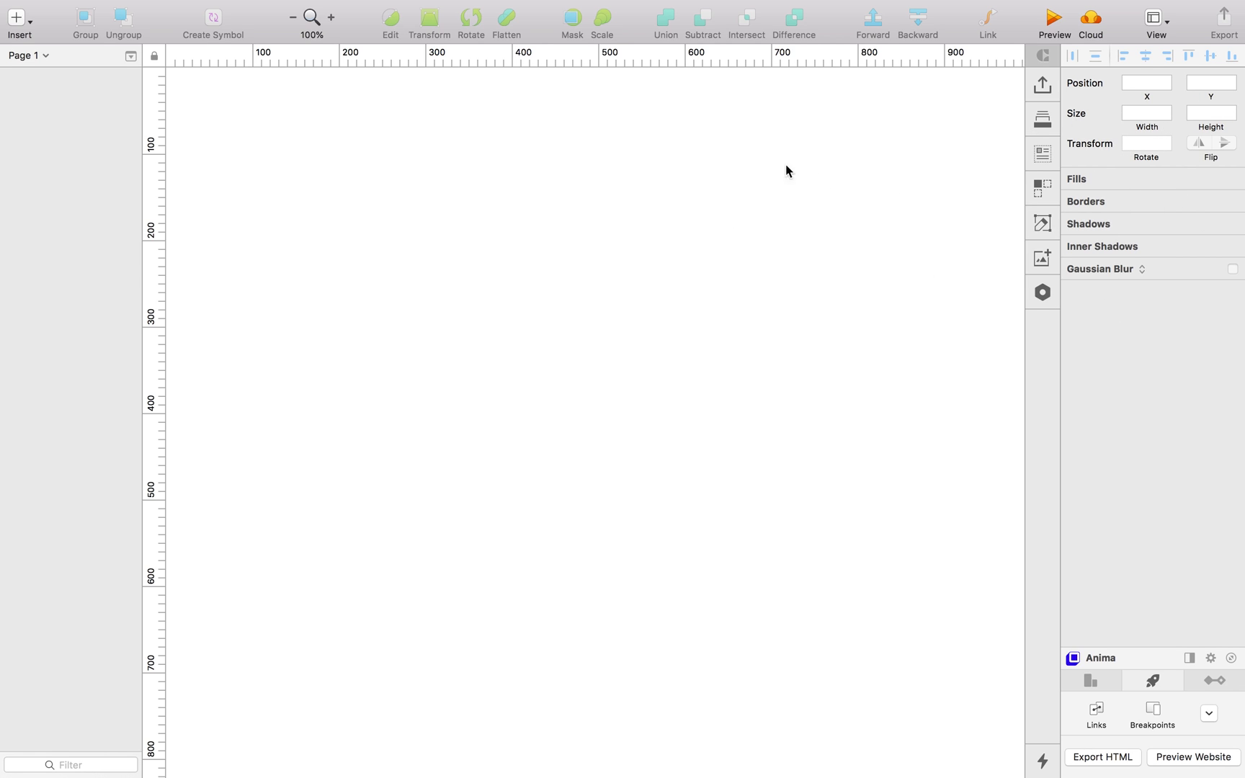
mouse_move(1056, 288)
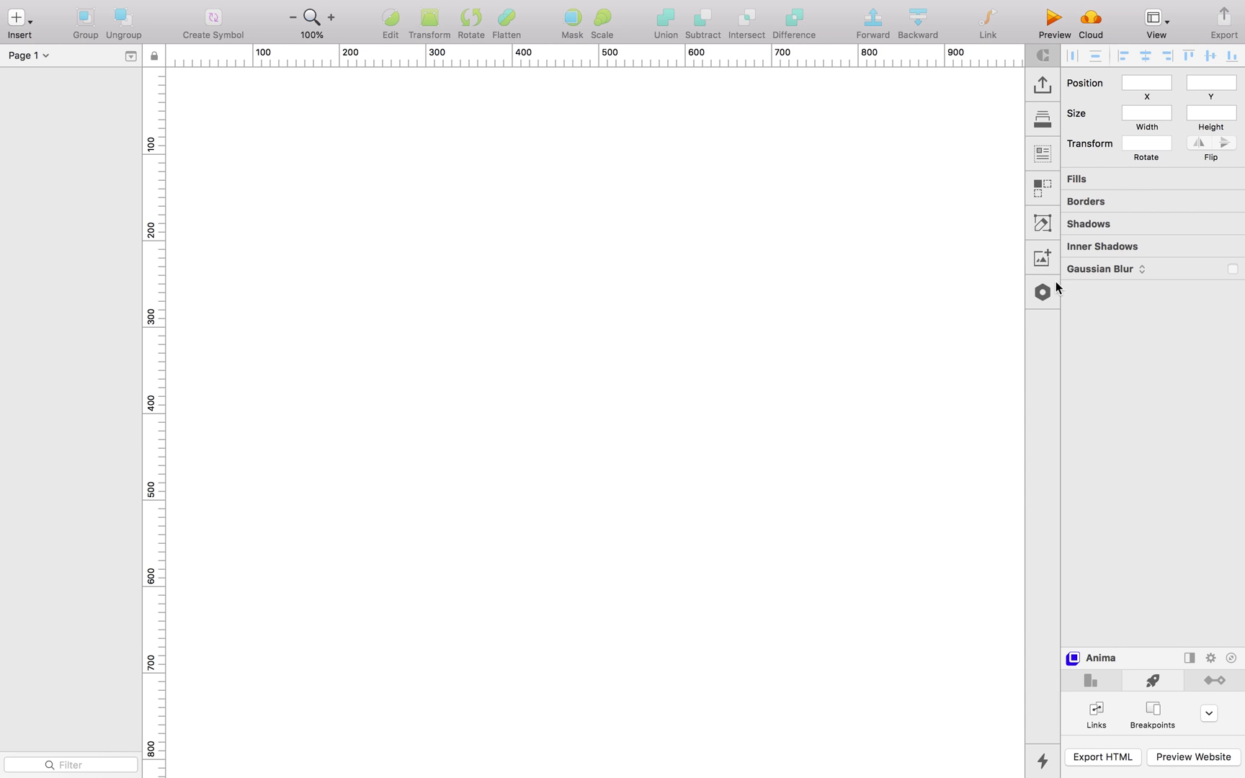
mouse_move(1041, 102)
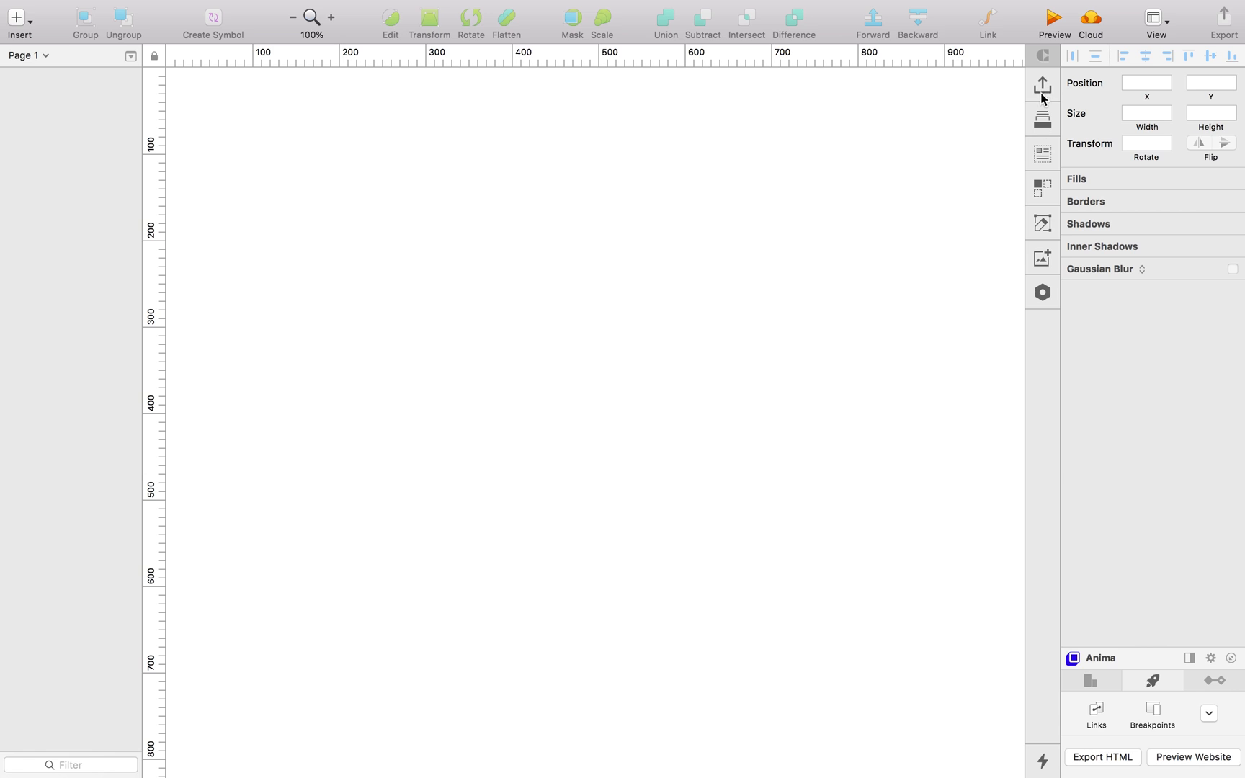
mouse_move(931, 19)
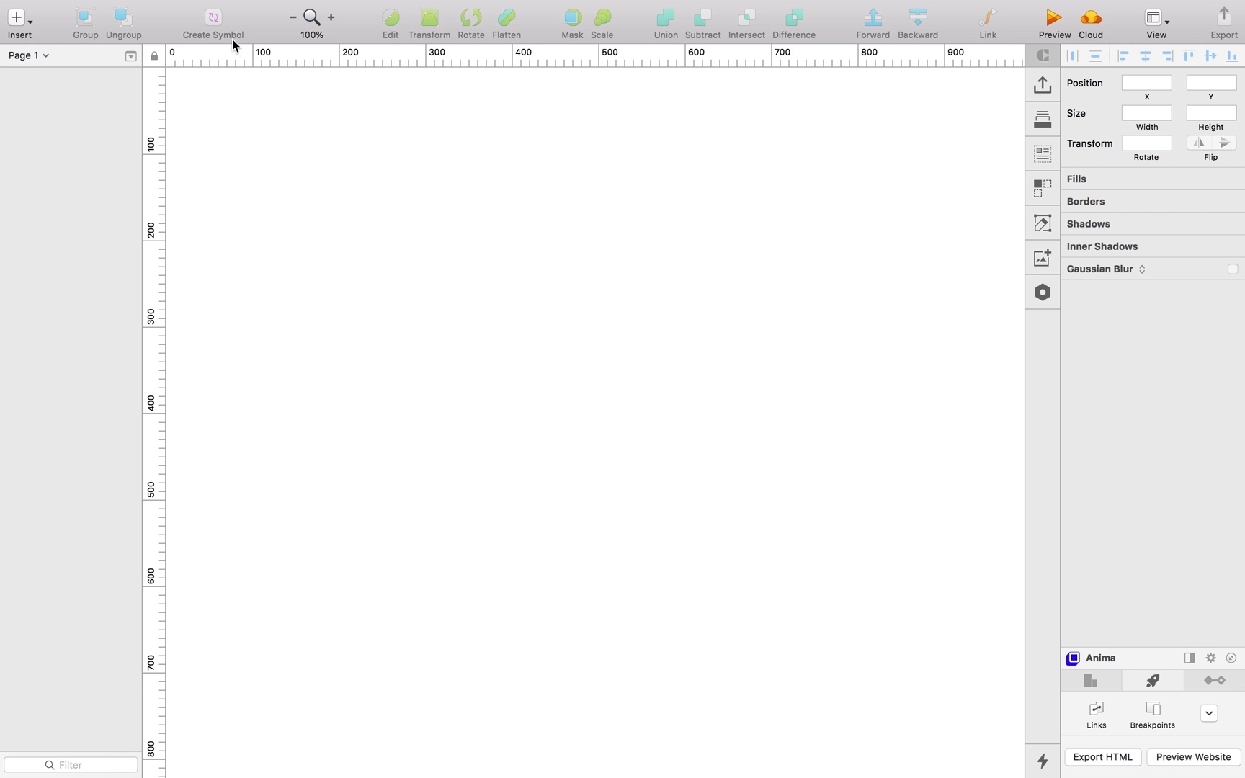
mouse_move(1042, 18)
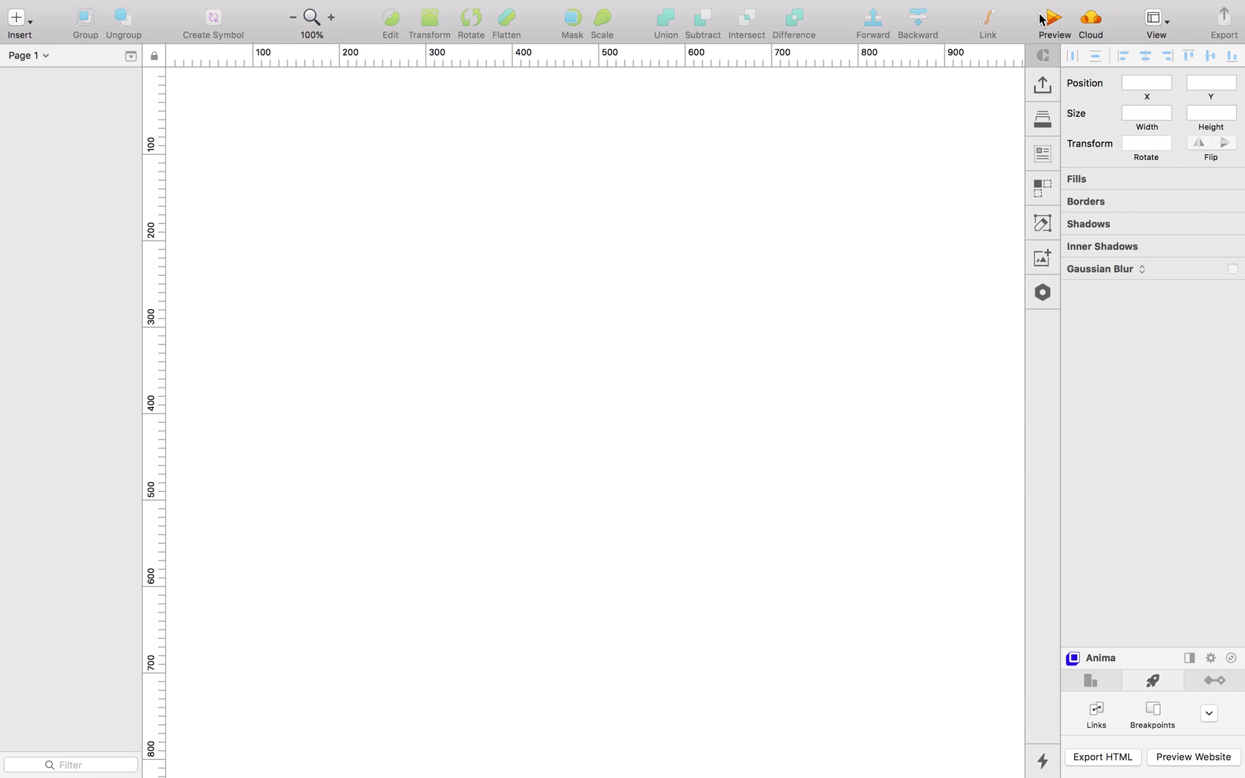
mouse_move(213, 26)
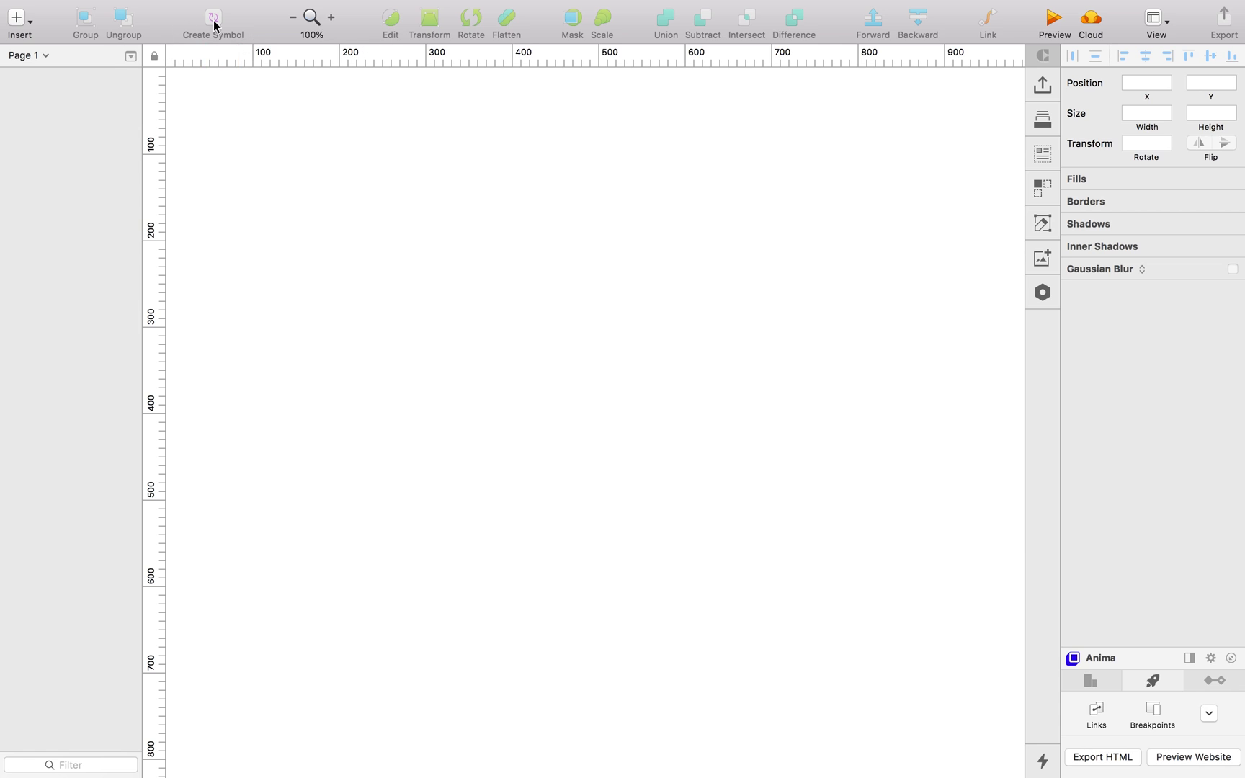
mouse_move(339, 190)
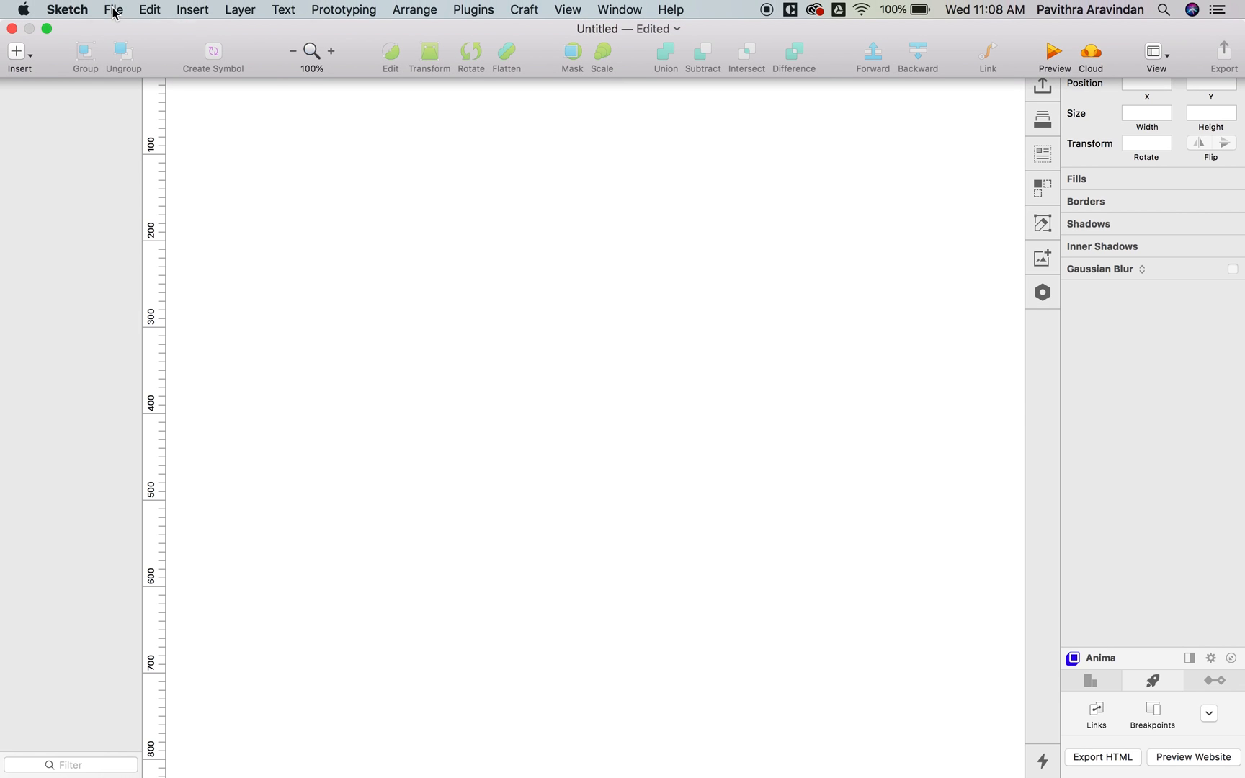
click(113, 10)
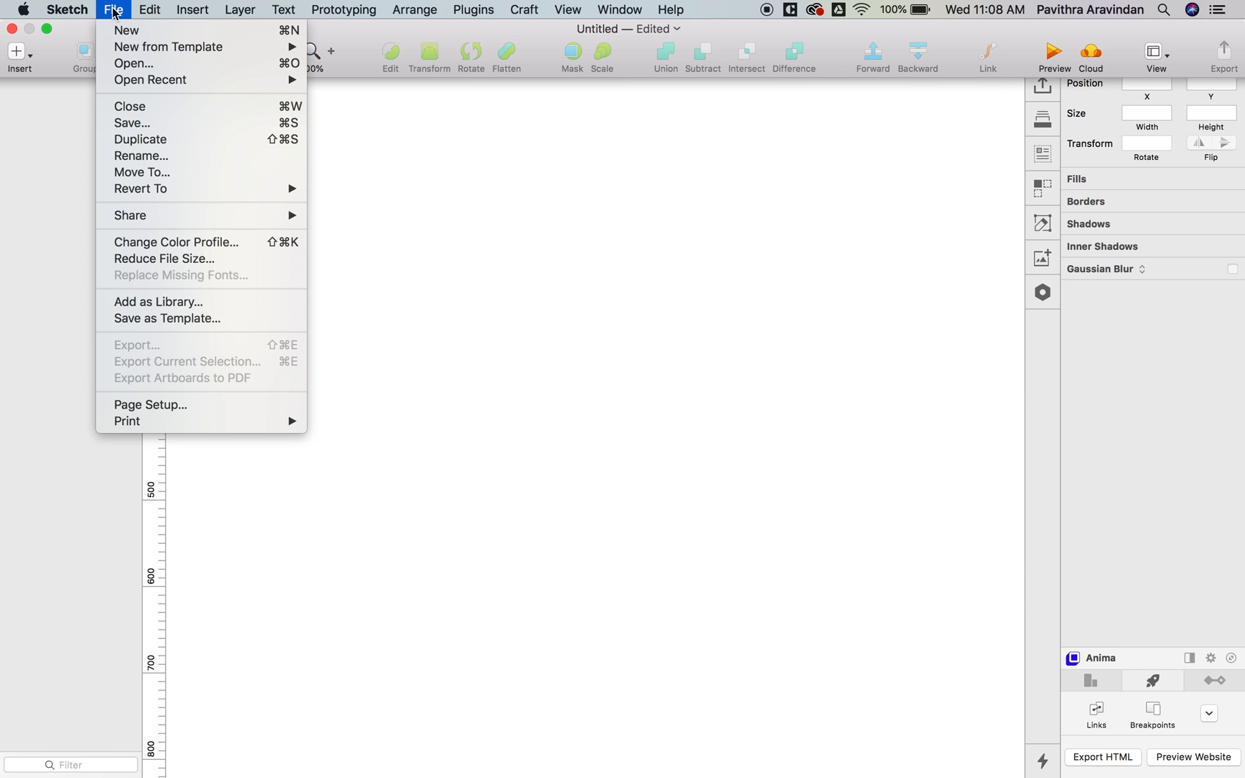
click(192, 9)
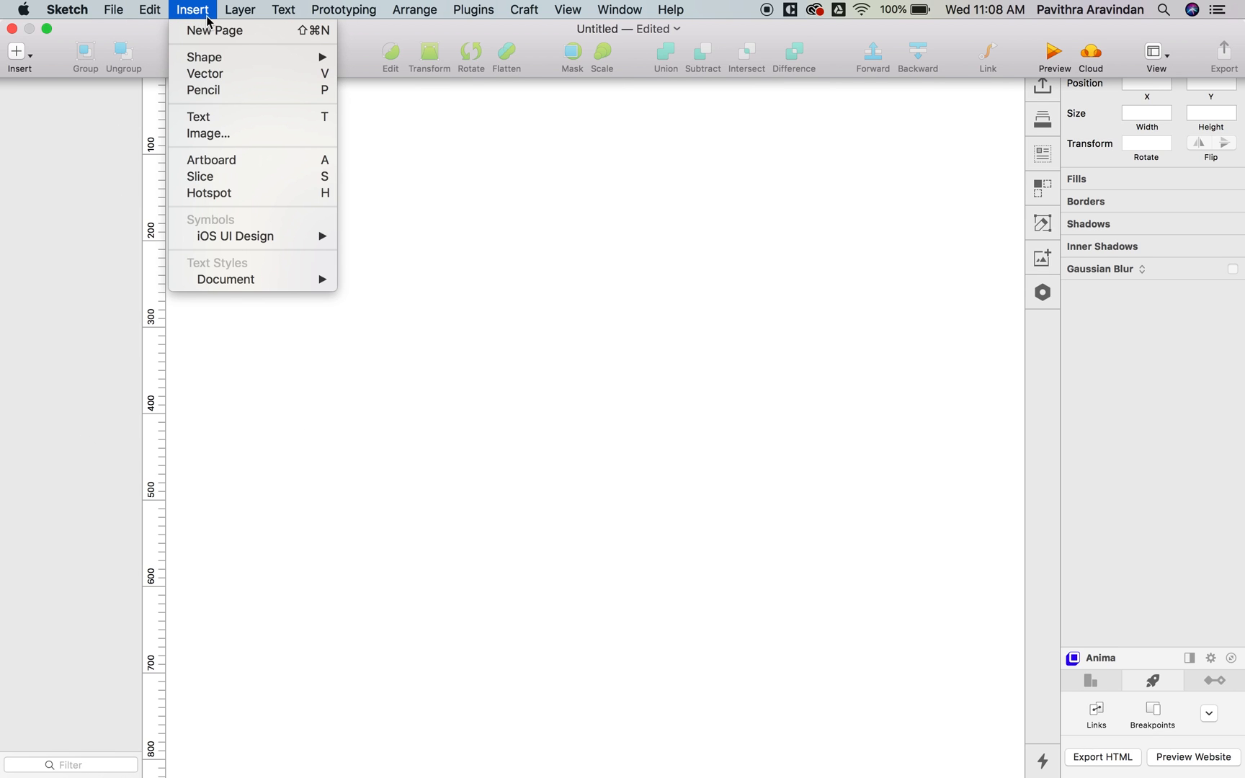
click(239, 10)
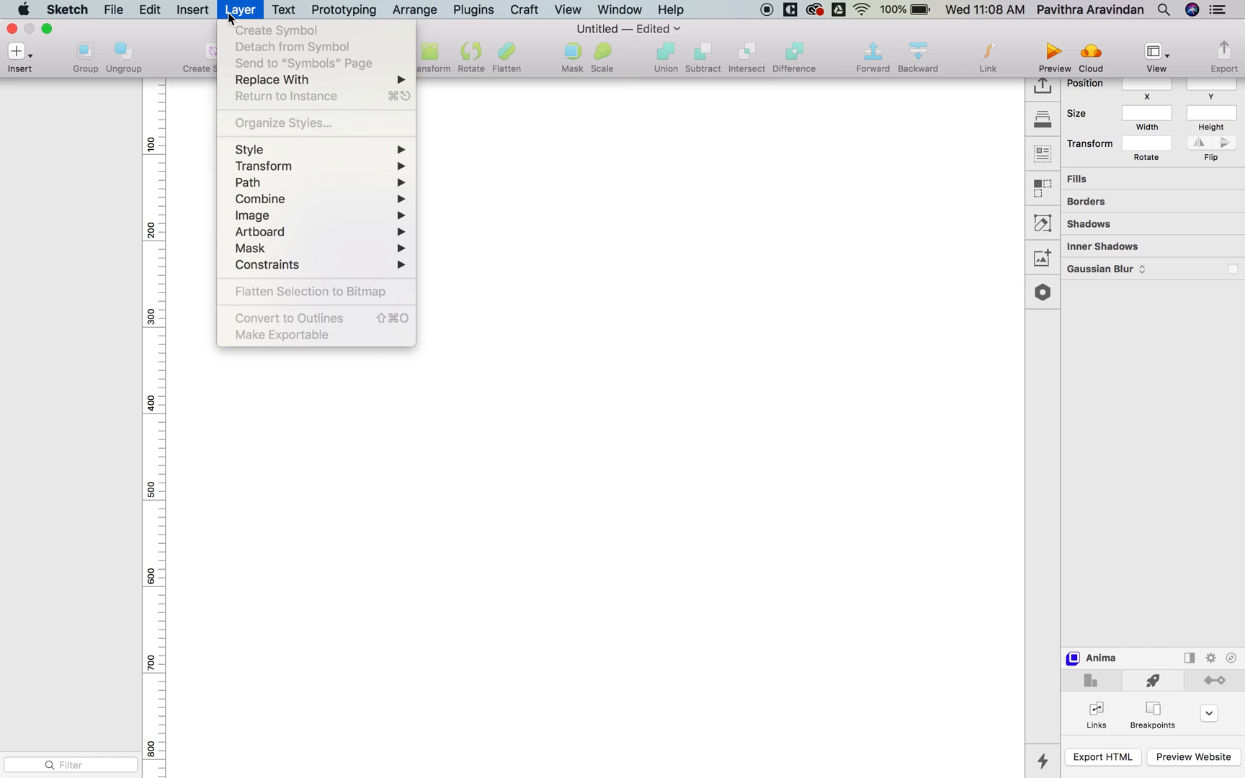
click(343, 10)
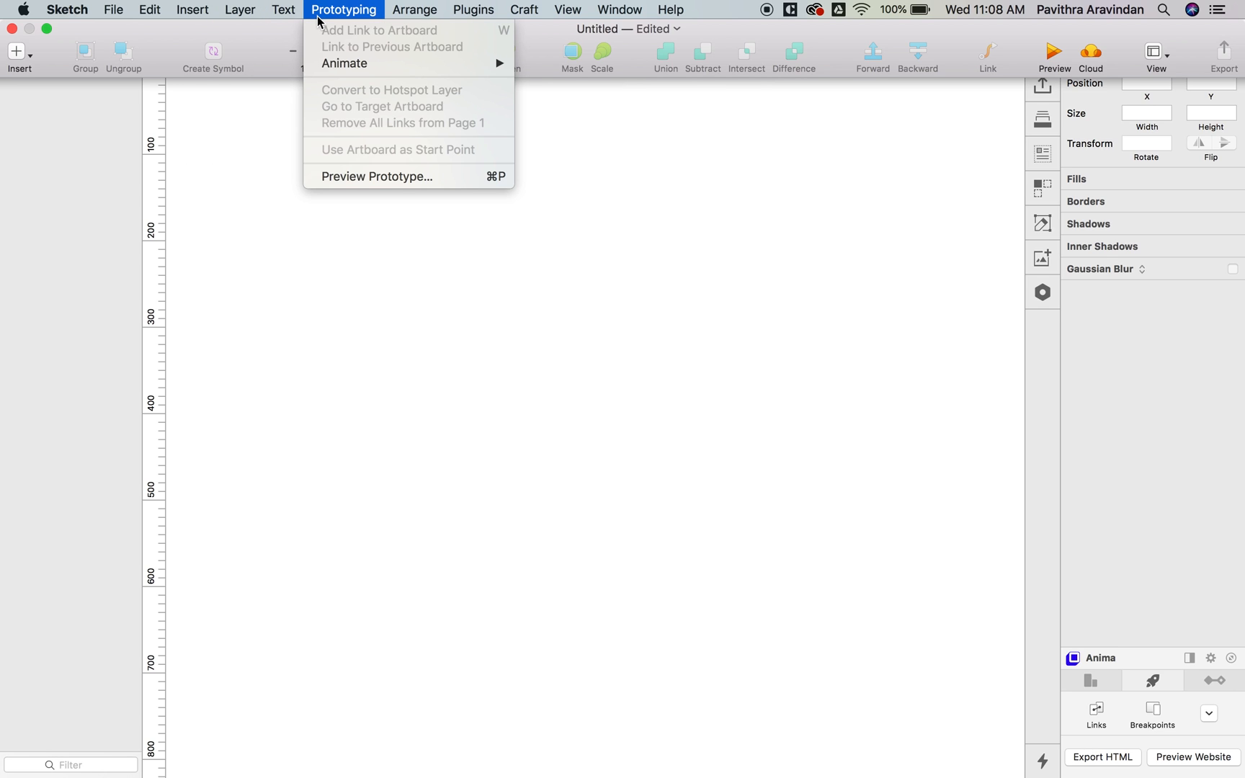
click(473, 9)
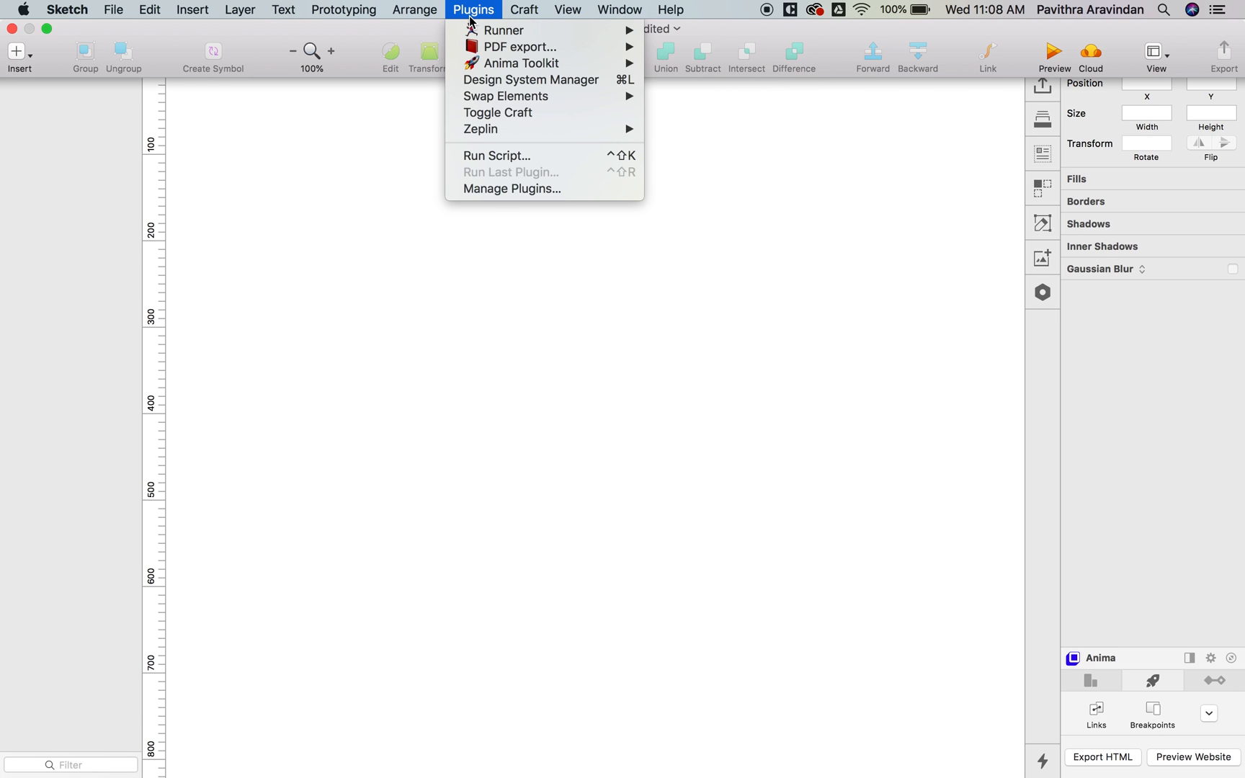
click(566, 9)
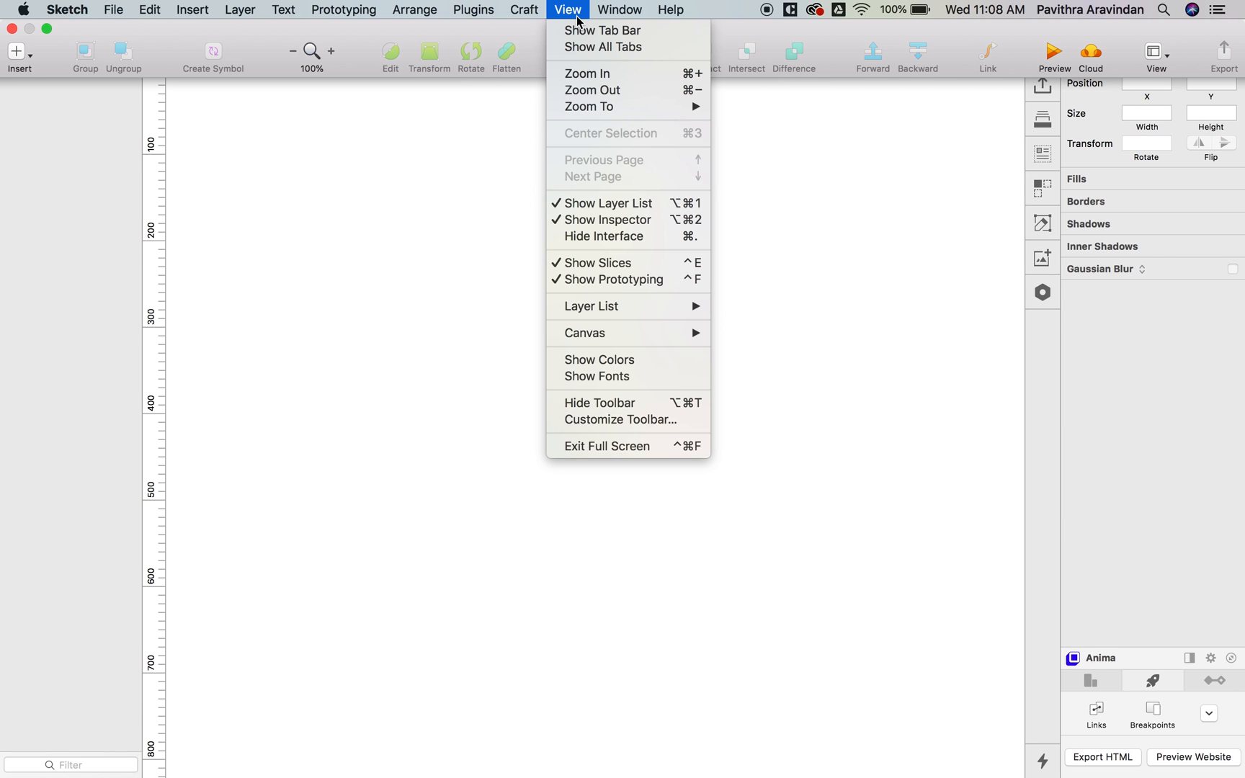
click(670, 10)
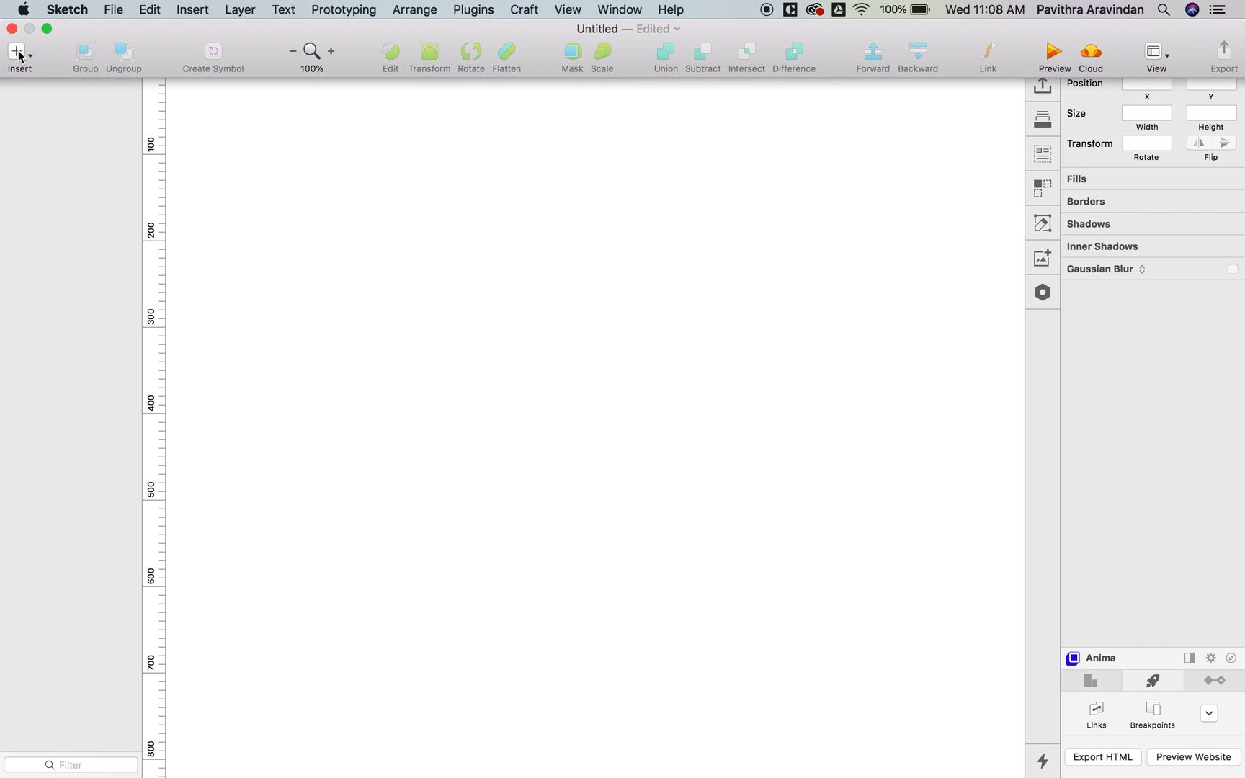
- Insert the App Icon 60 x 60 symbol from the iOS UI Design library onto the canvas
click(18, 54)
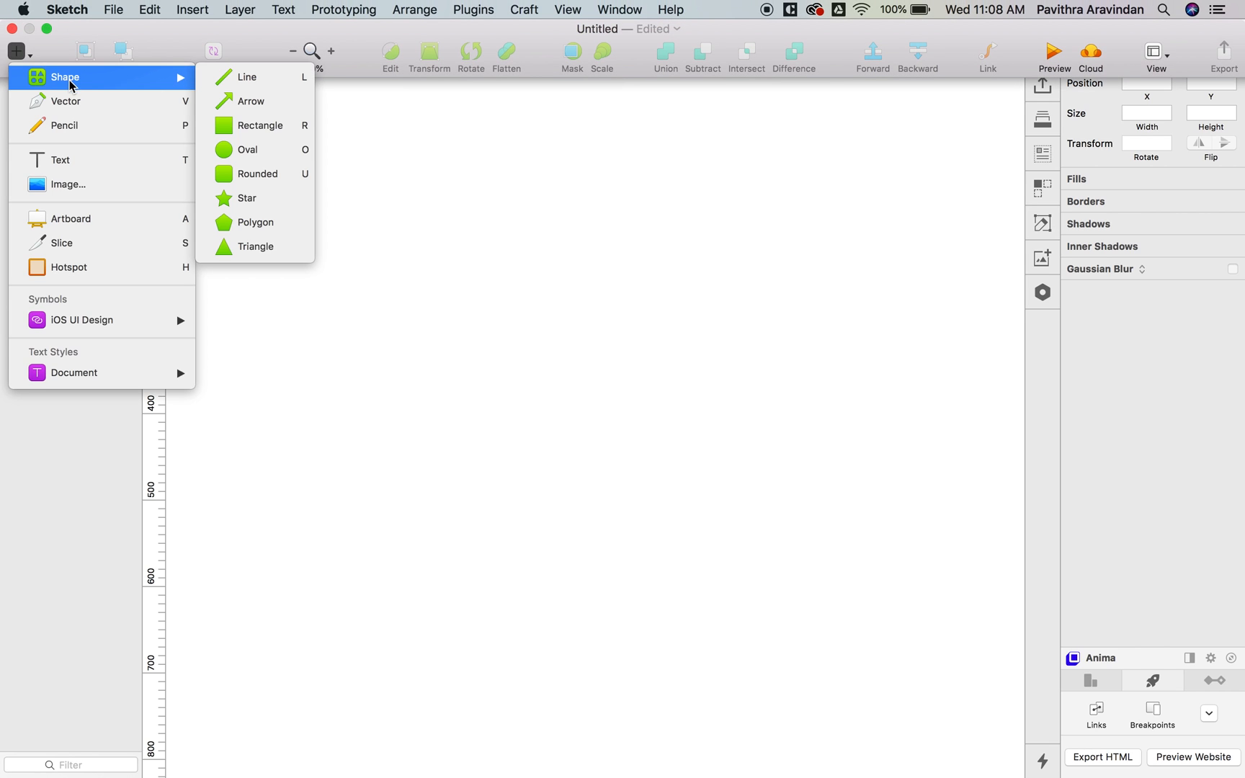
mouse_move(106, 101)
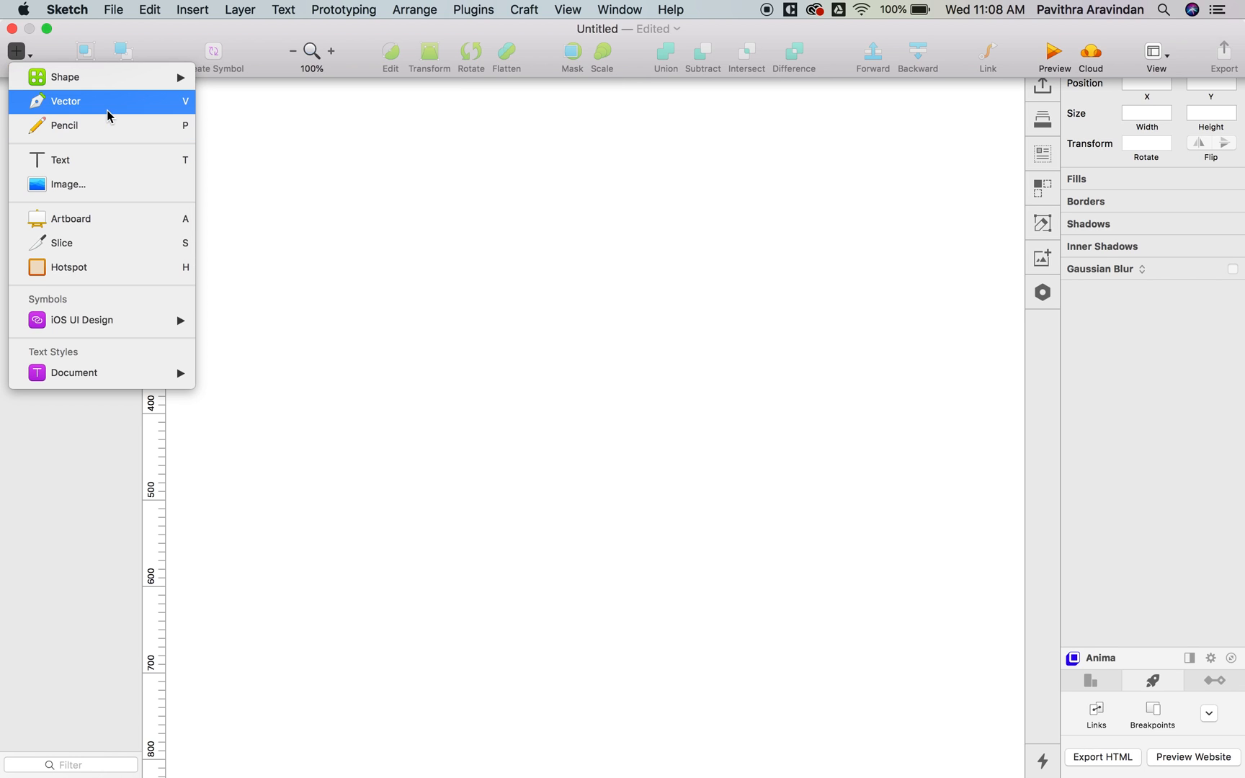
mouse_move(100, 160)
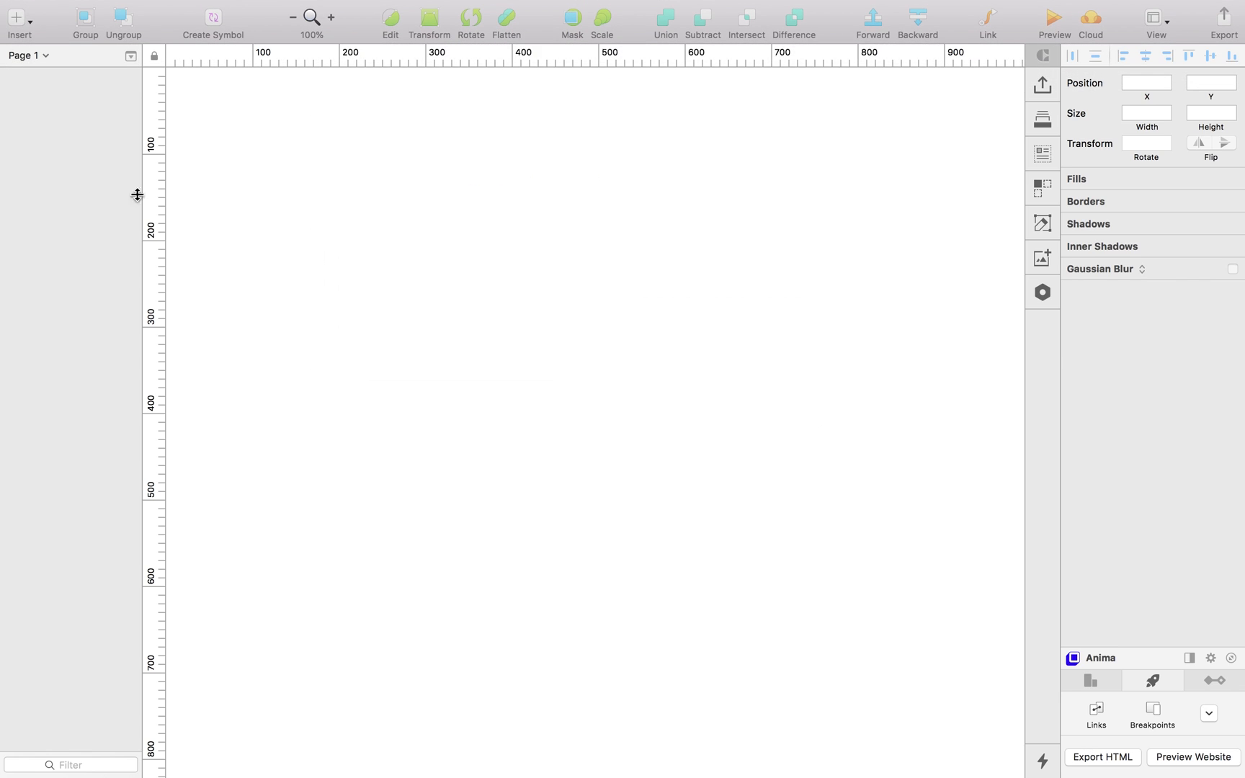
click(15, 18)
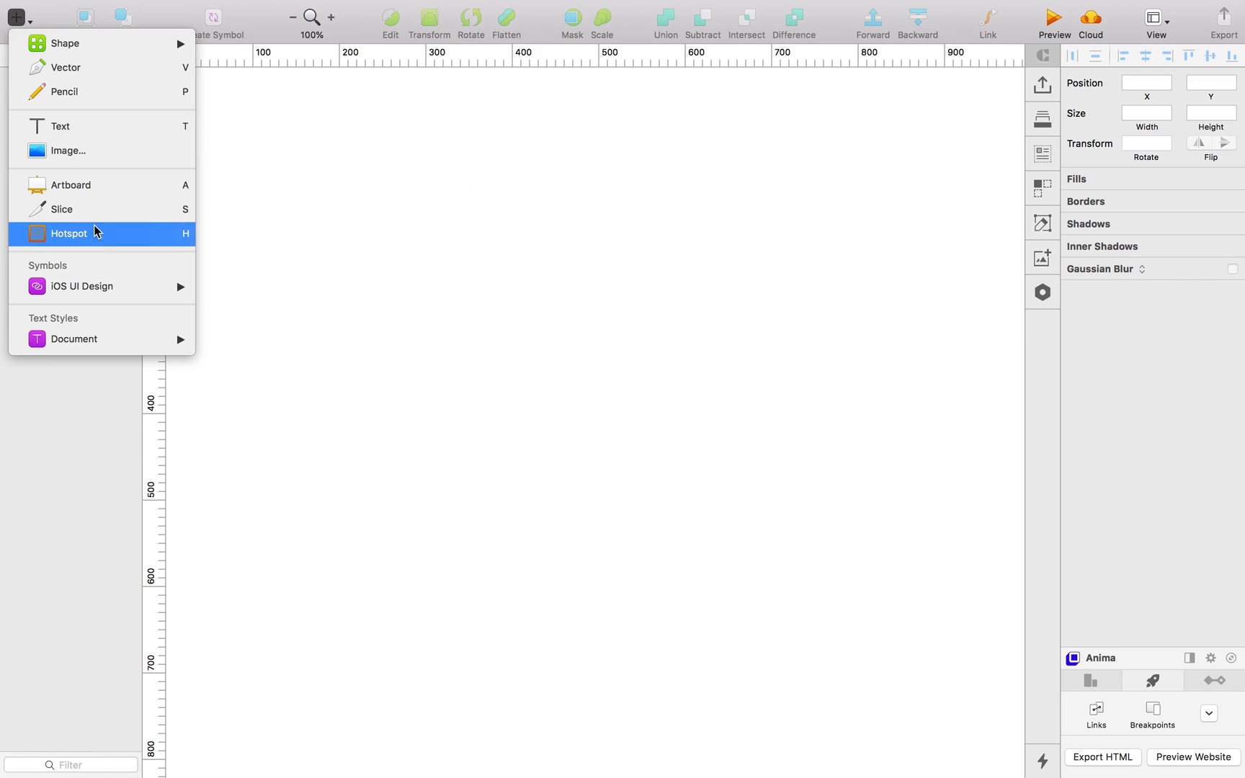
mouse_move(104, 248)
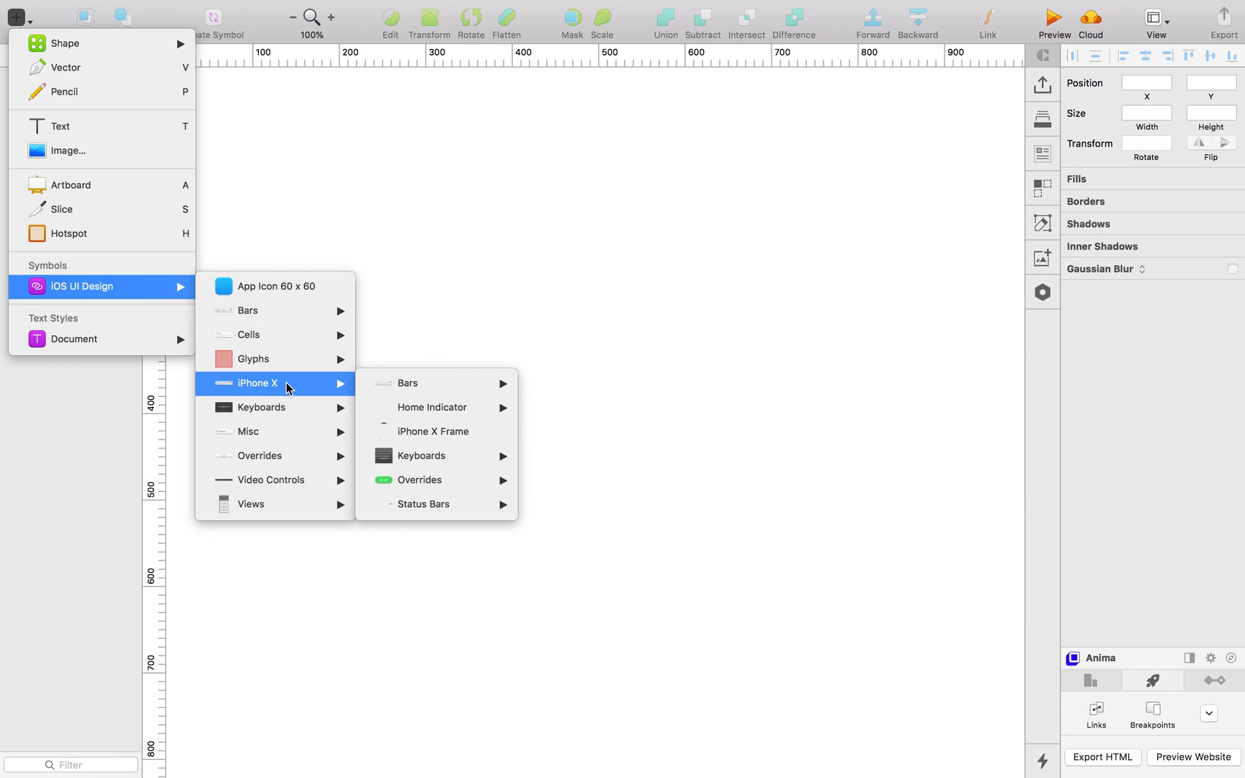
mouse_move(250, 504)
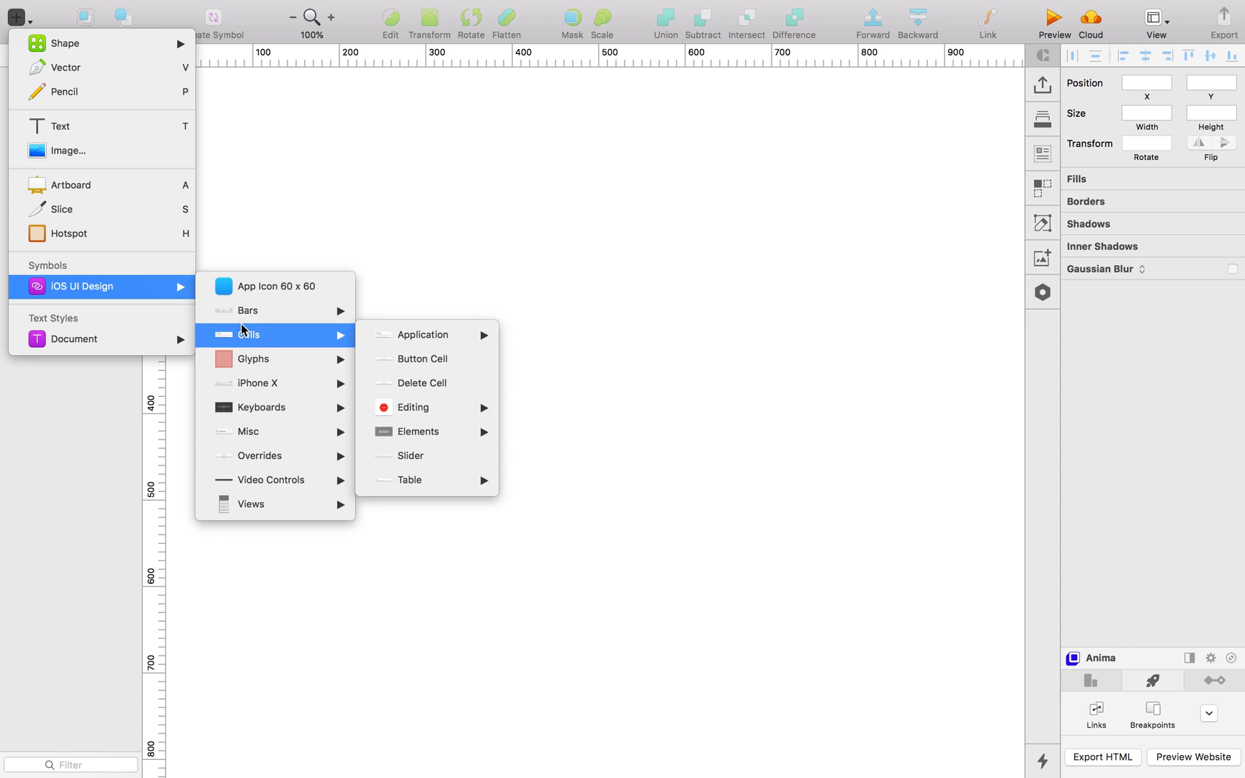
mouse_move(275, 287)
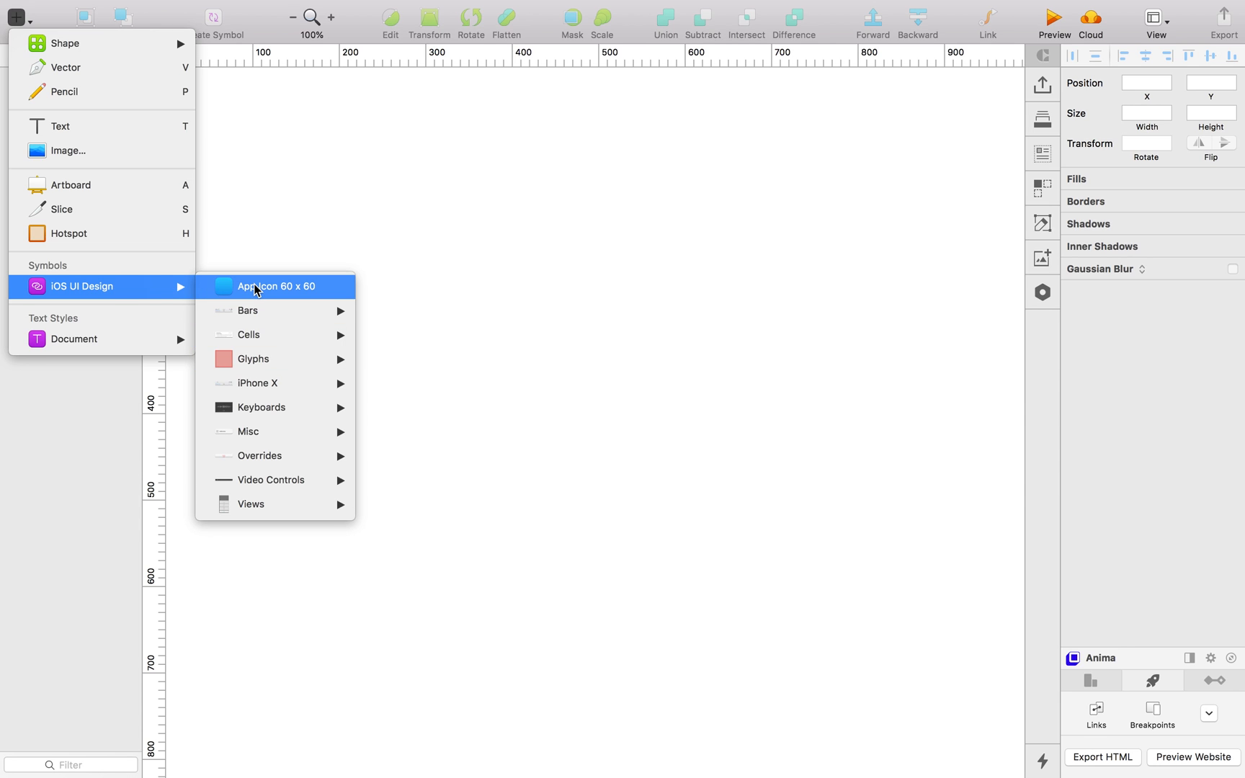
click(276, 285)
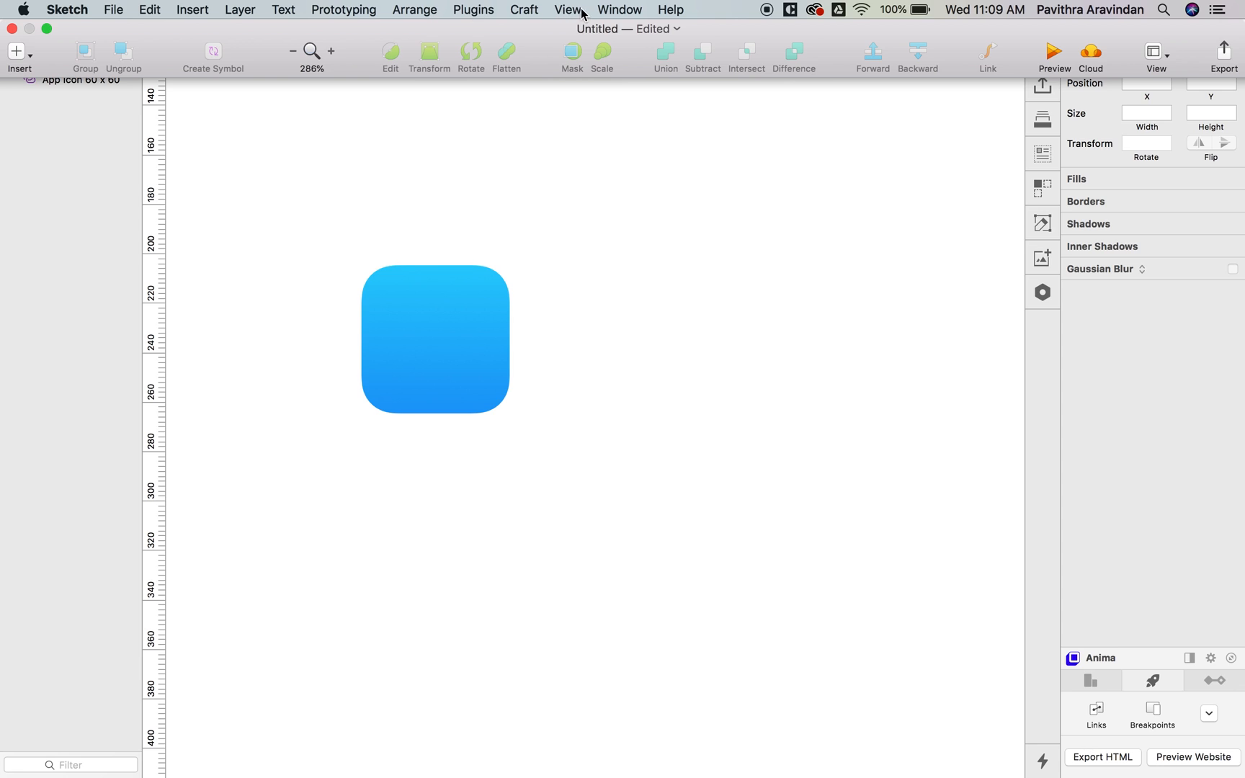
click(566, 10)
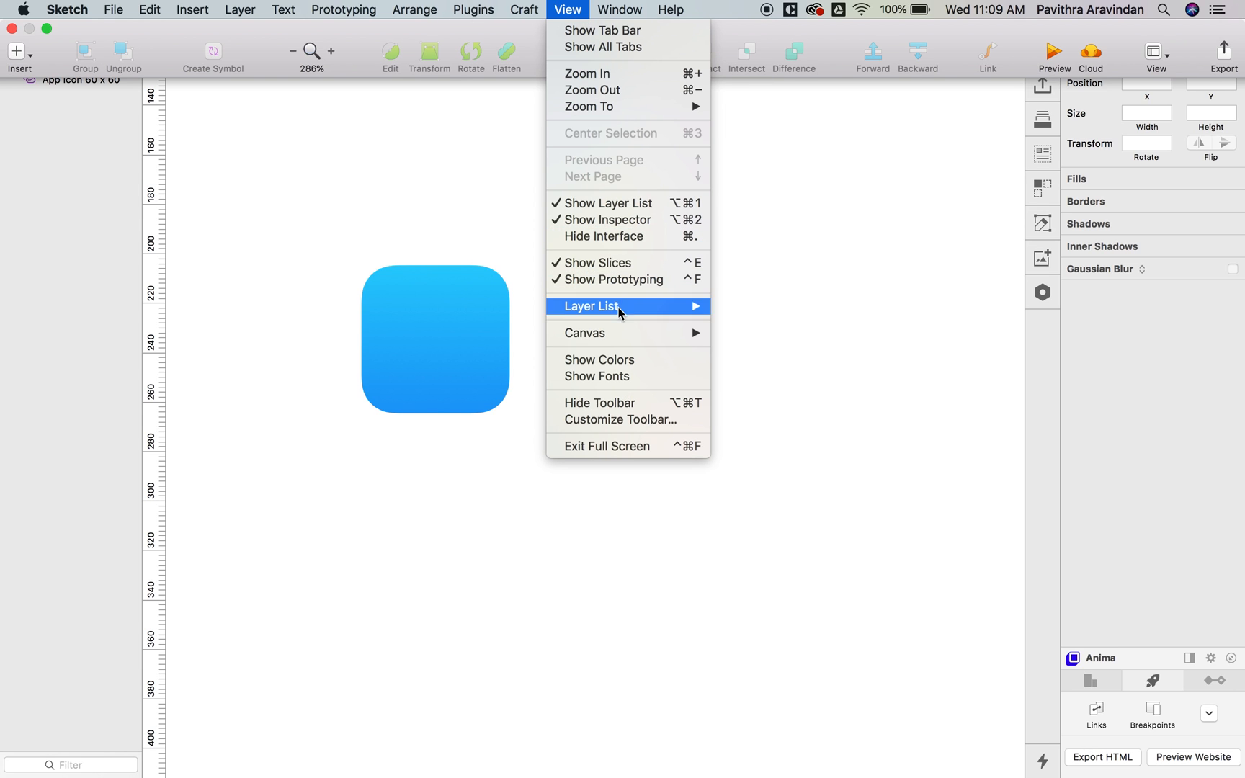
mouse_move(583, 333)
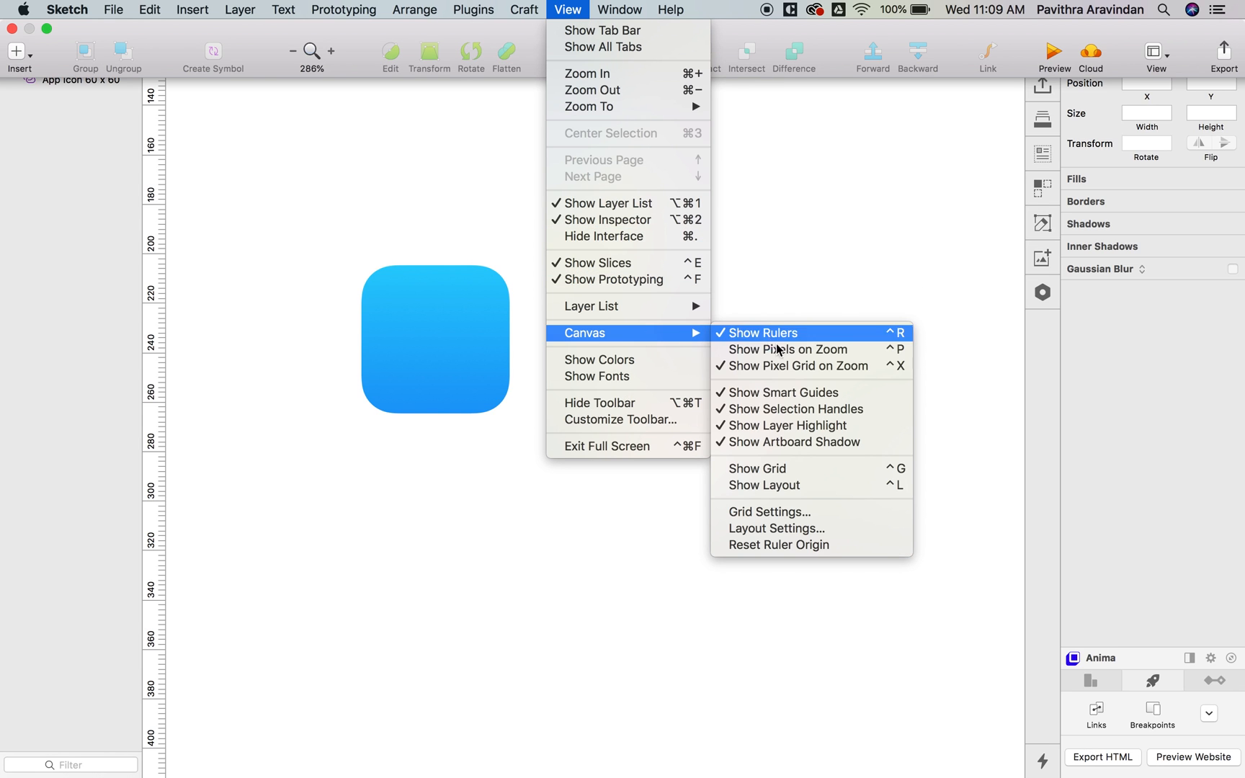
mouse_move(797, 381)
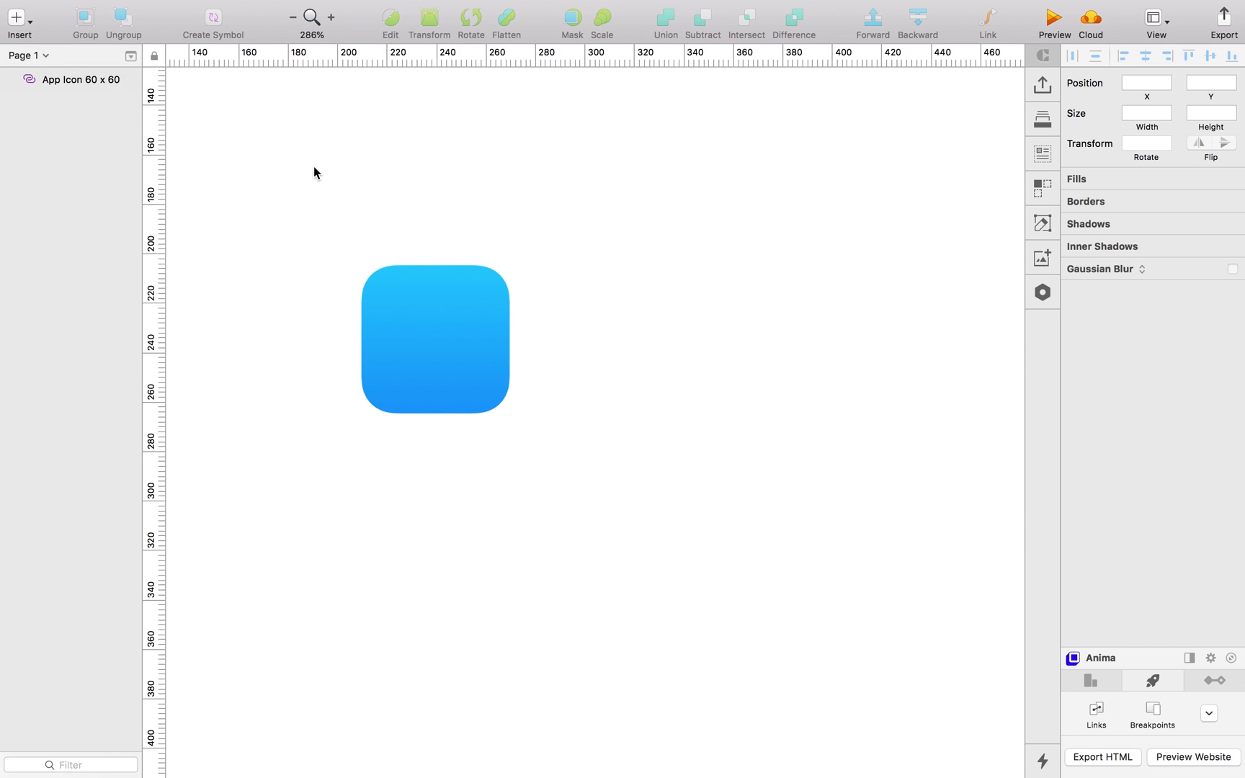
- Wrap the icon in an artboard, duplicate it below, and select the original icon
click(16, 17)
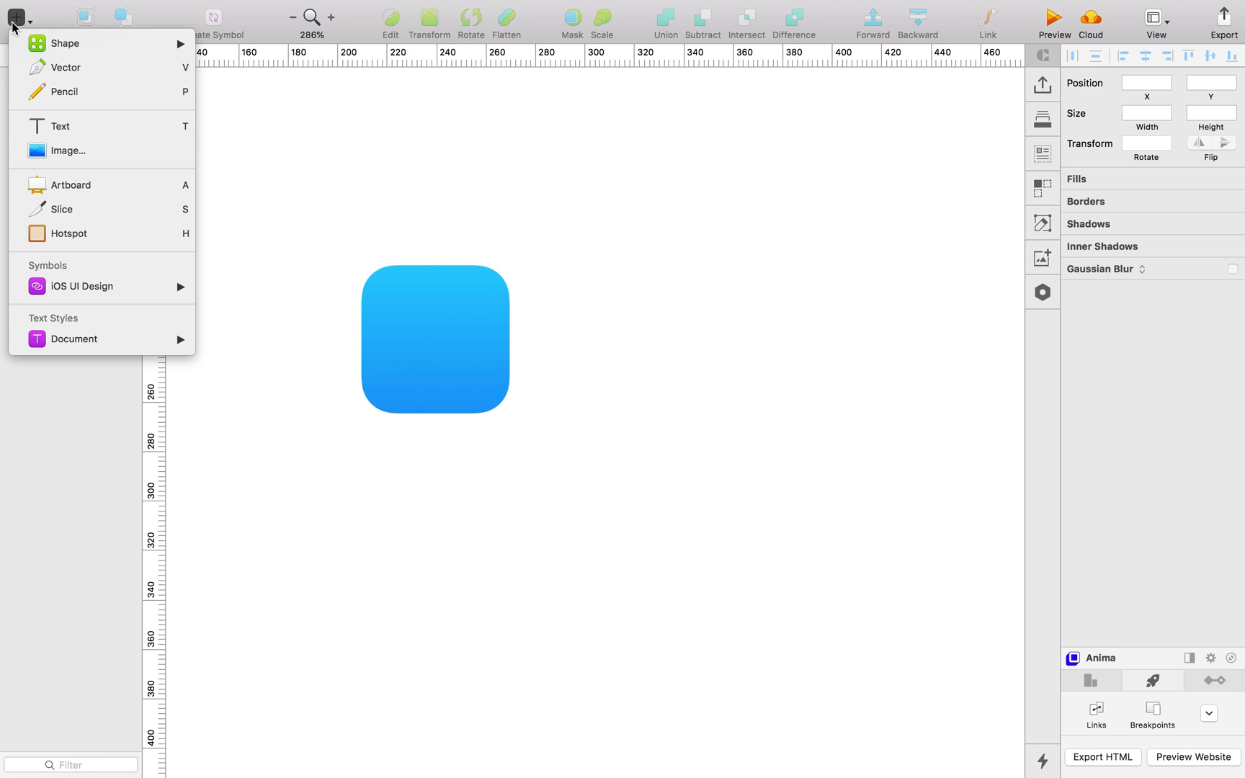
mouse_move(63, 43)
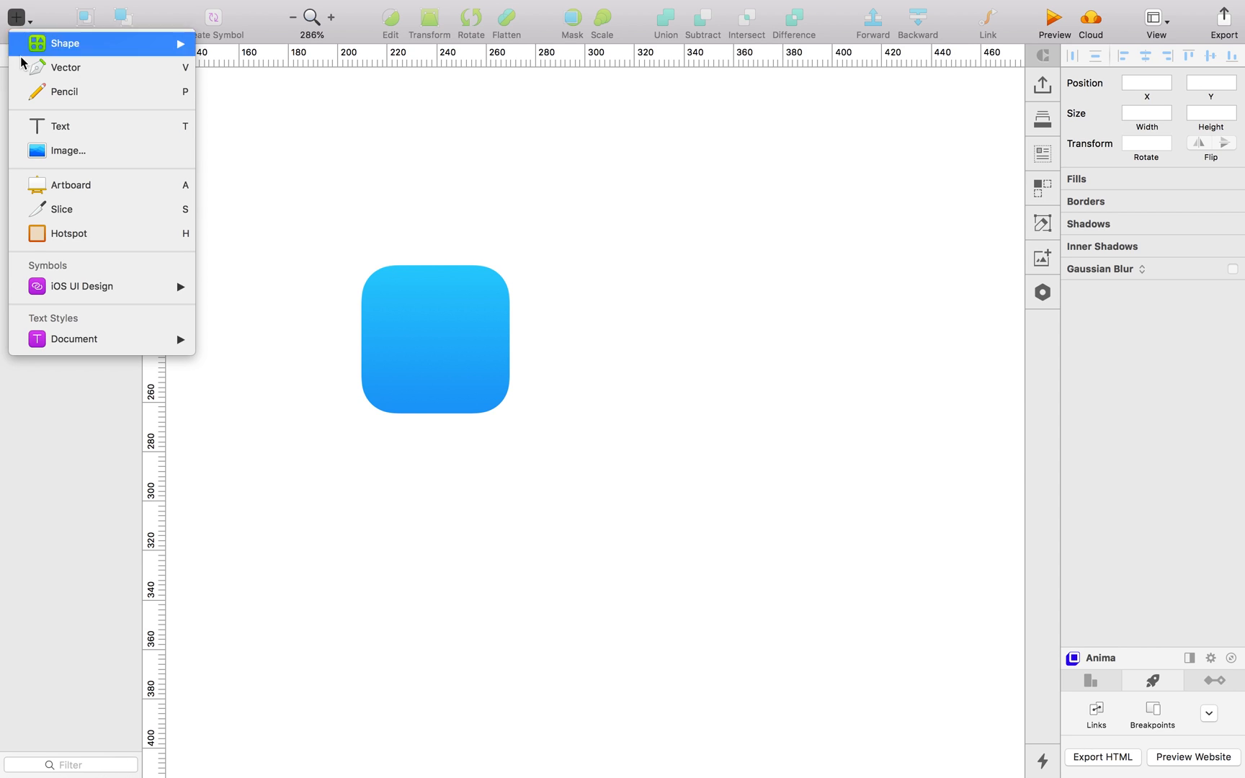
mouse_move(69, 184)
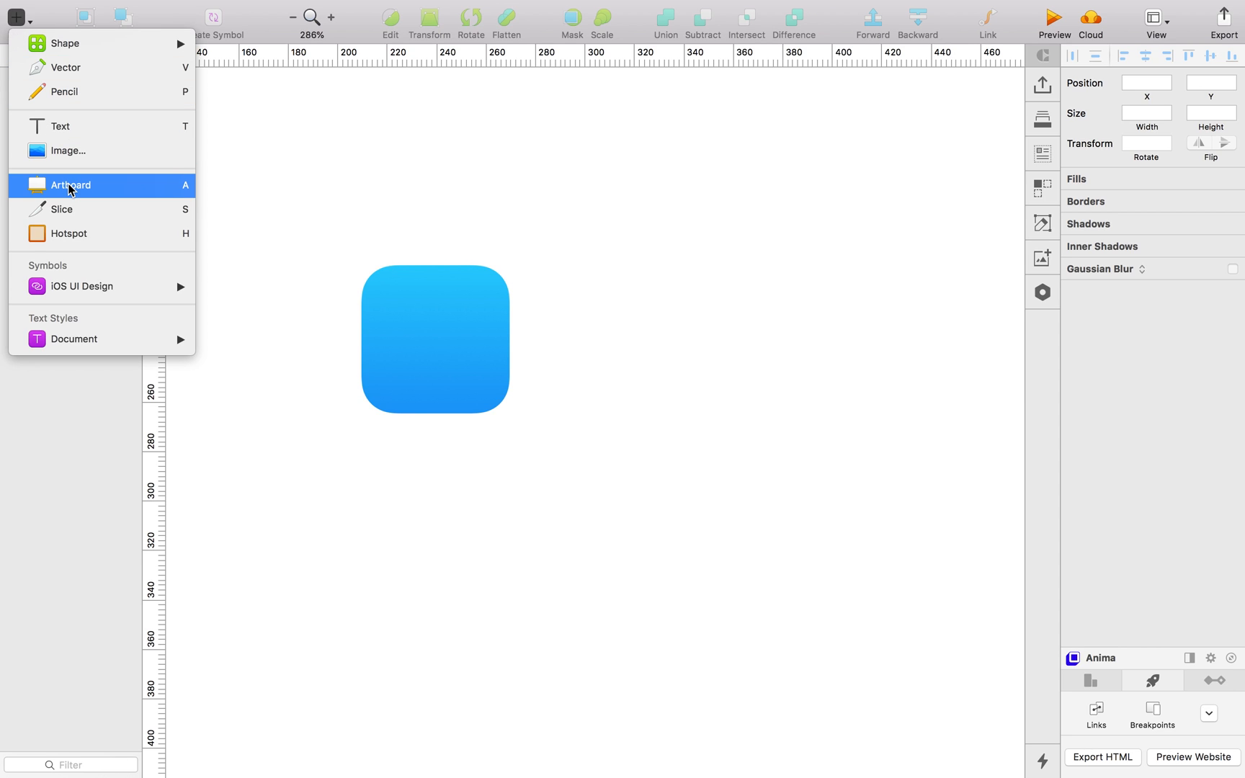
click(69, 185)
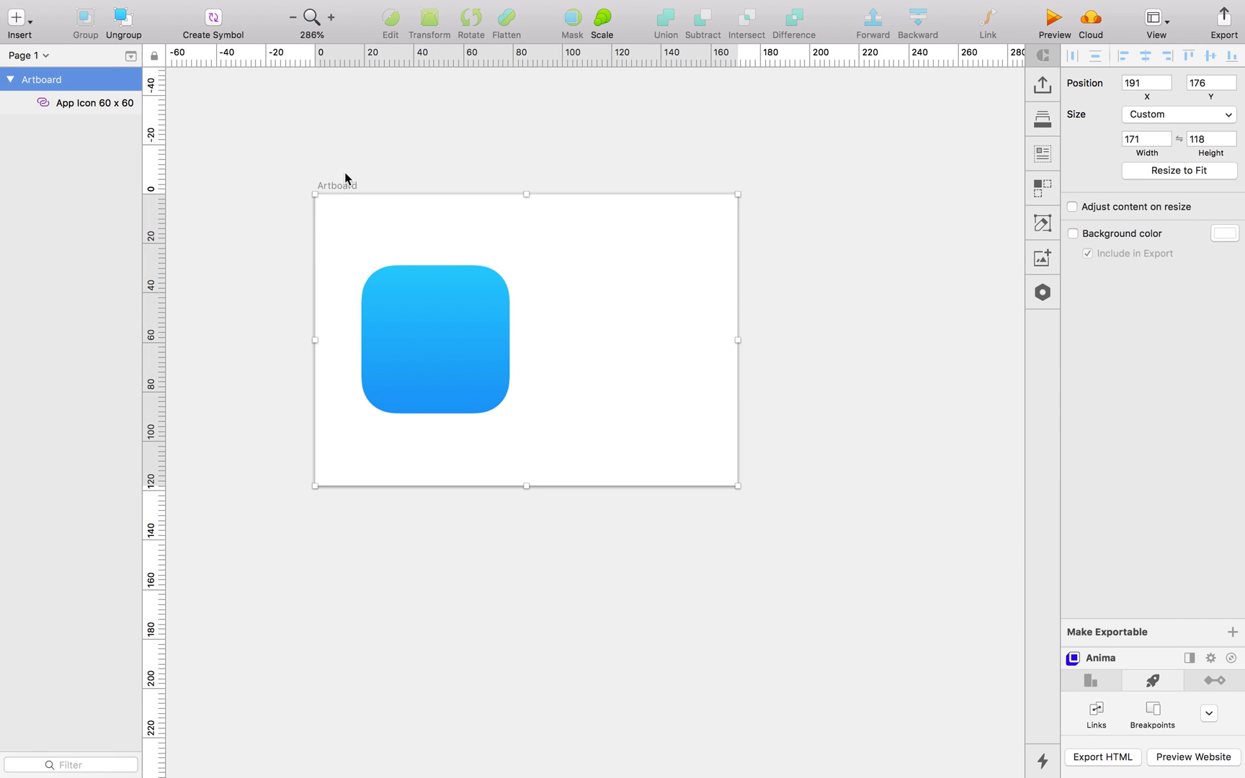
mouse_move(862, 398)
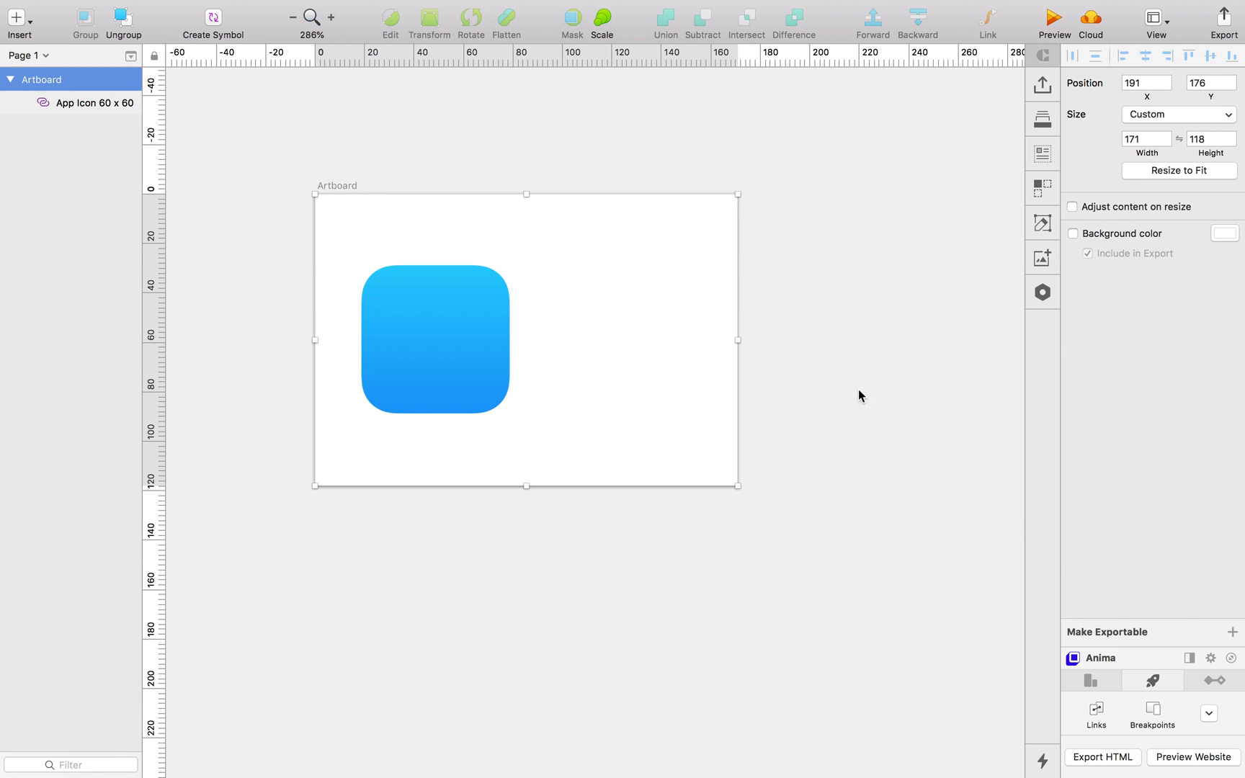
click(310, 532)
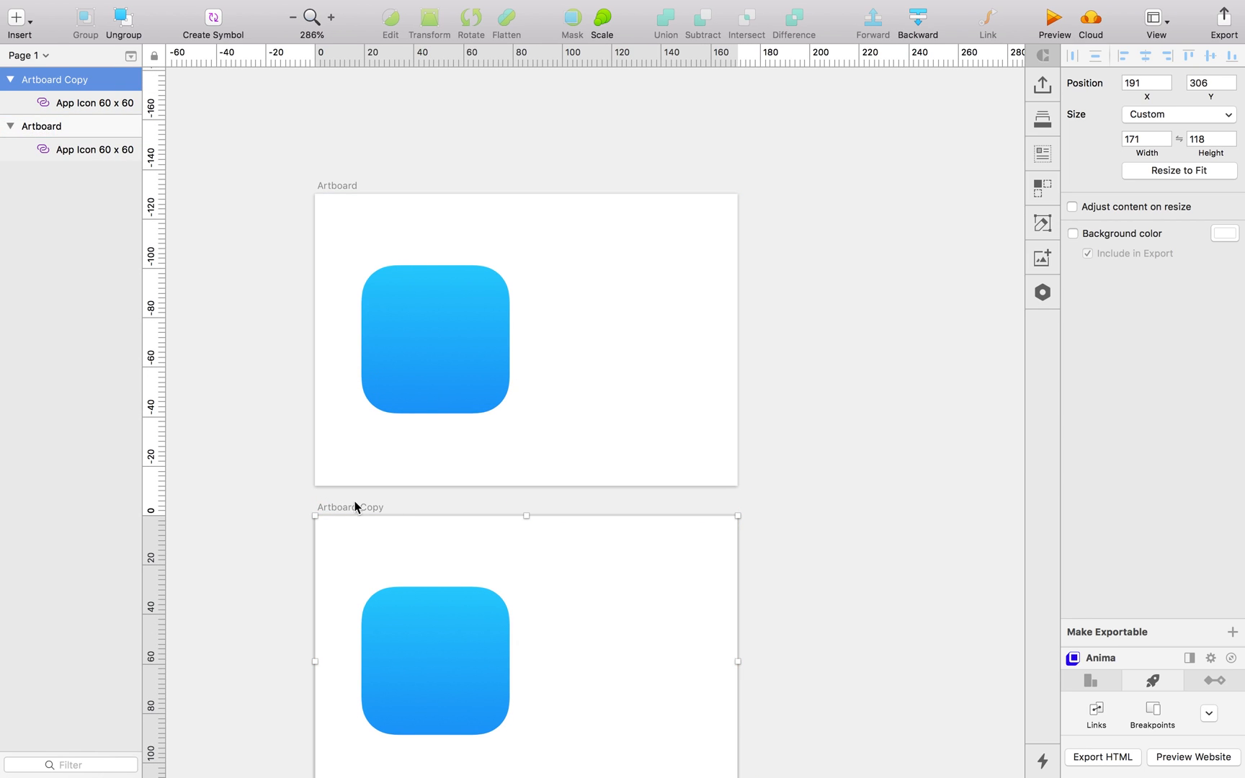
click(332, 277)
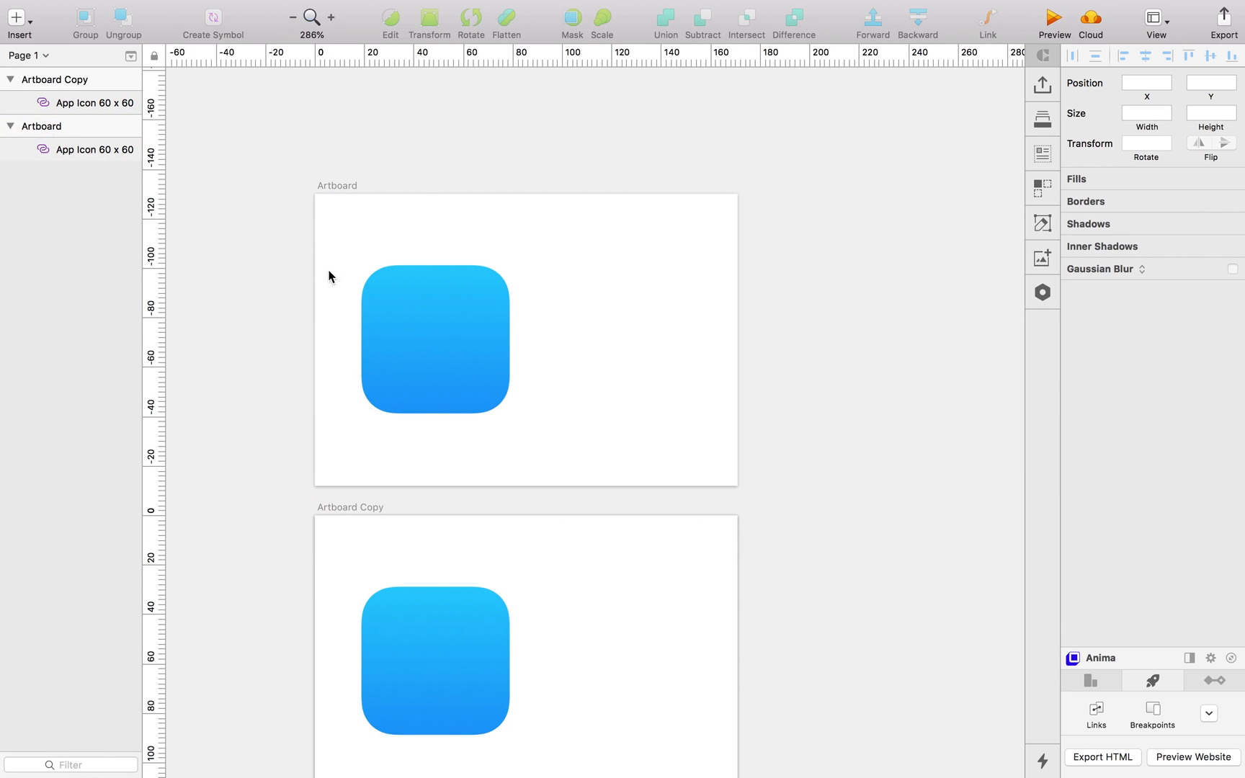
click(434, 339)
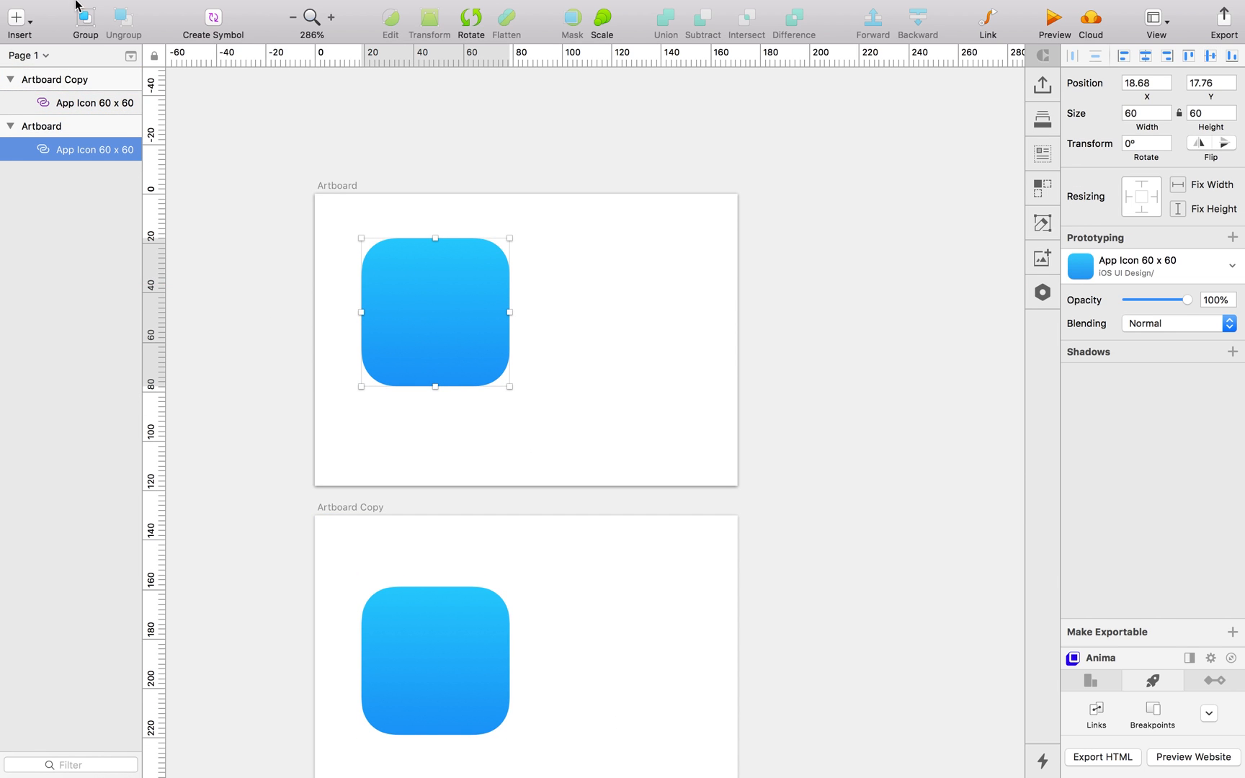
- Add a text layer over the app icon reading 'Pavi Arav'
click(435, 660)
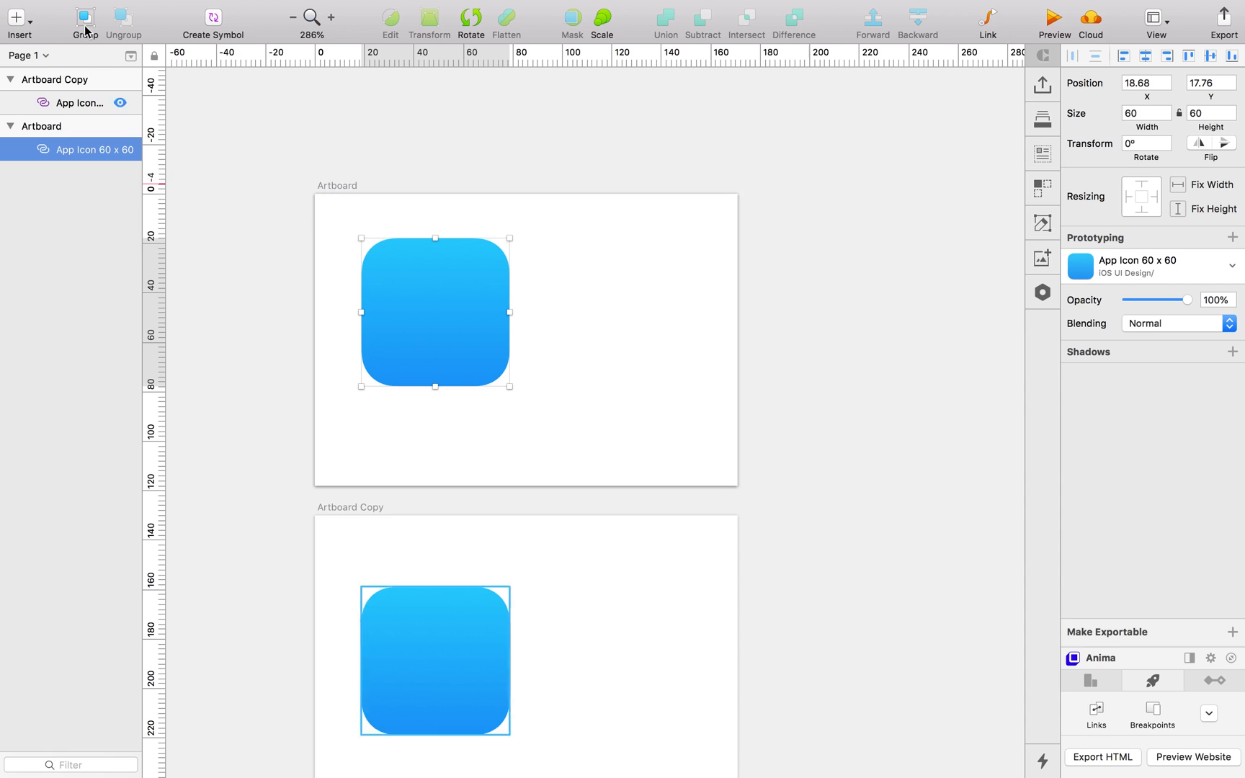
click(16, 18)
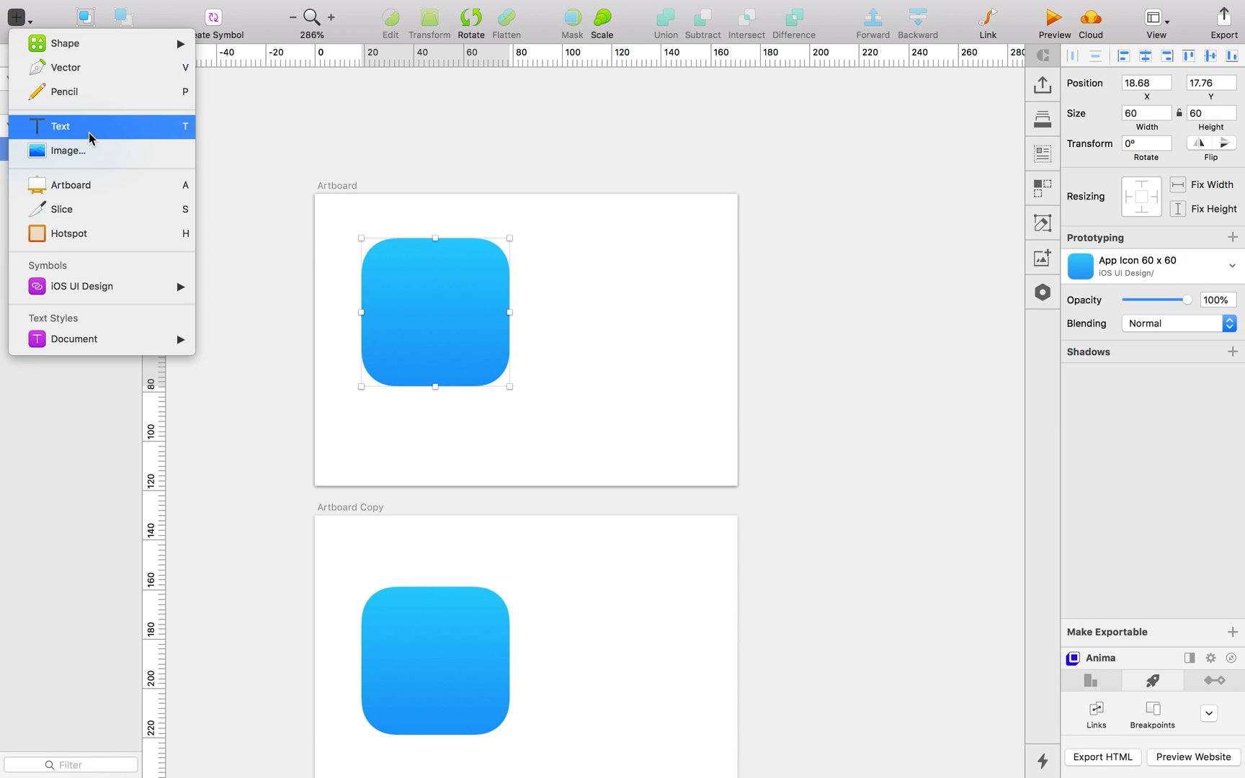
click(60, 126)
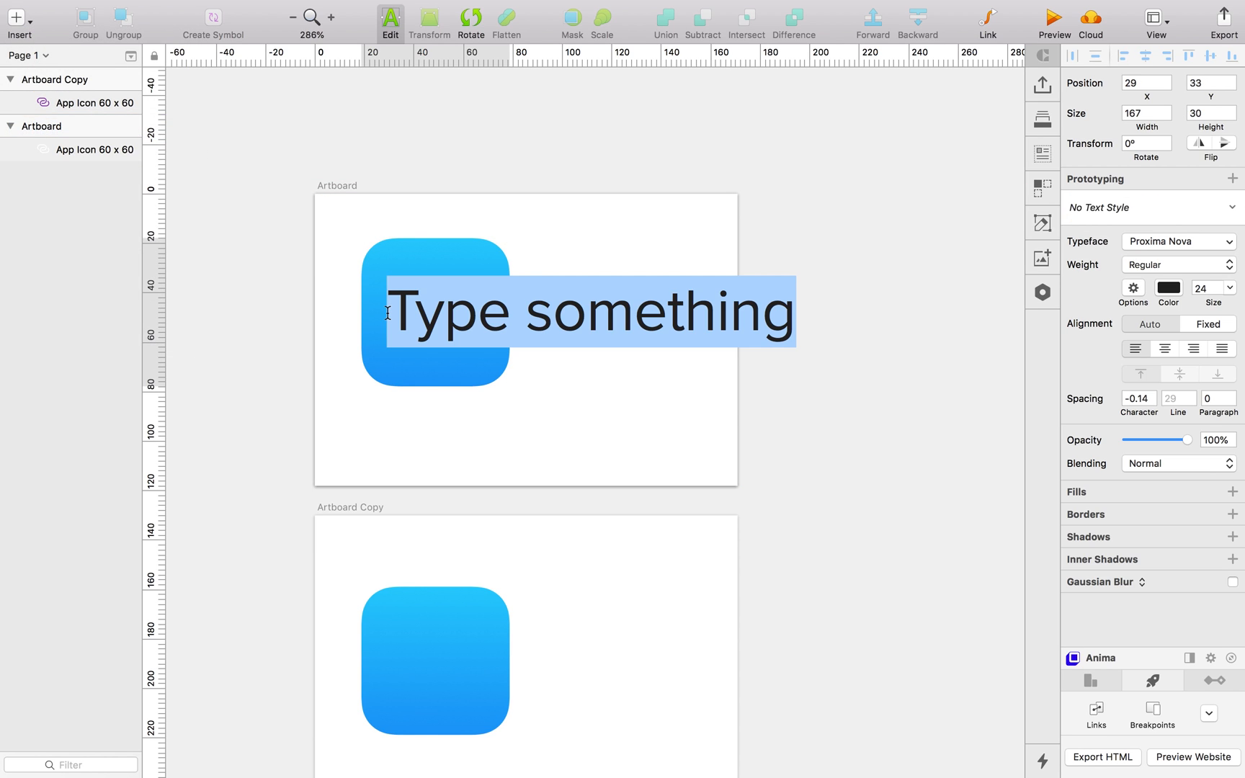
text(Pavi)
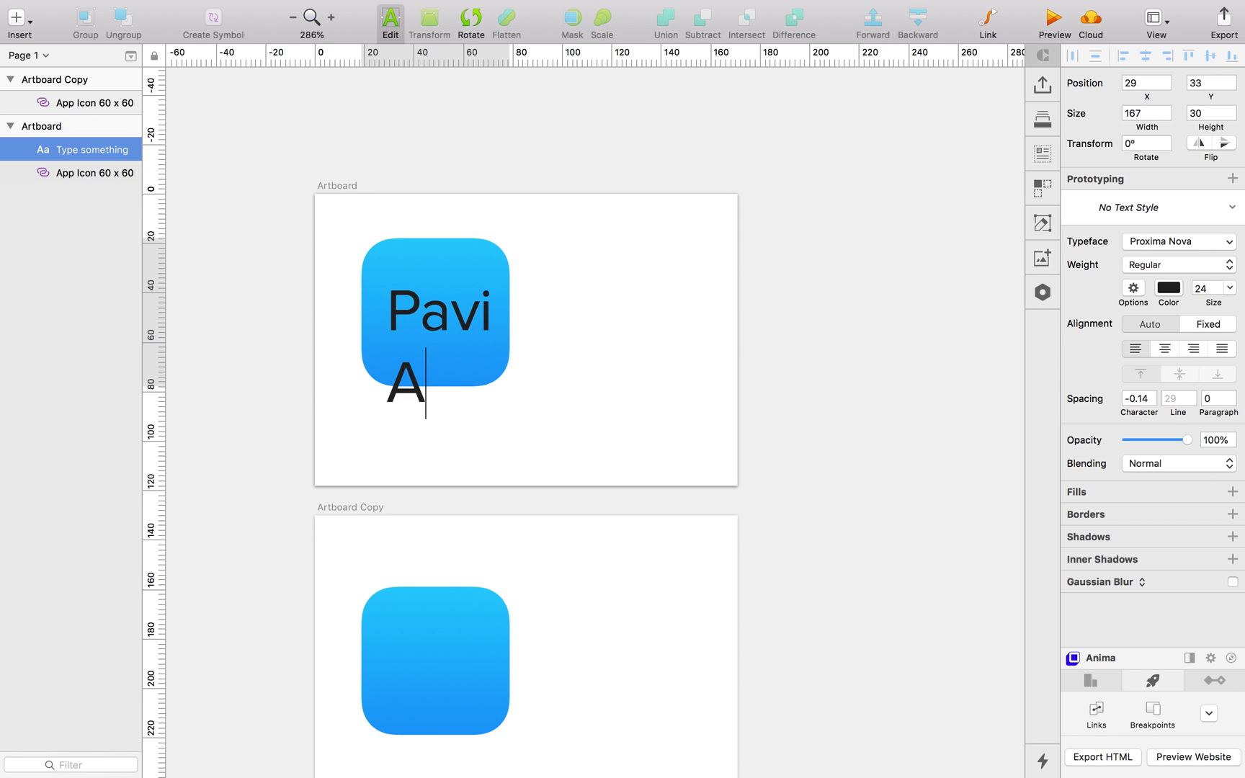
text(rav)
text(i)
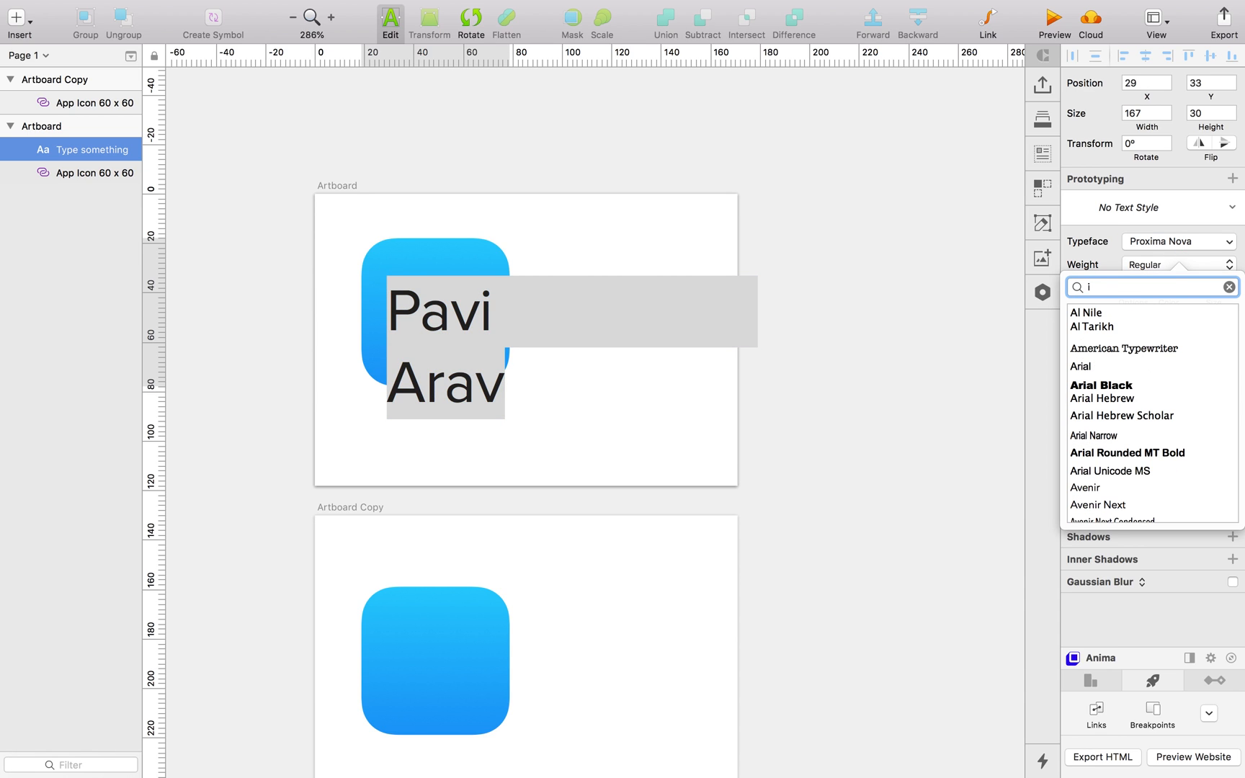
text(nk)
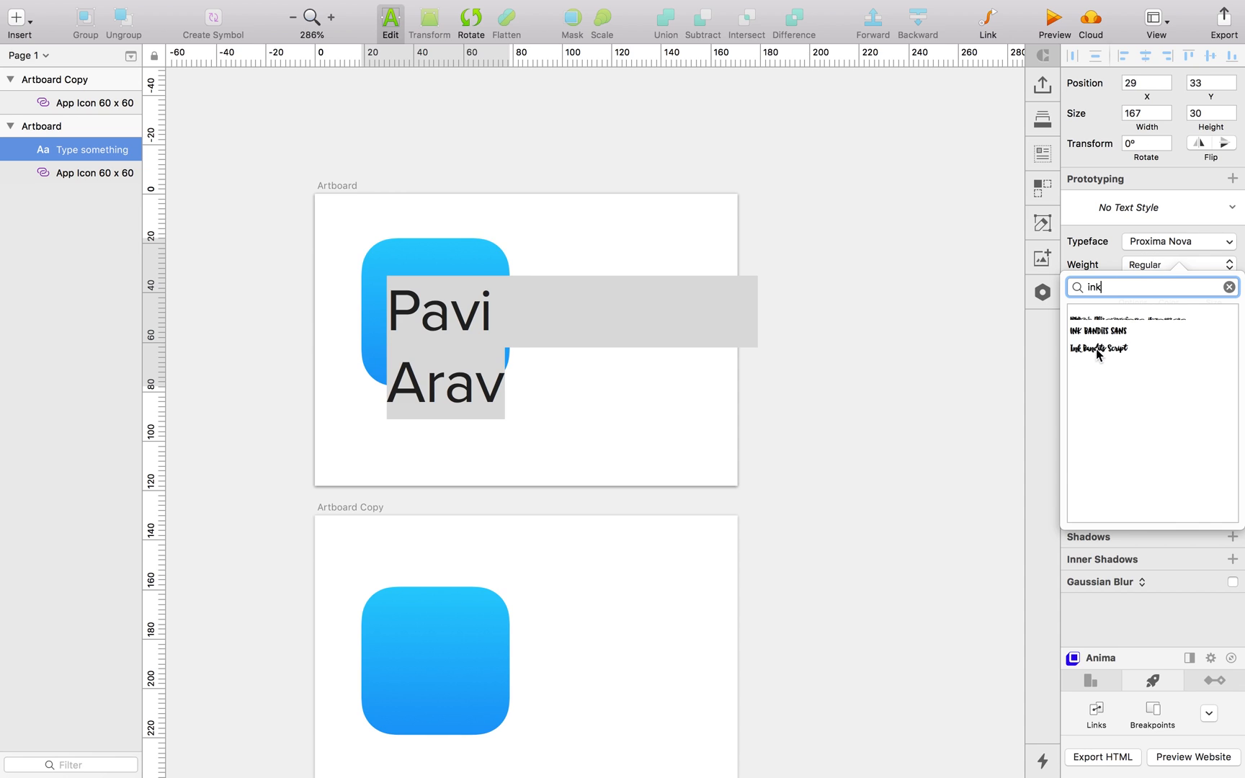
- Set the lettering in Ink Bandits Script and delete the artboard copy
click(1100, 349)
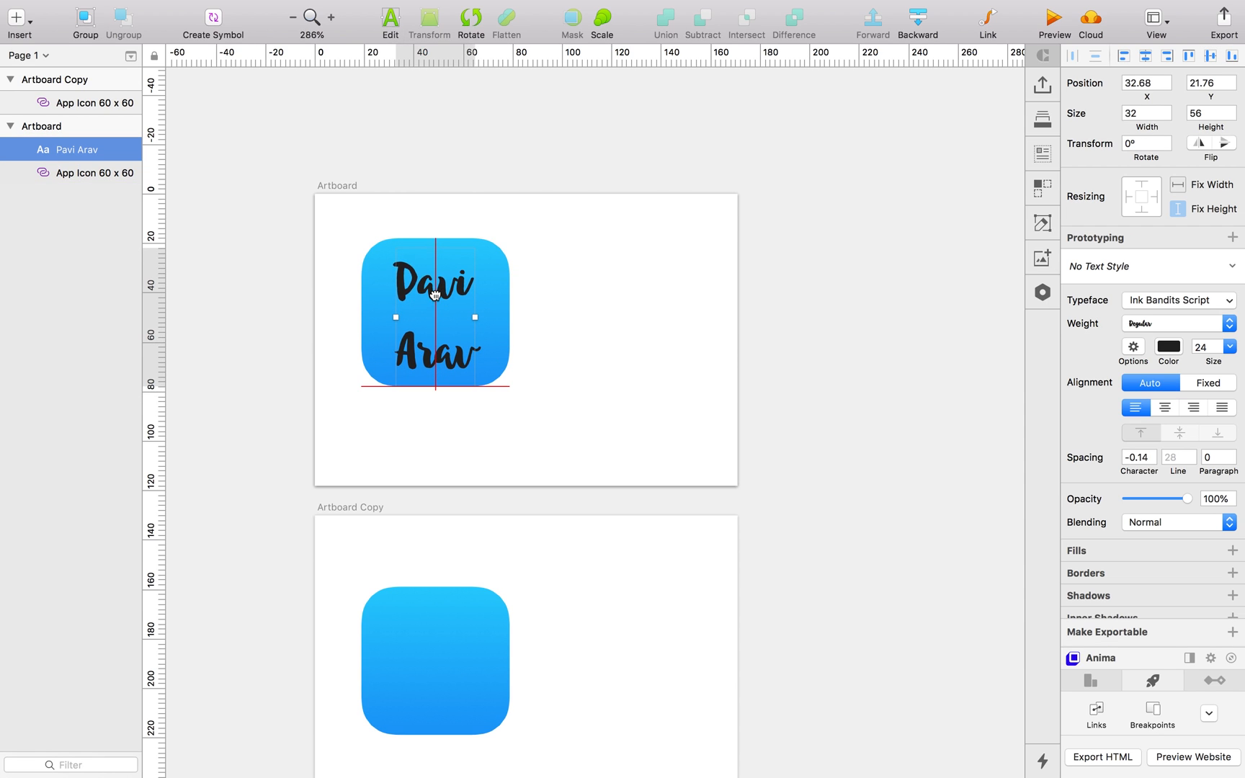
click(604, 369)
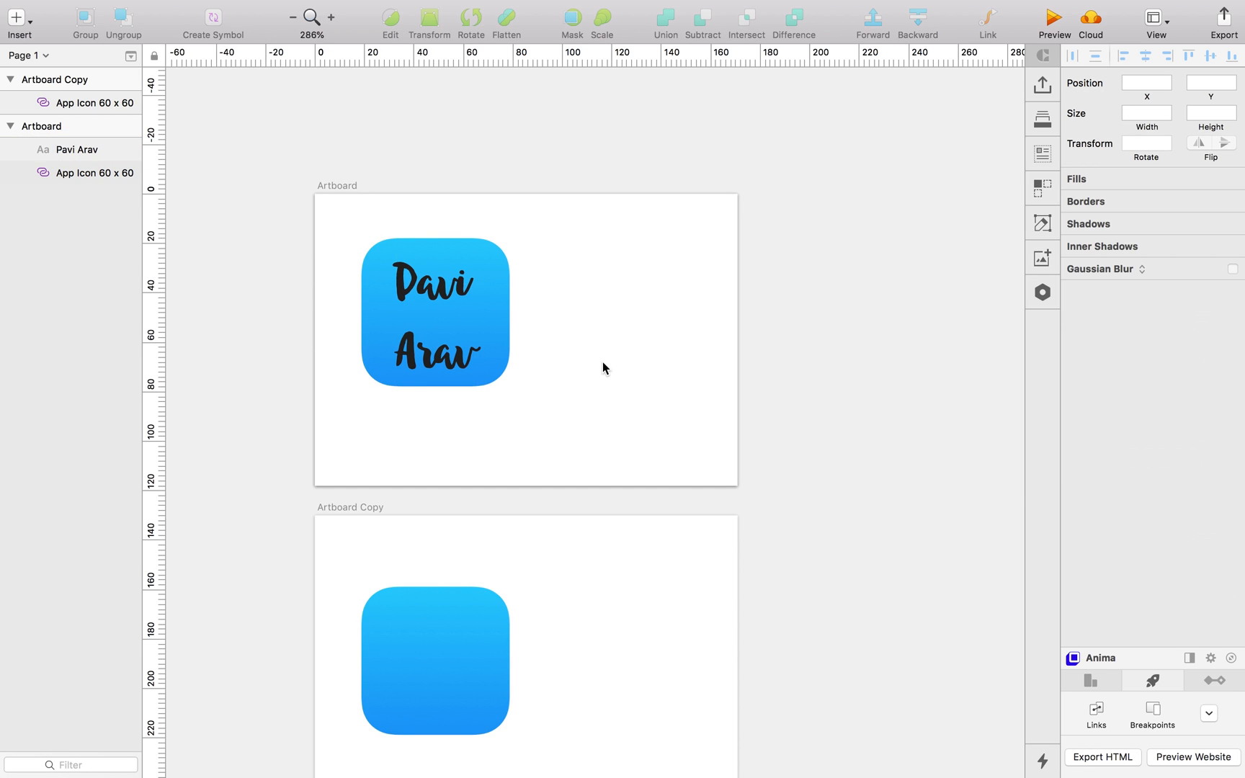
click(348, 507)
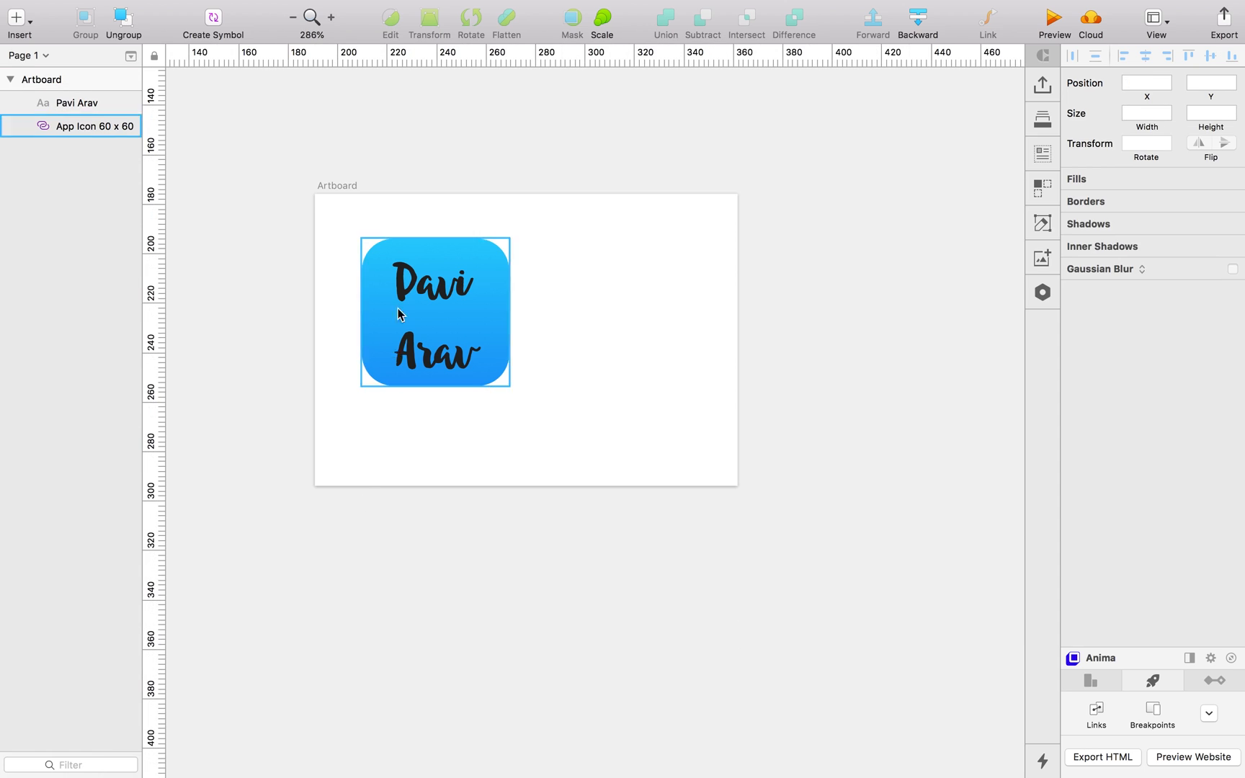
- Try removing the app icon's drop shadow, leave it unchanged, and draw a grey rectangle beside it
click(382, 473)
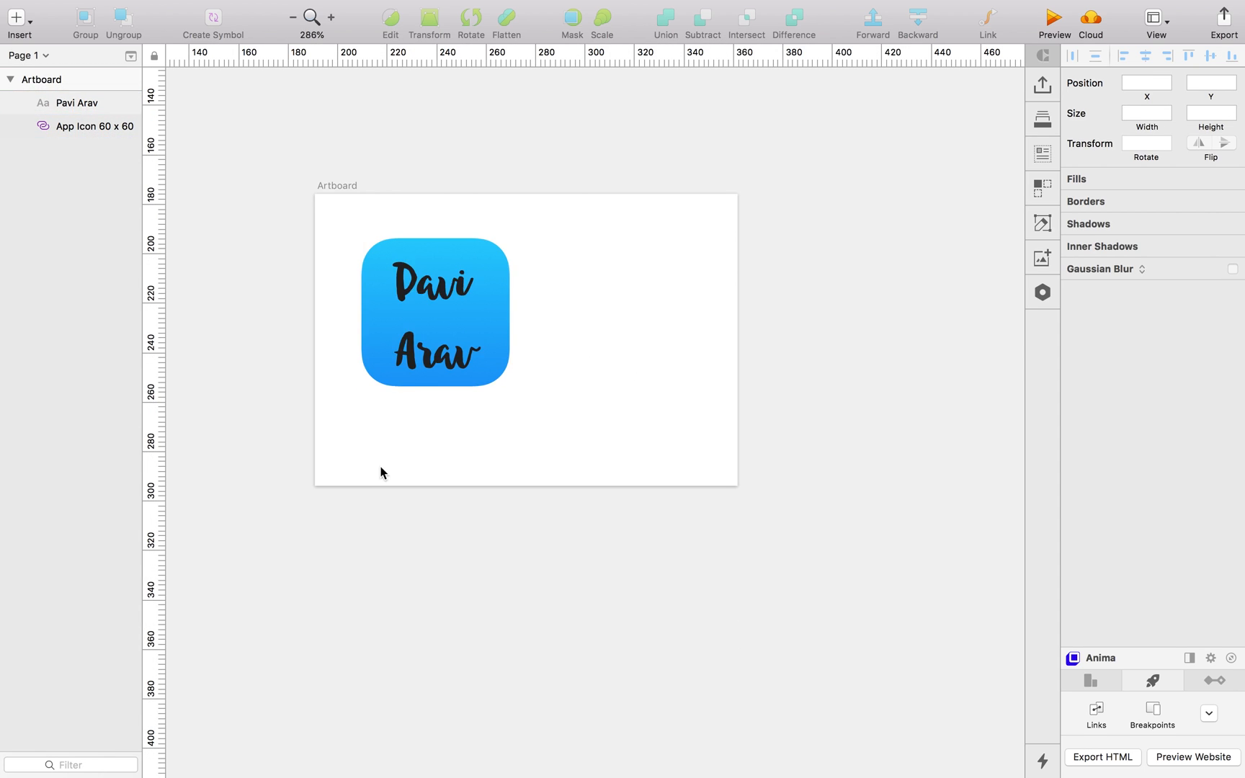
mouse_move(308, 268)
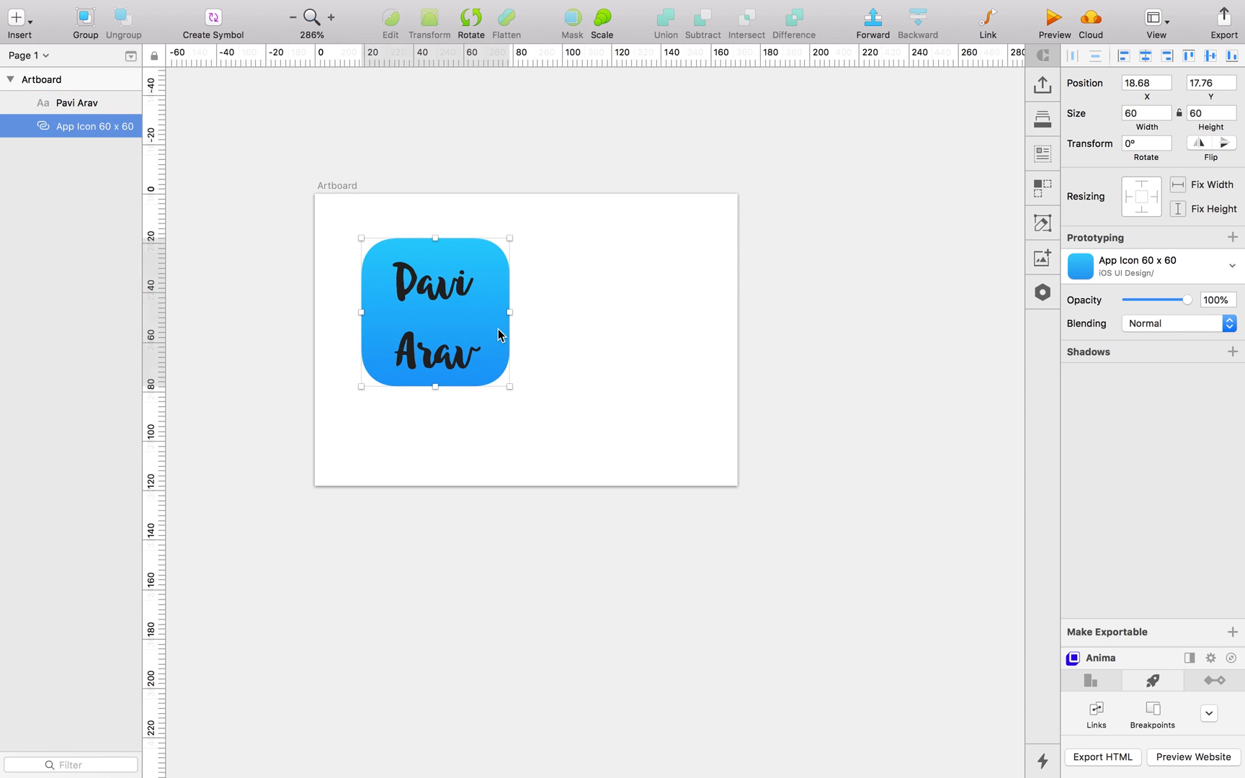
mouse_move(1167, 126)
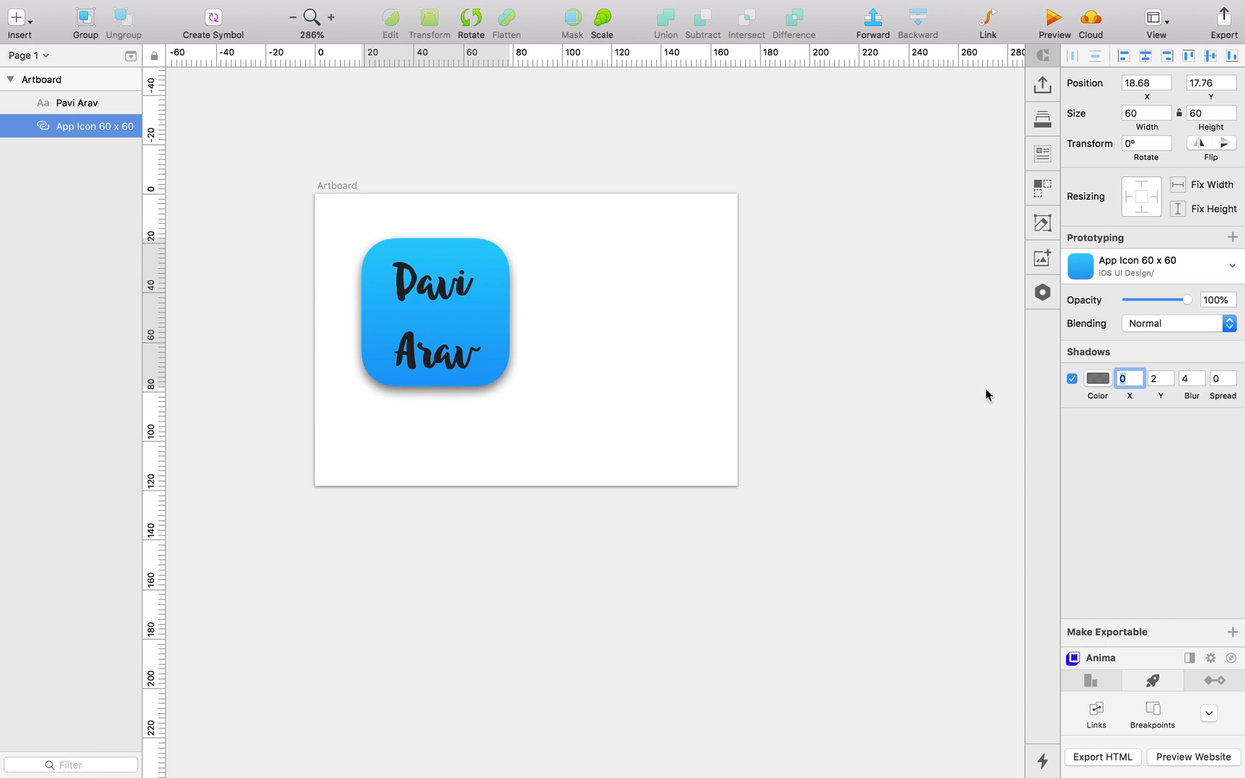
click(435, 313)
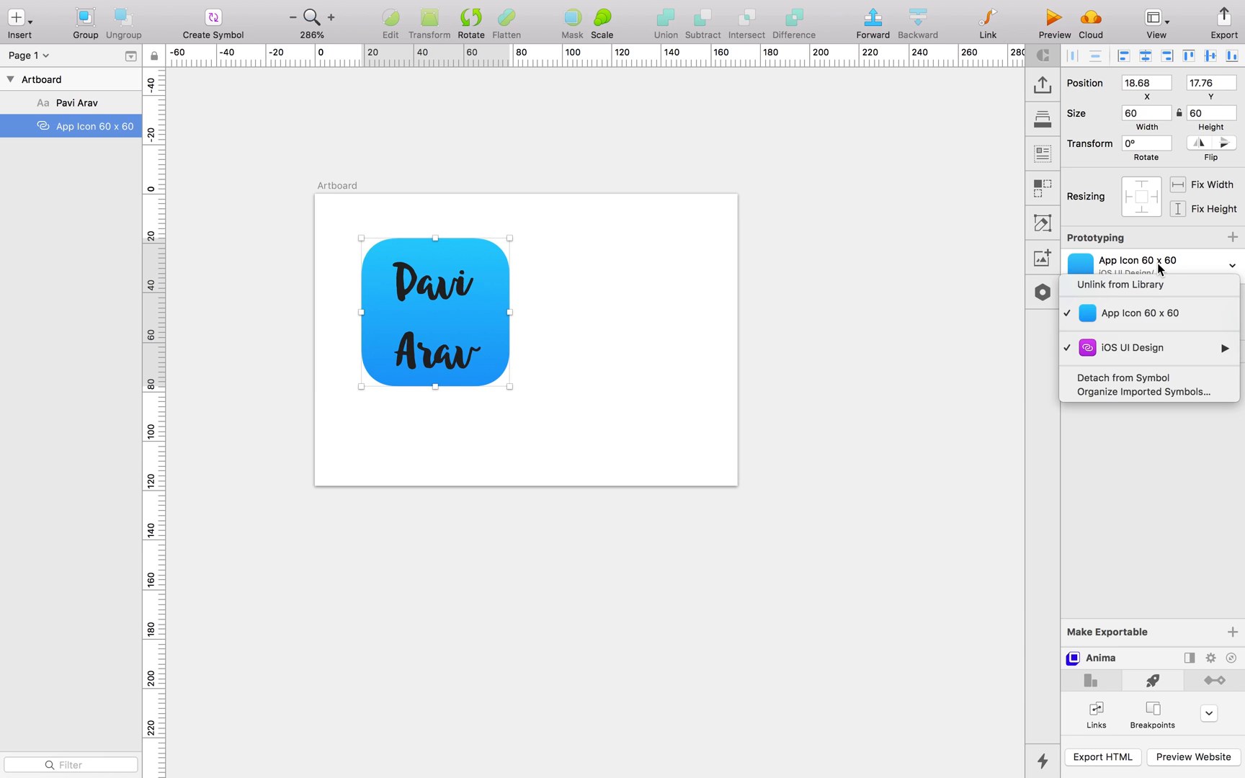
click(556, 369)
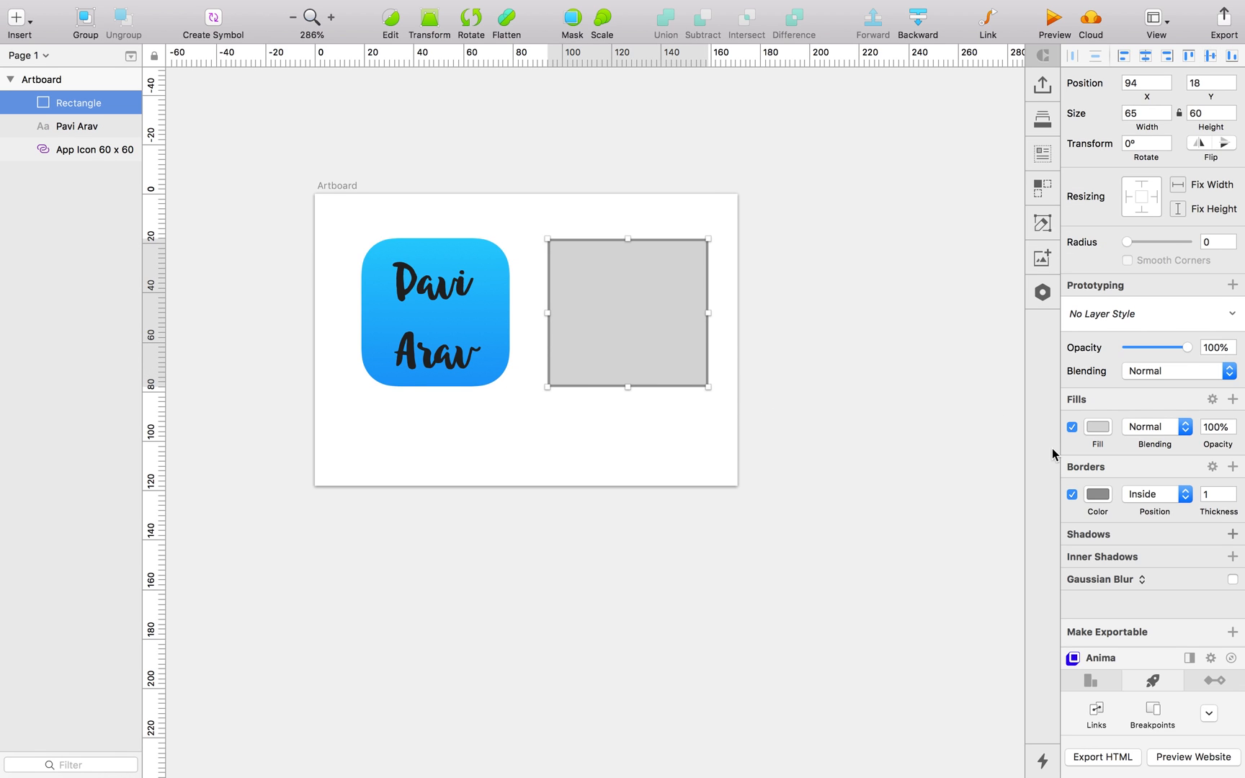
- Give the rectangle a blue gradient fill with no drop shadow, matching the app icon
click(1098, 427)
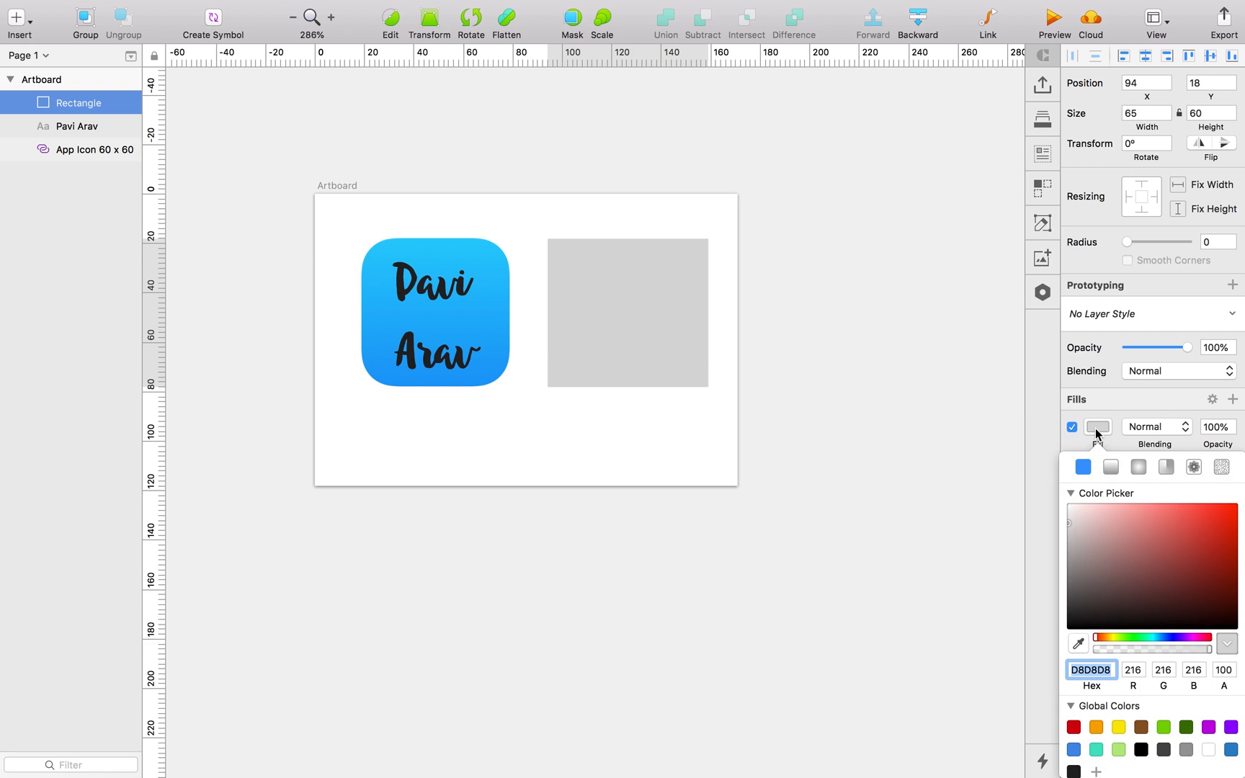
click(1077, 643)
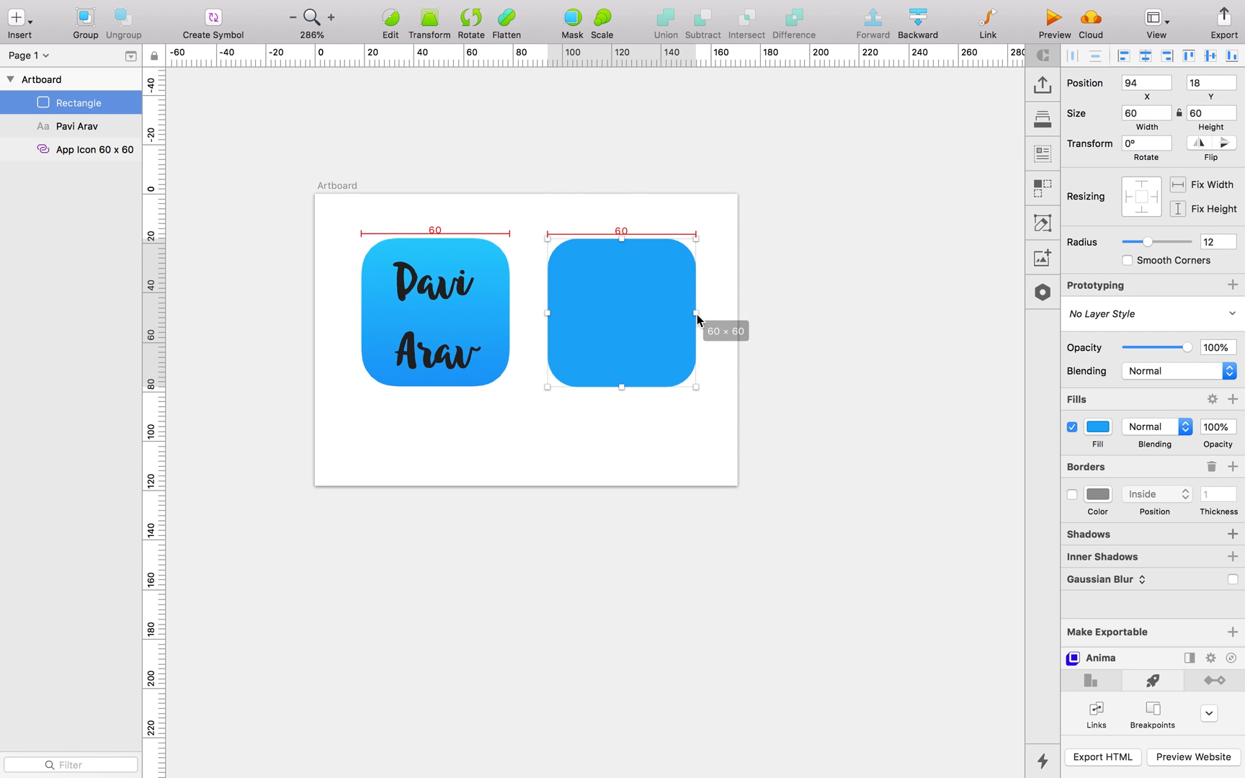
mouse_move(619, 313)
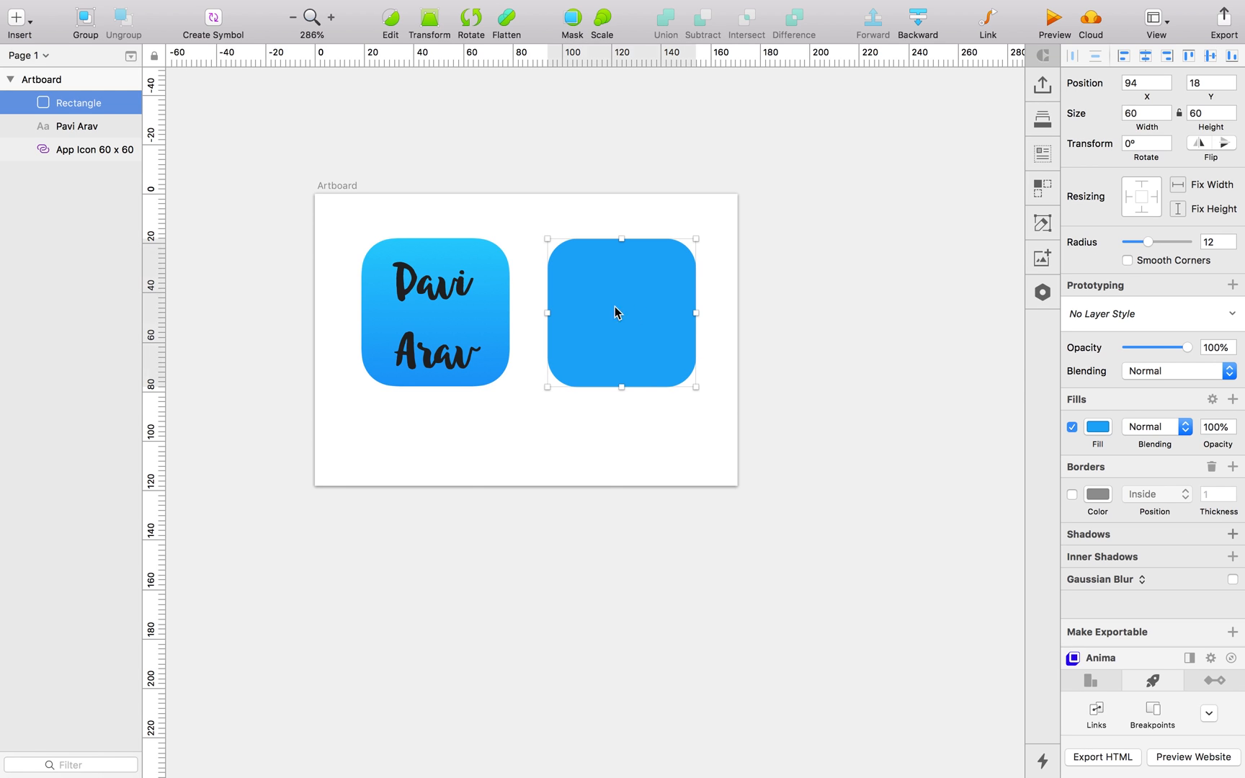
click(1234, 533)
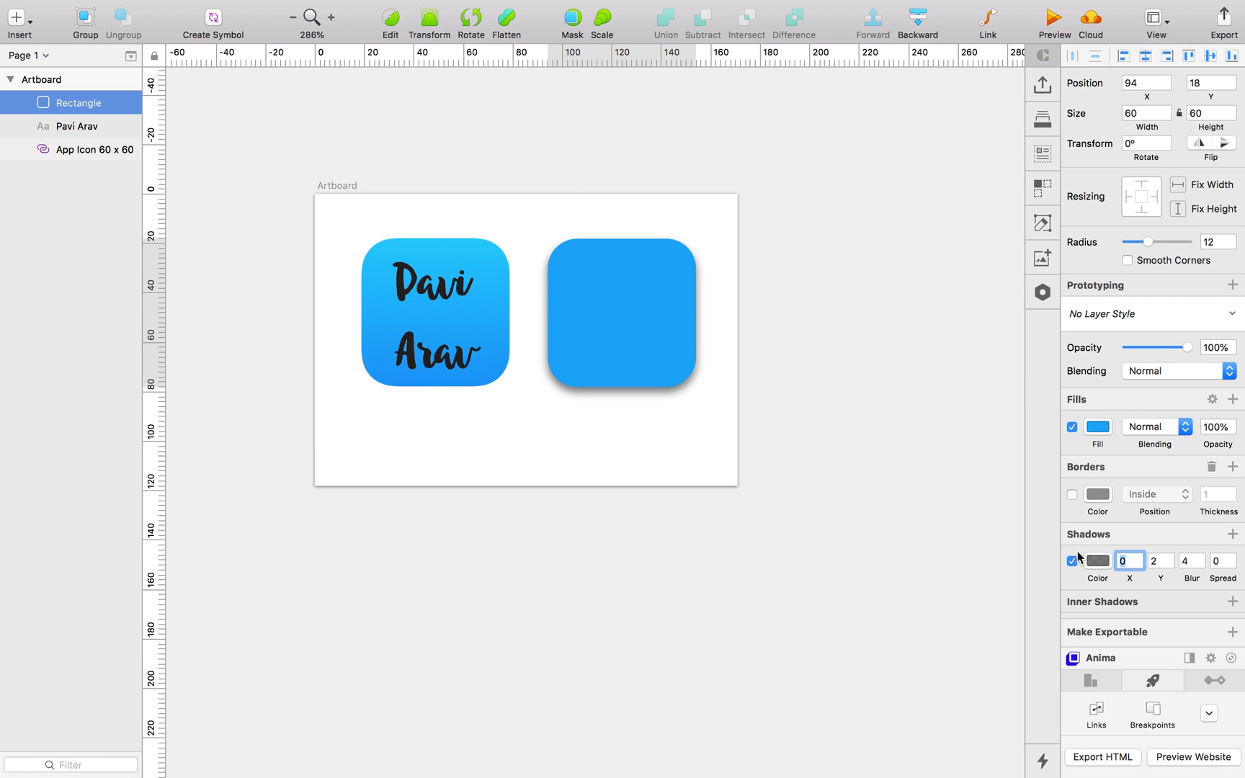
click(621, 314)
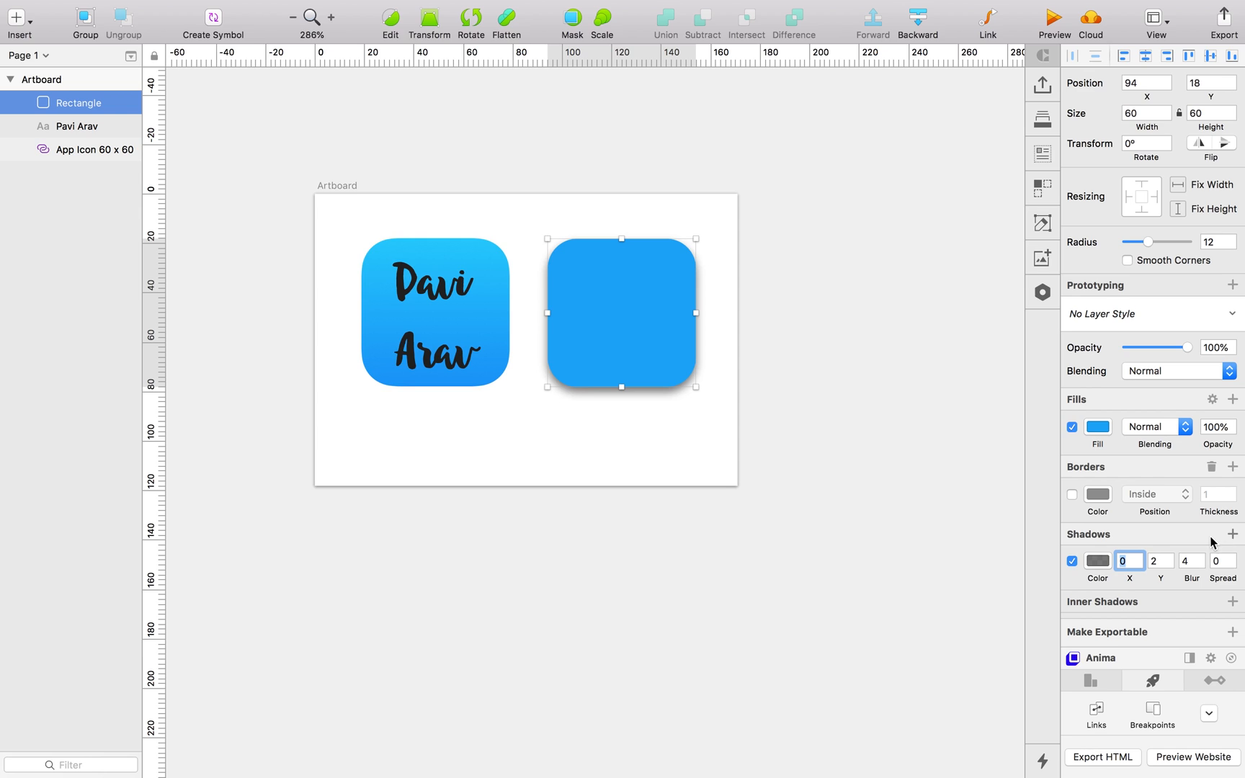
click(1071, 562)
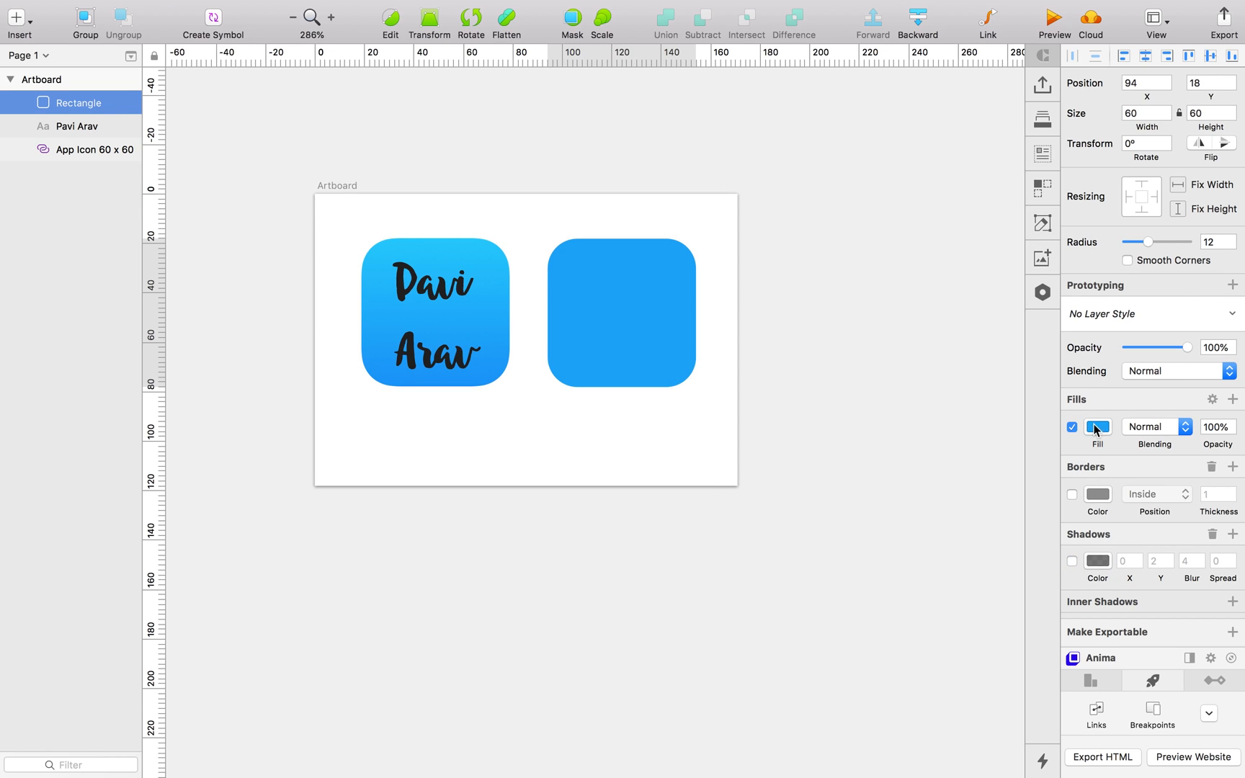
click(1098, 427)
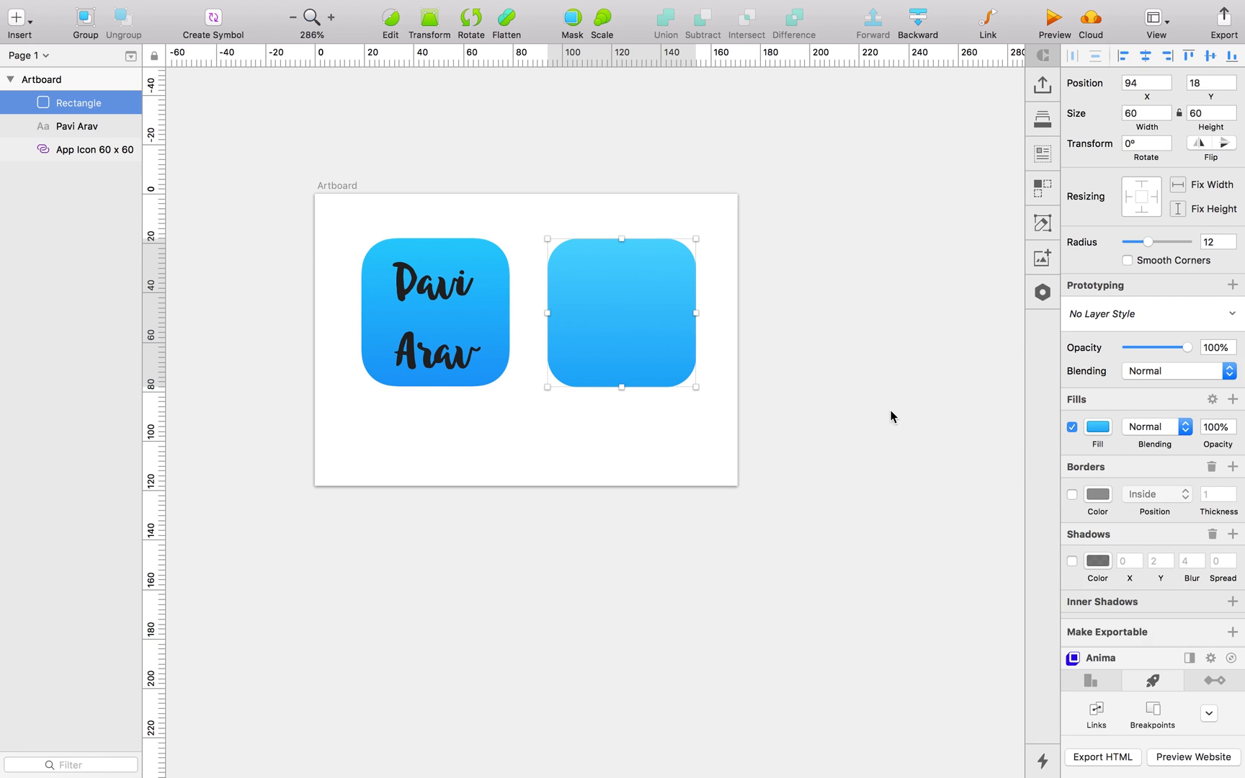
mouse_move(634, 305)
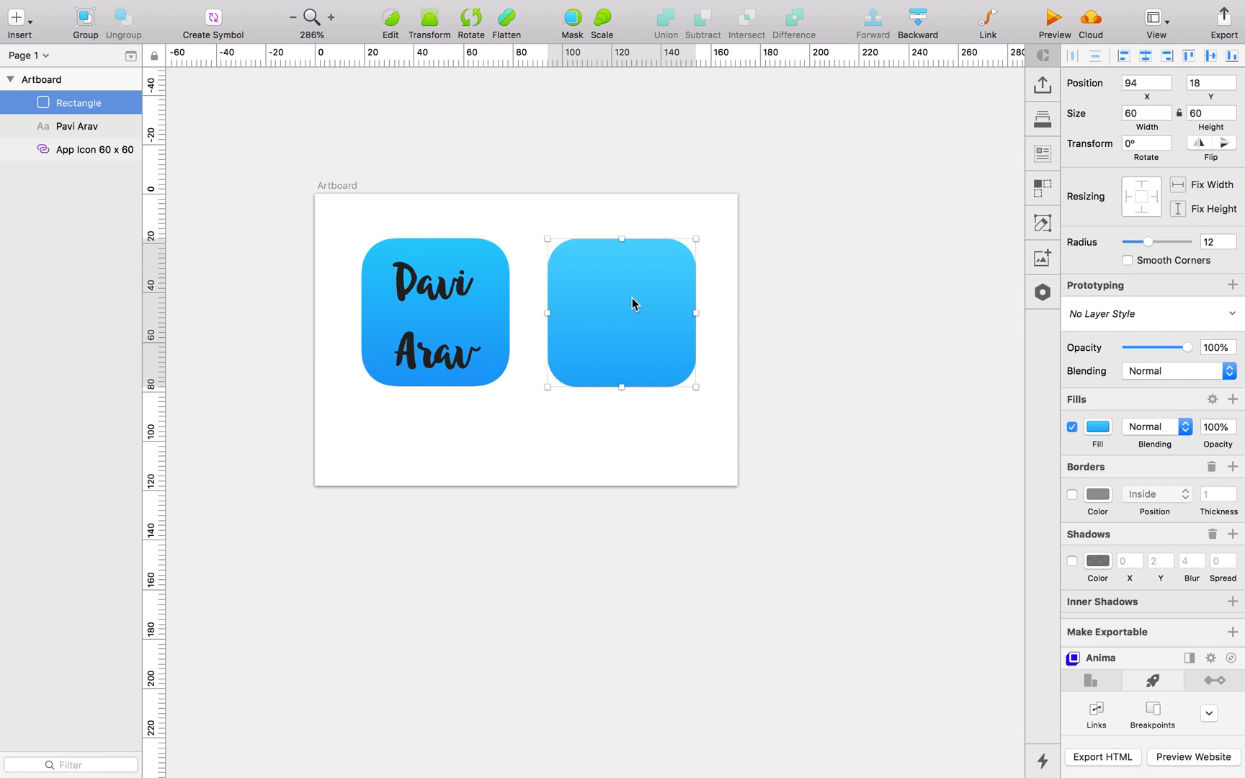
mouse_move(630, 340)
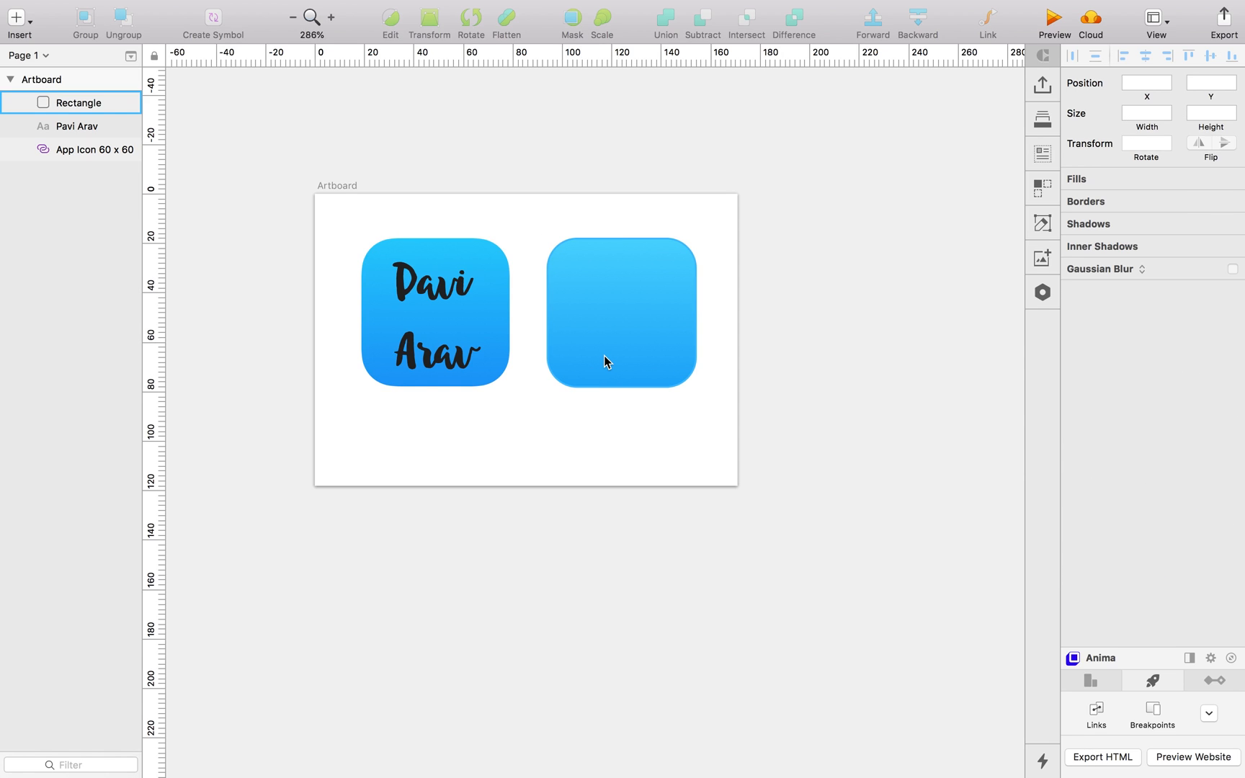
click(621, 313)
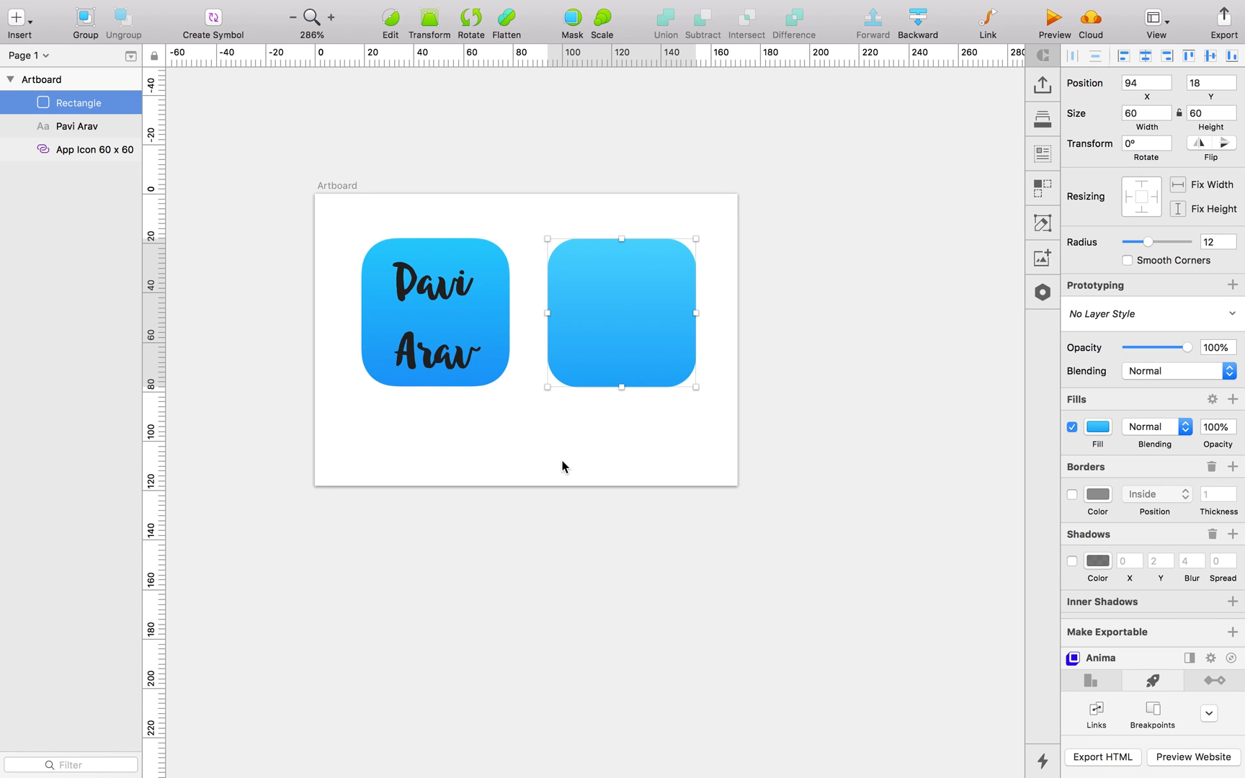
mouse_move(847, 551)
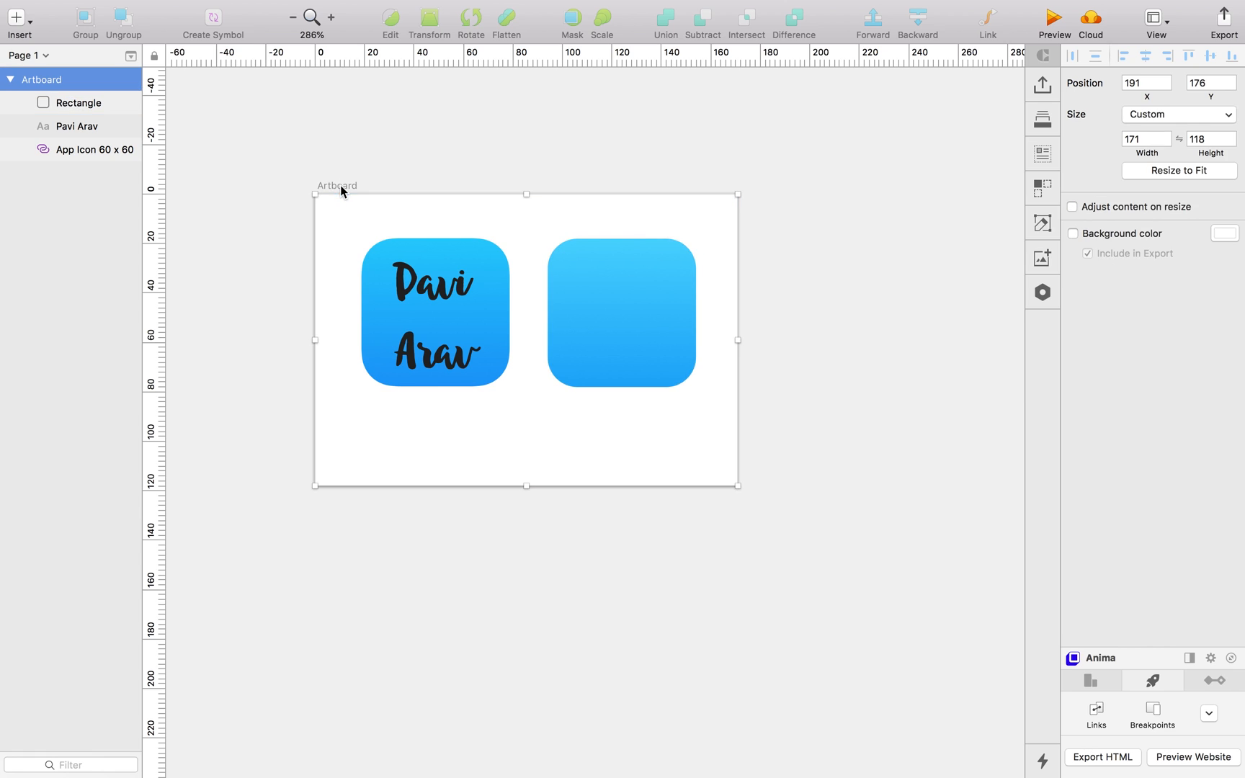
- Make the artboard exportable as a 1x PNG and toggle its background colour
click(1233, 562)
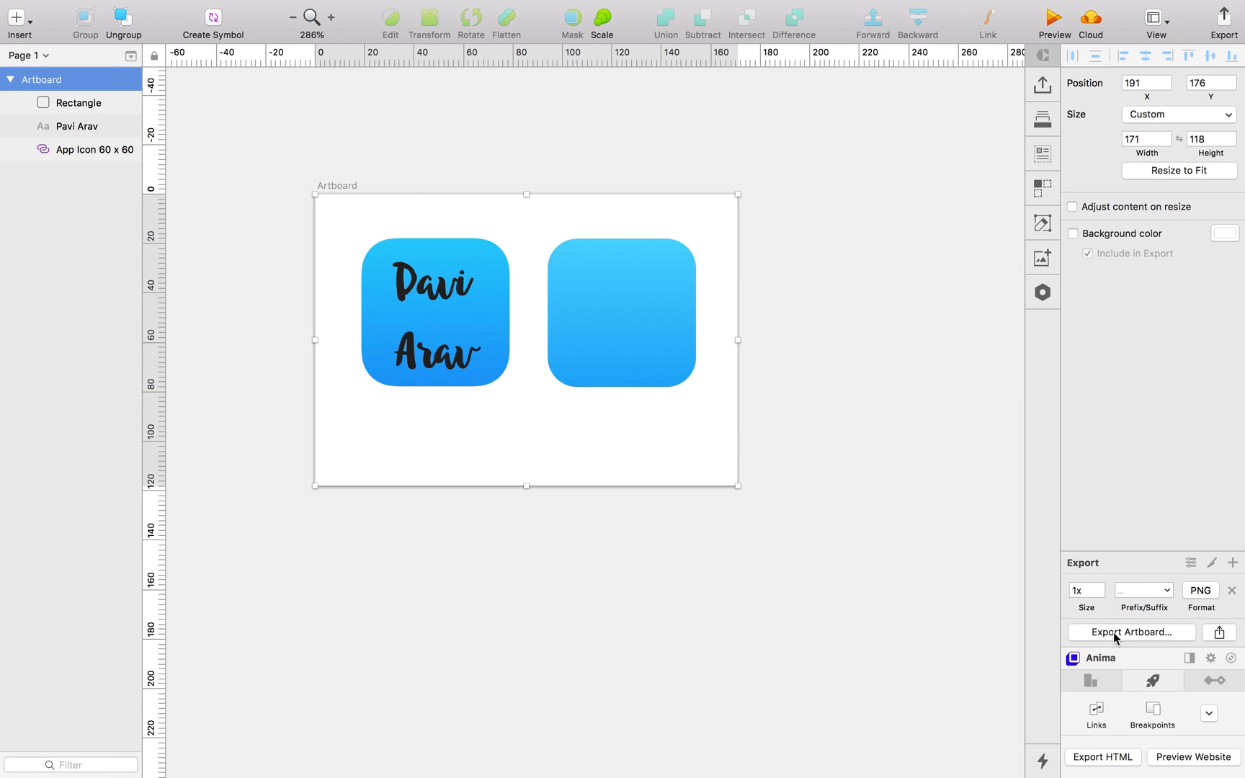
click(1200, 590)
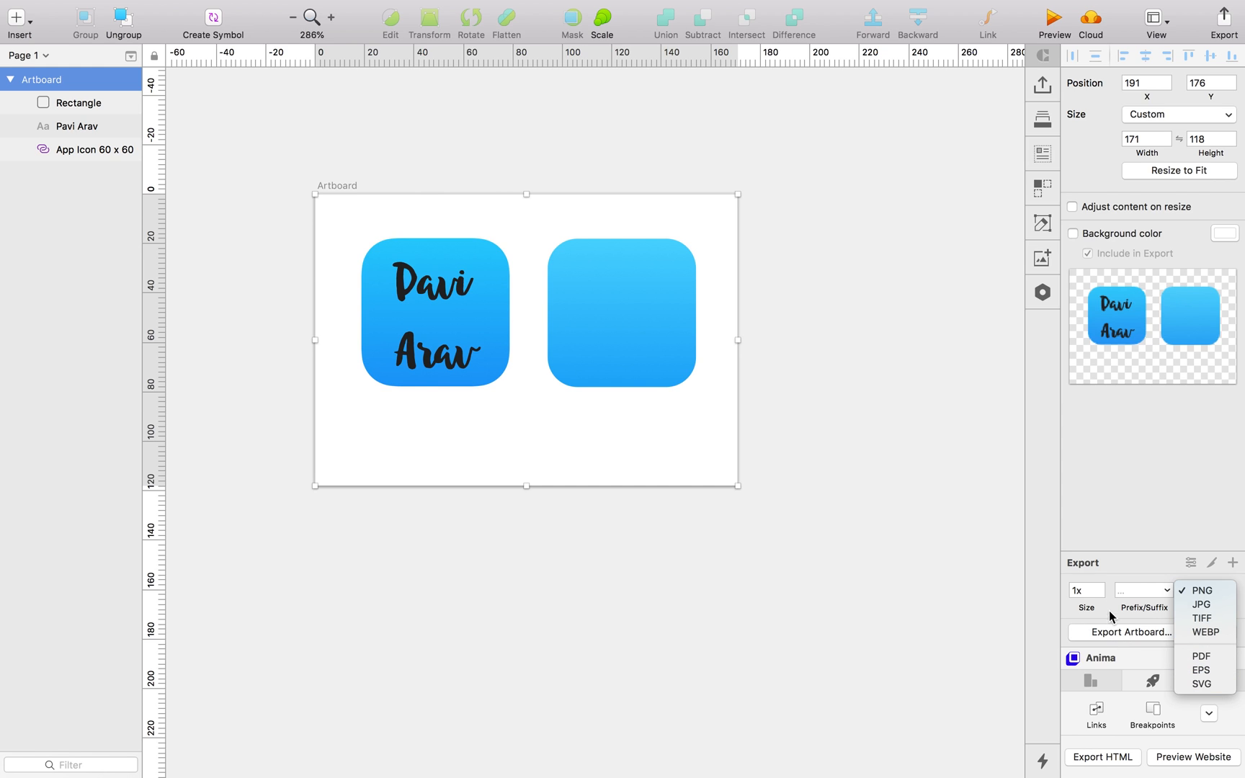
click(1200, 590)
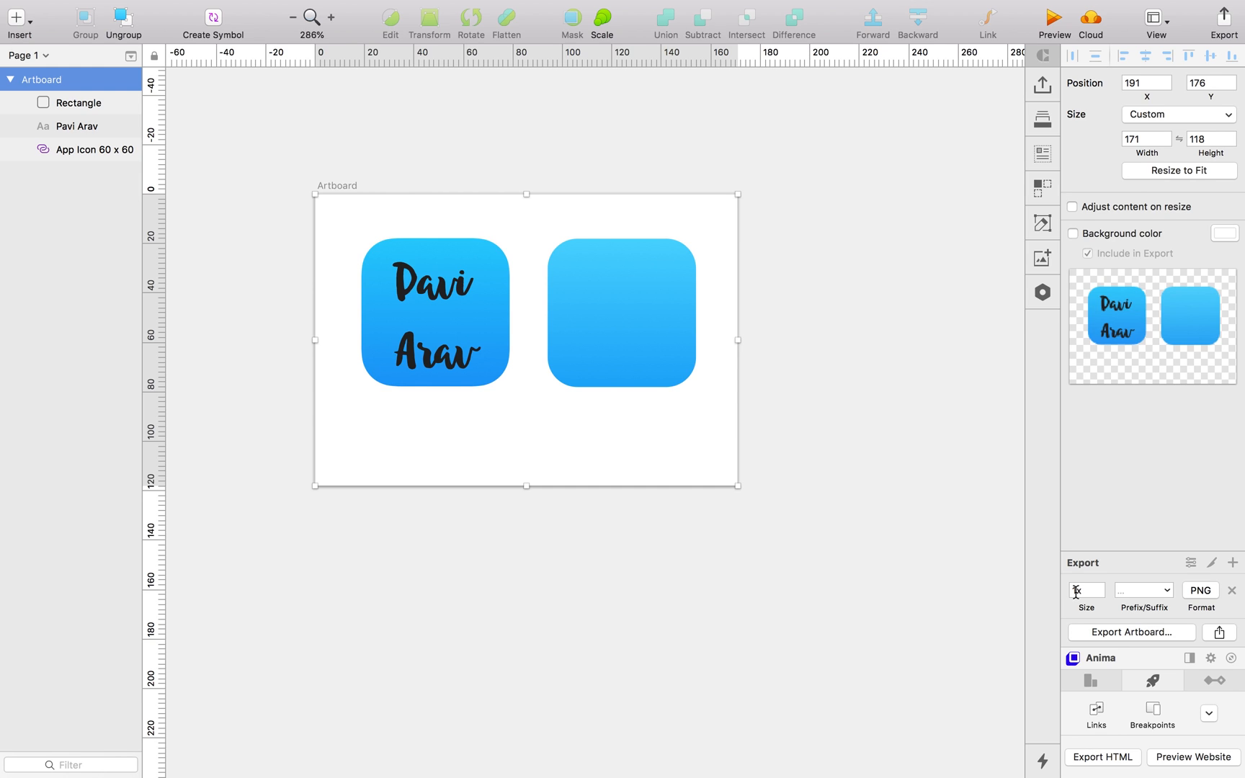
click(1073, 232)
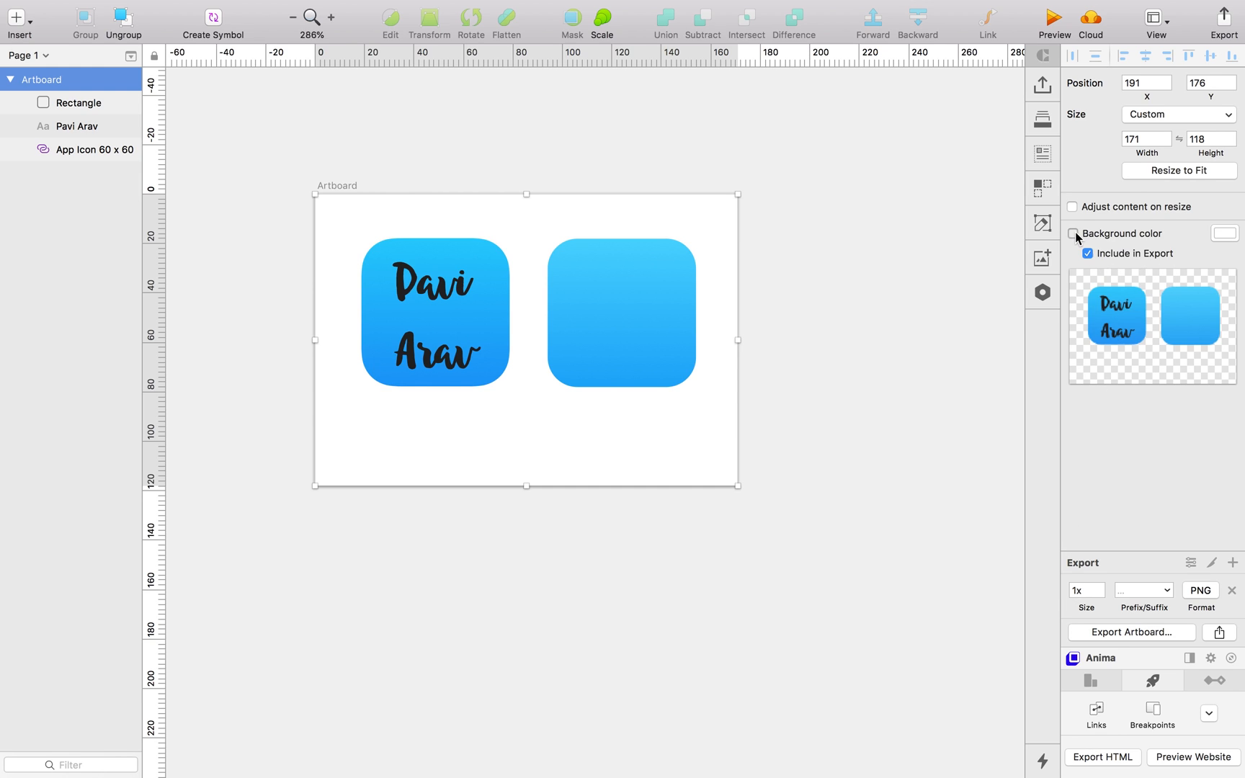
click(611, 440)
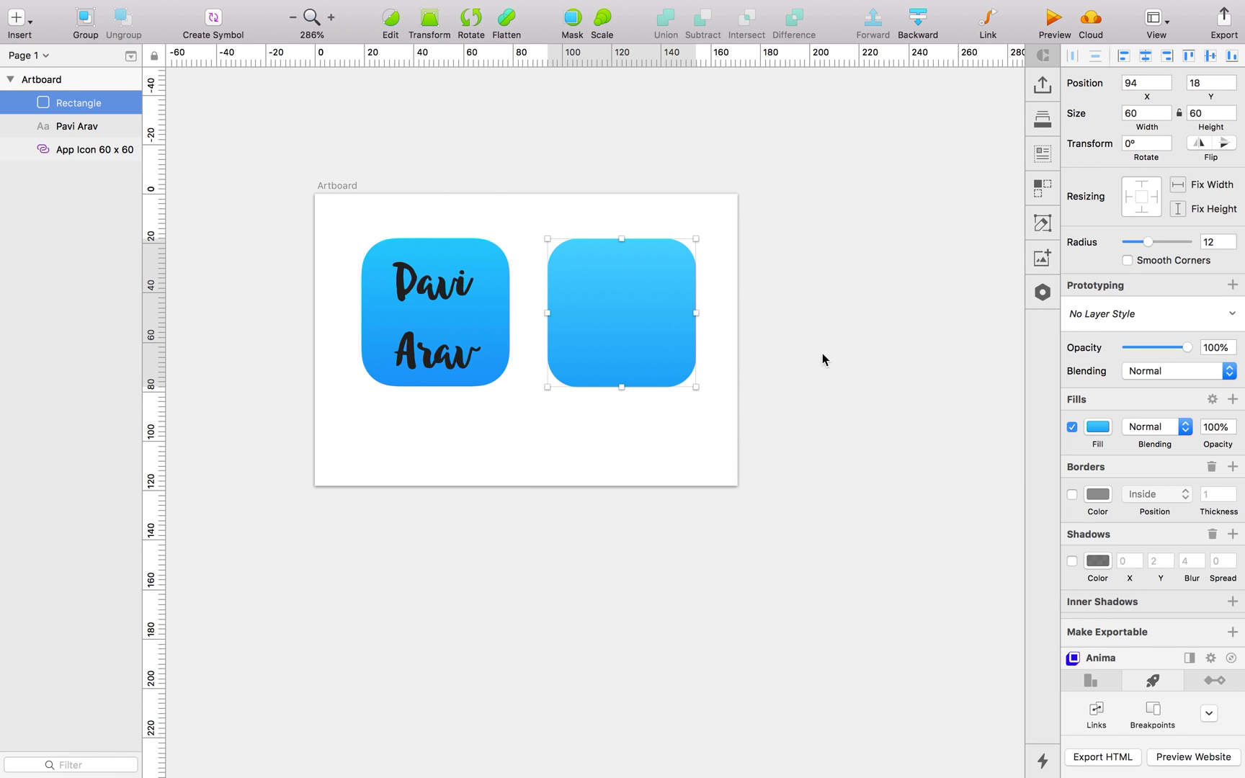
- Make the rounded square exportable, add an export slice around the app icon, and rename the slice
click(1234, 633)
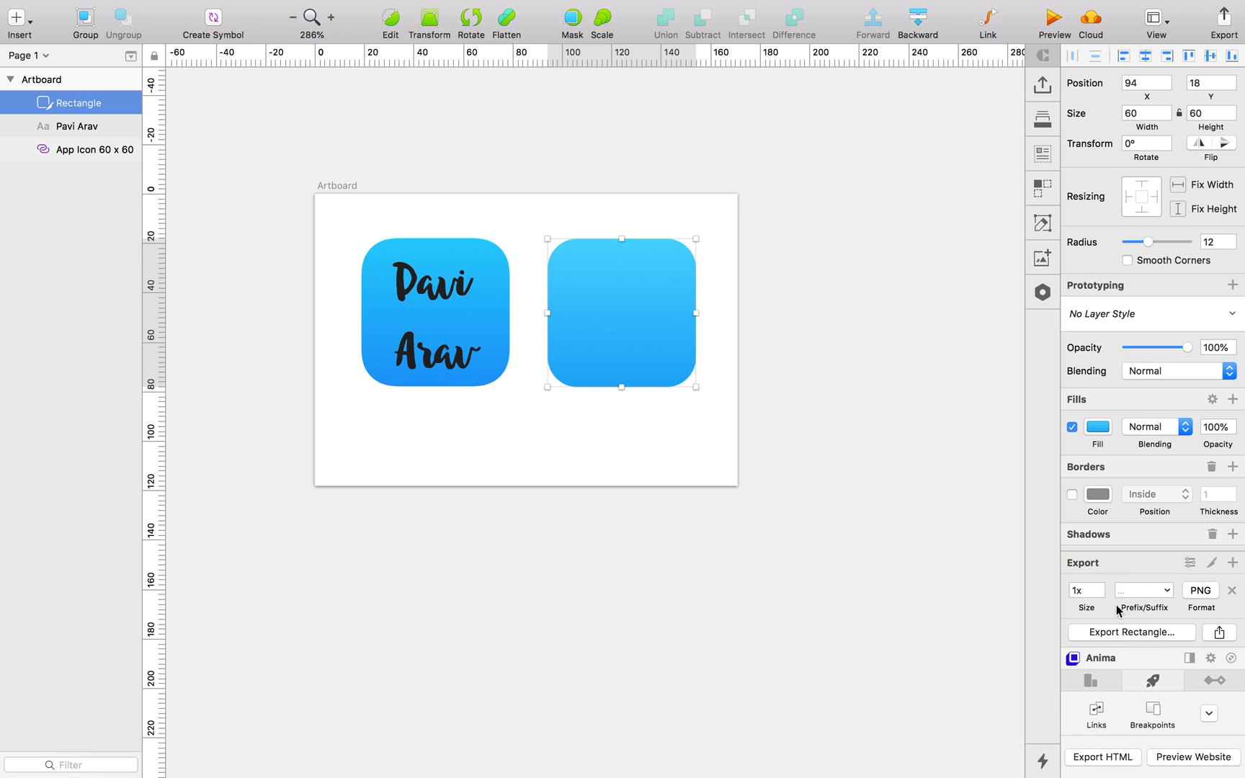
mouse_move(820, 305)
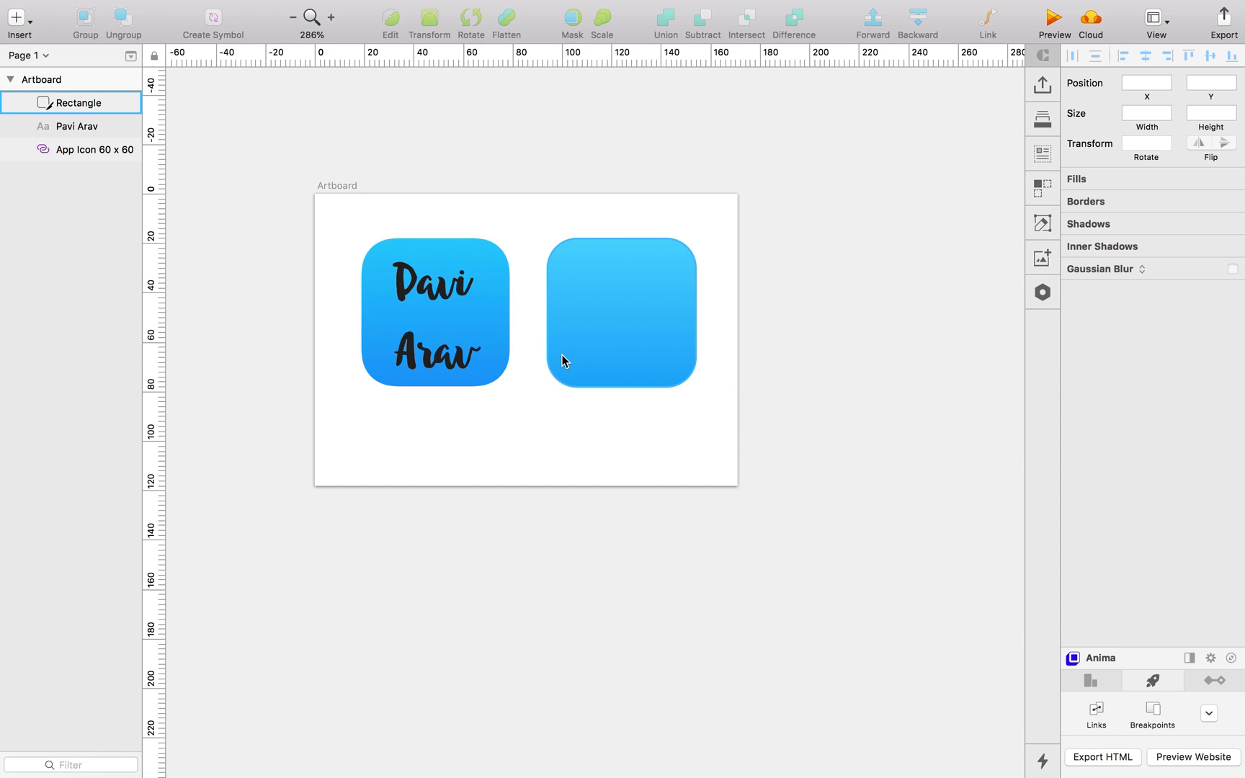
click(76, 126)
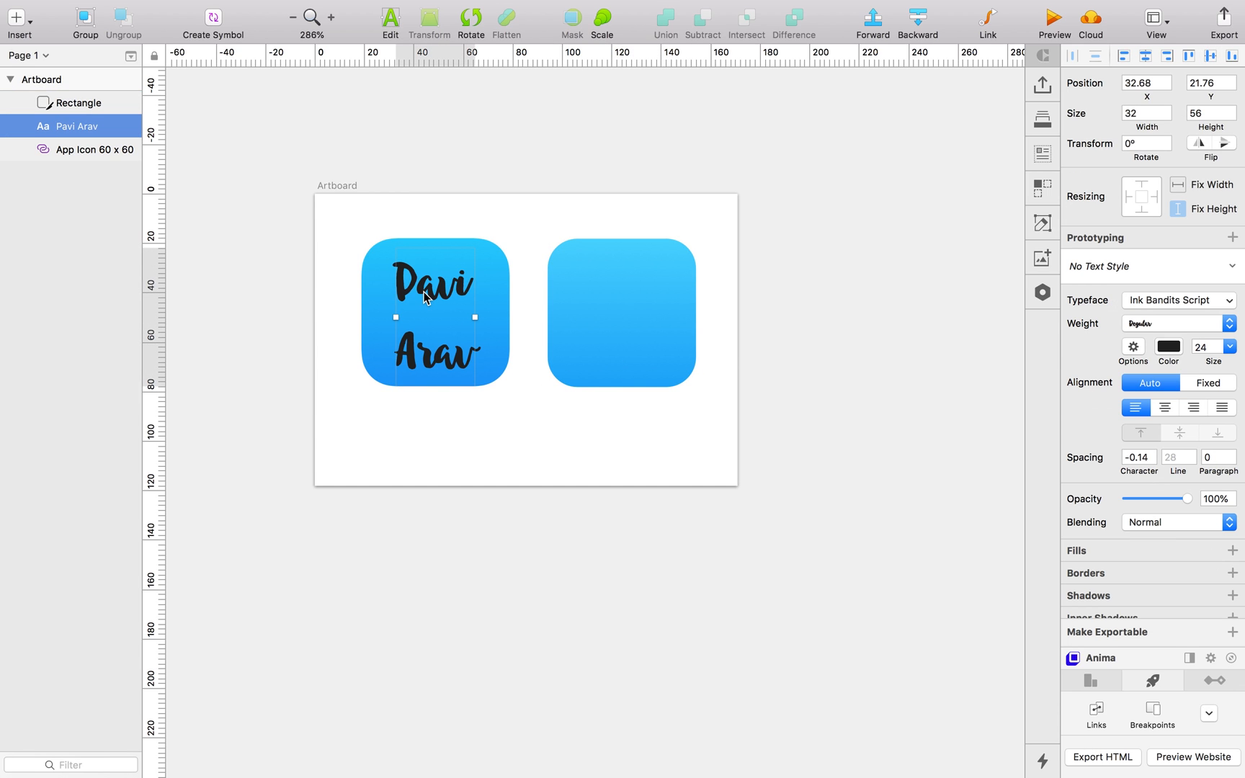
click(94, 150)
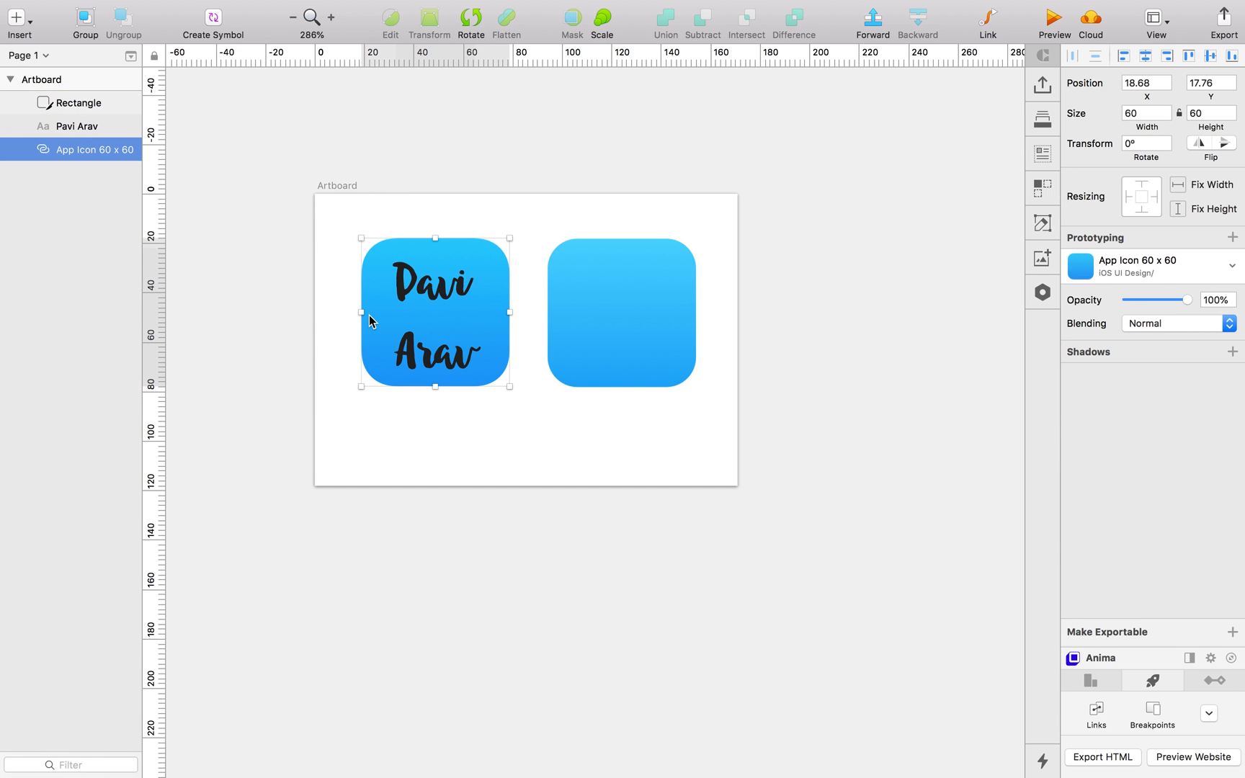
mouse_move(953, 676)
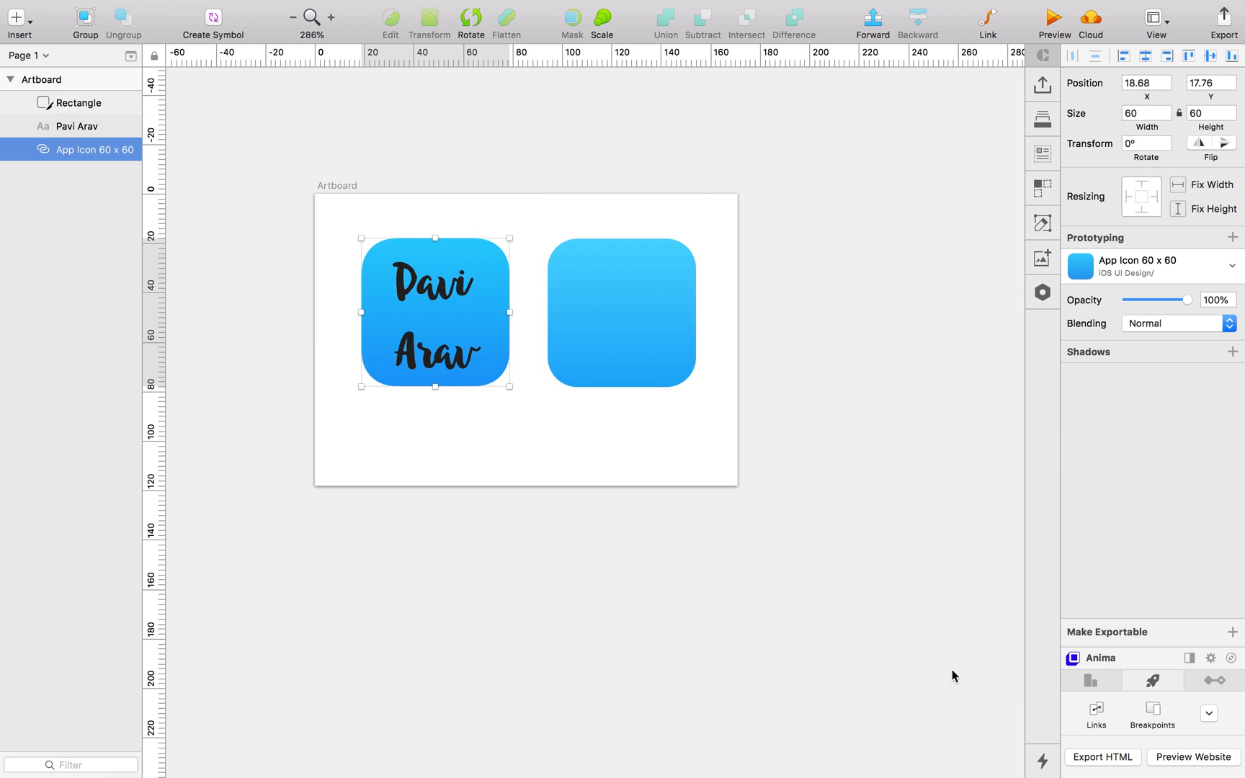
click(1131, 633)
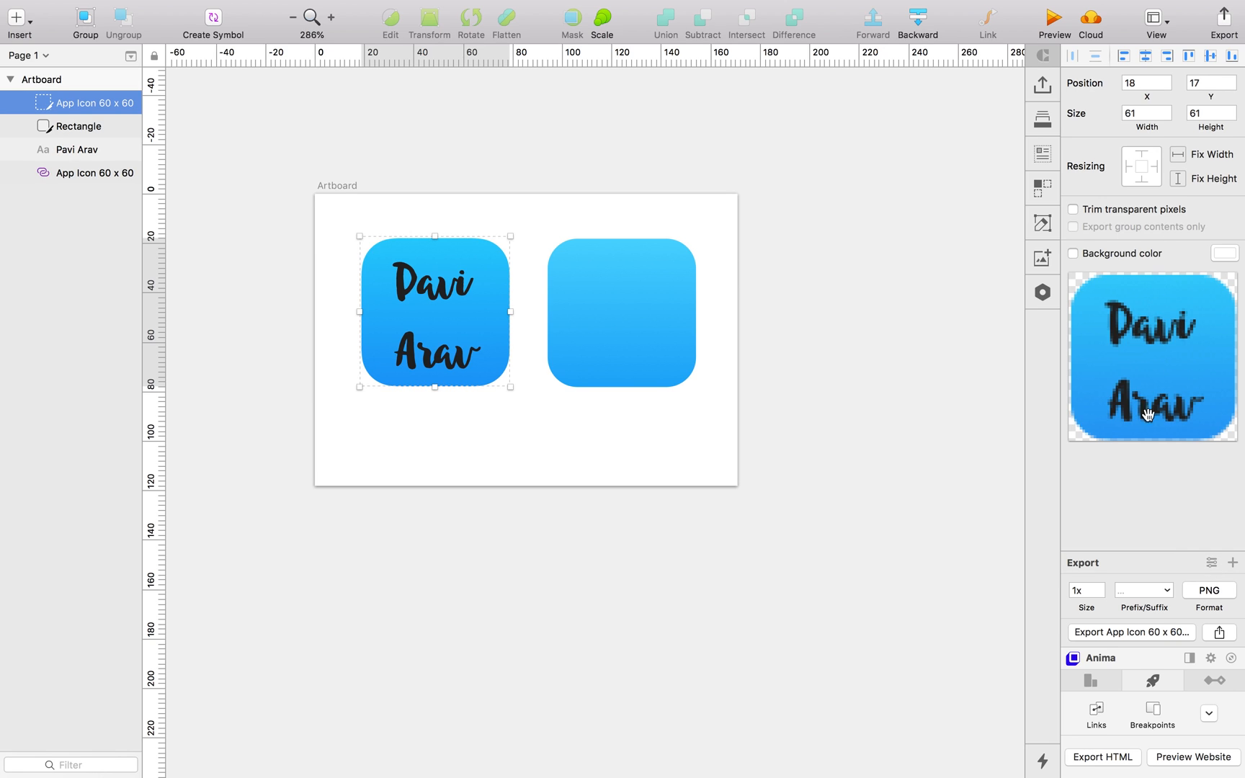
mouse_move(1156, 316)
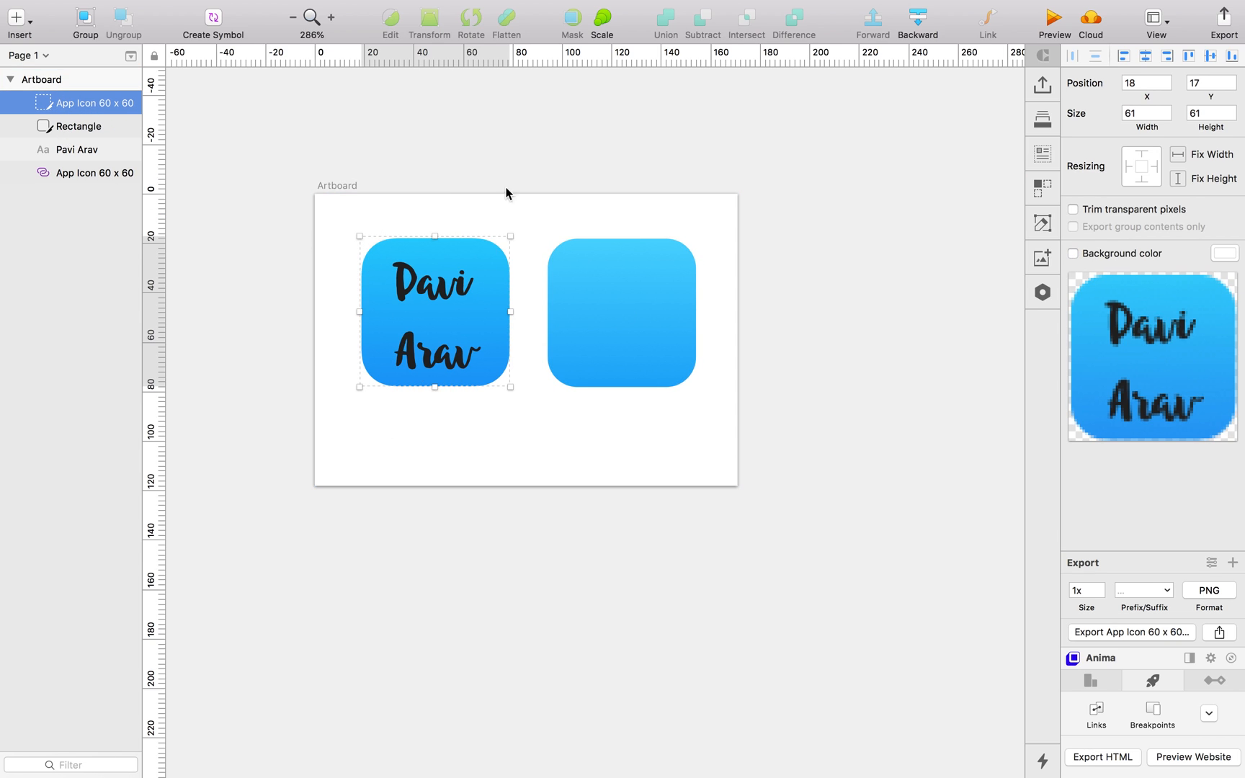
double_click(95, 102)
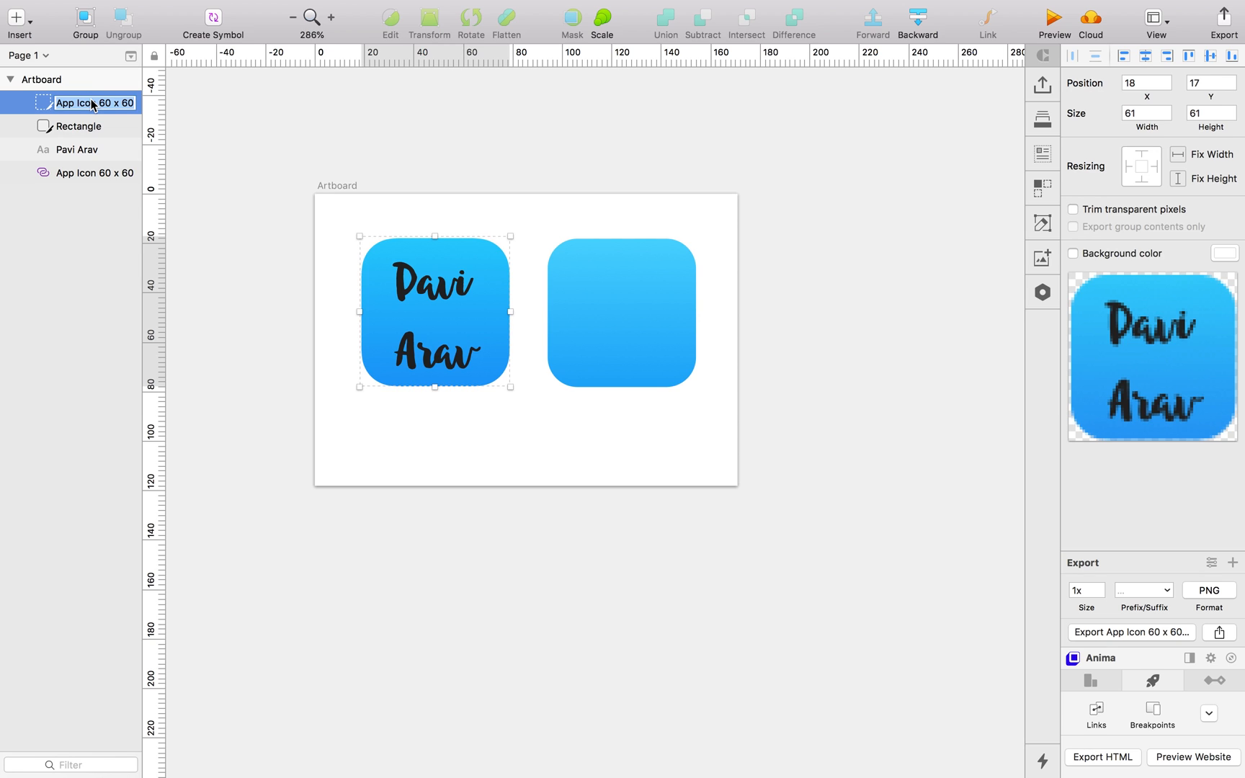
mouse_move(32, 103)
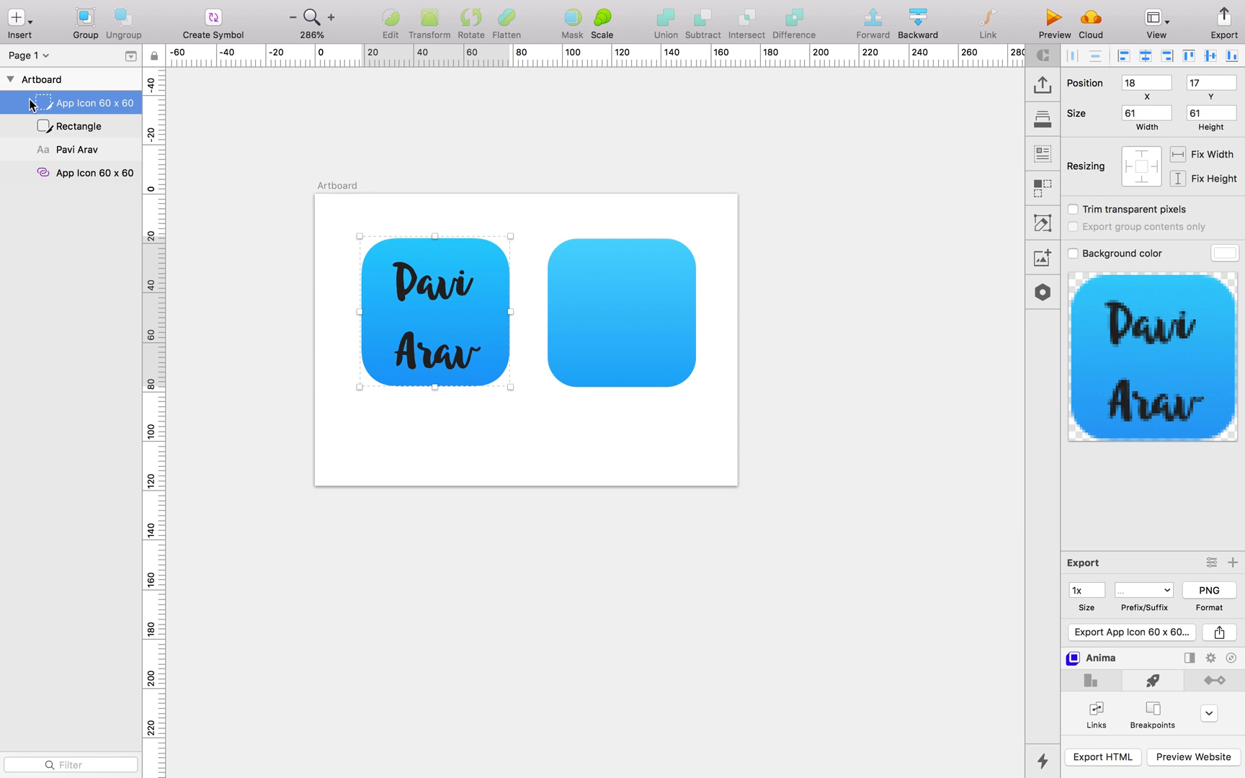
click(76, 125)
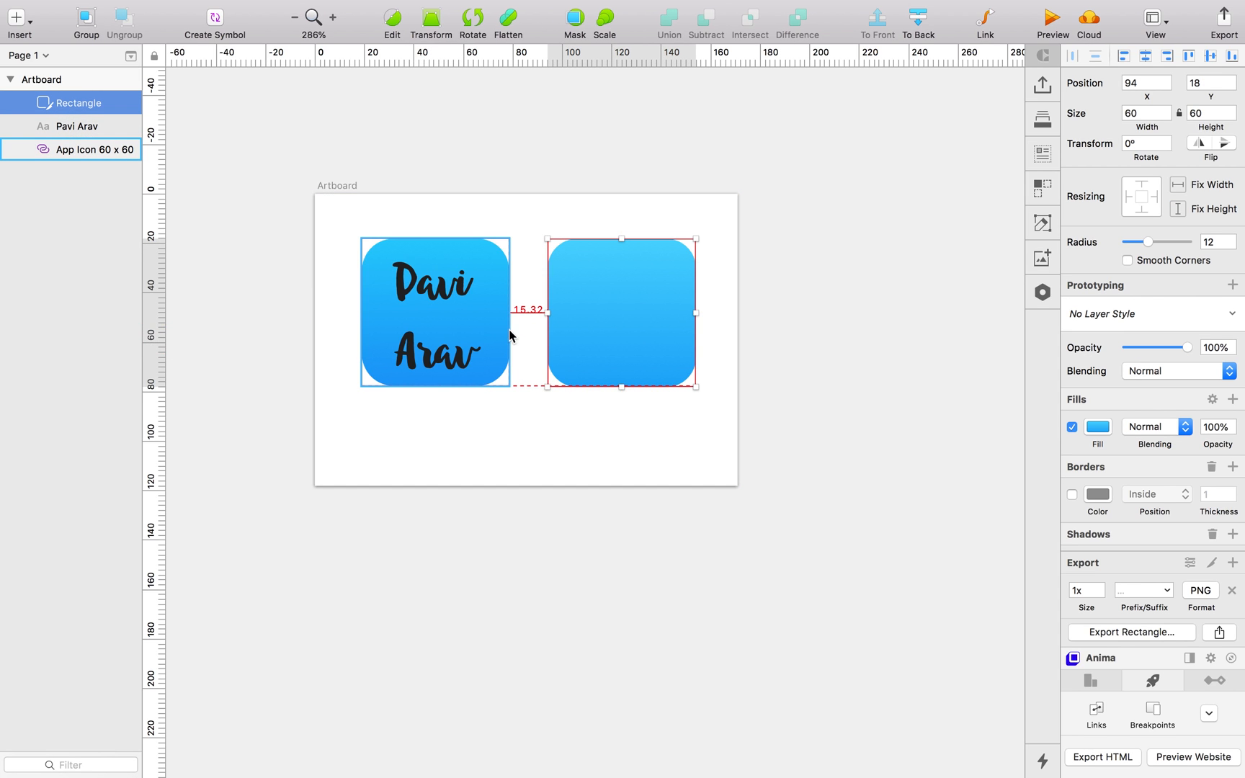
mouse_move(502, 255)
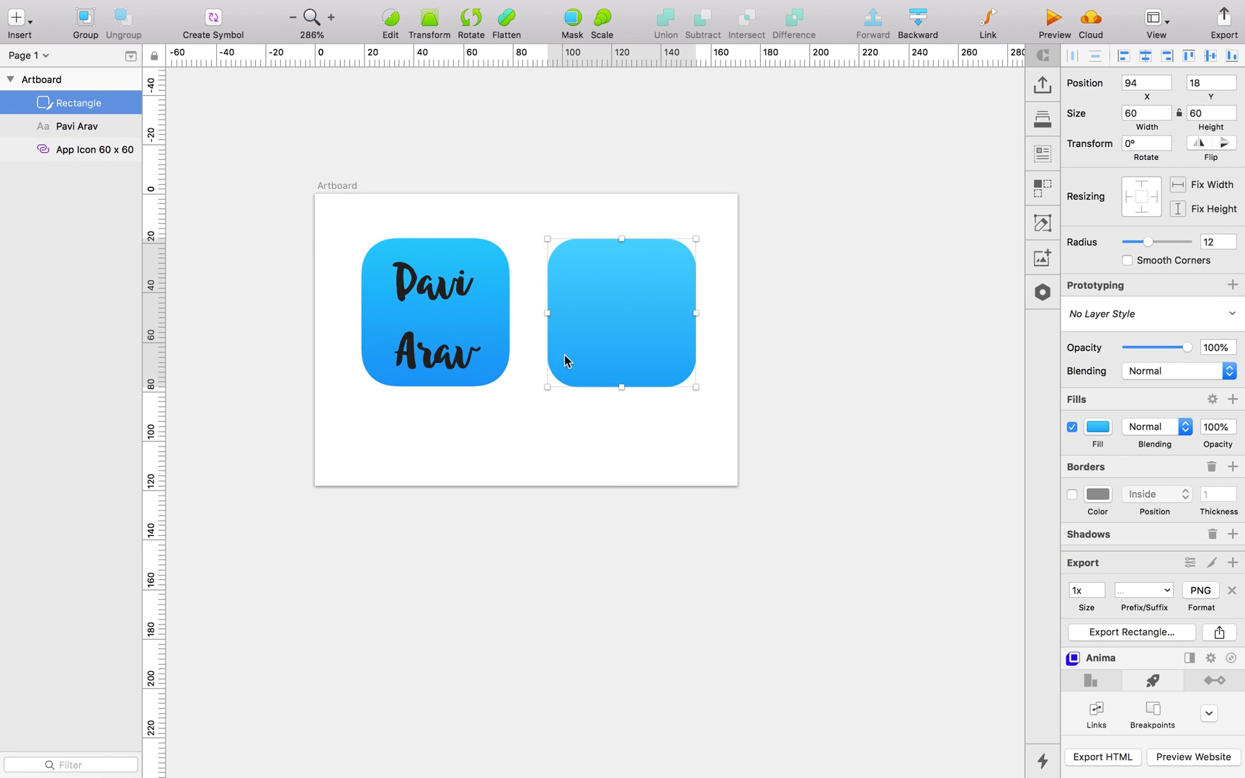
mouse_move(632, 294)
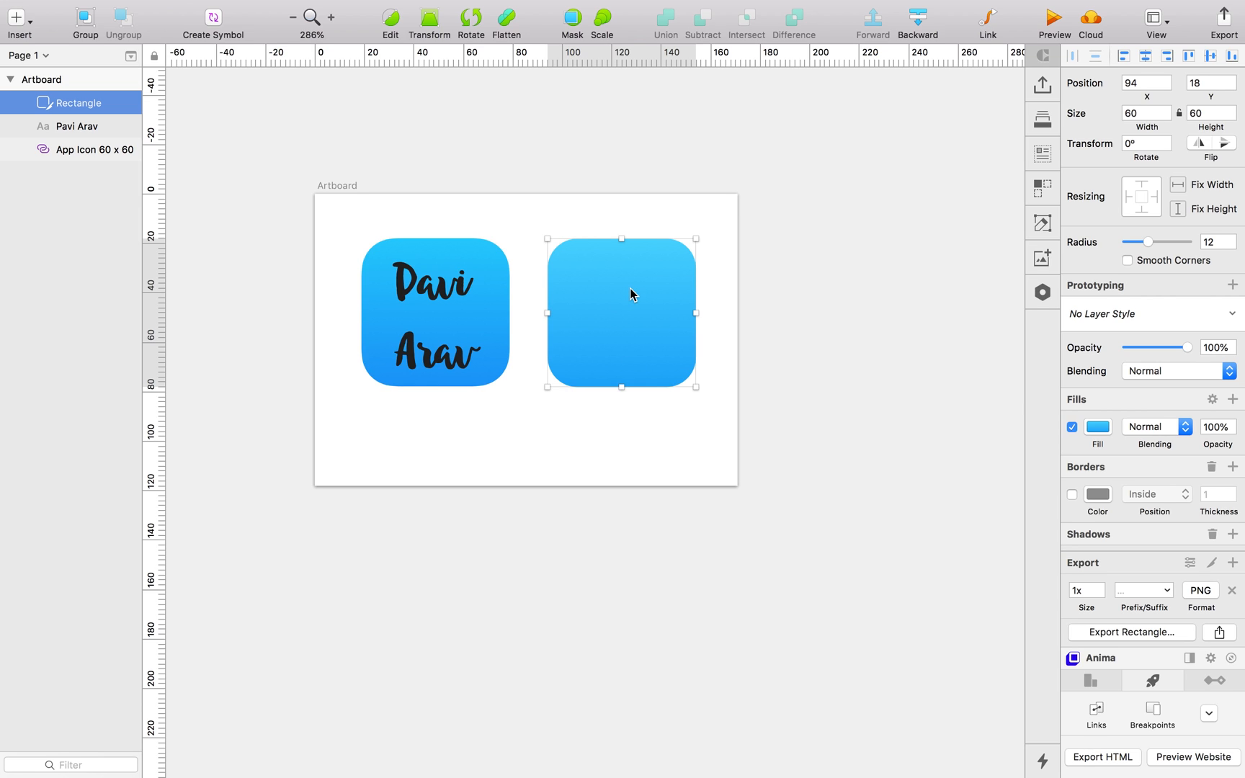
mouse_move(536, 439)
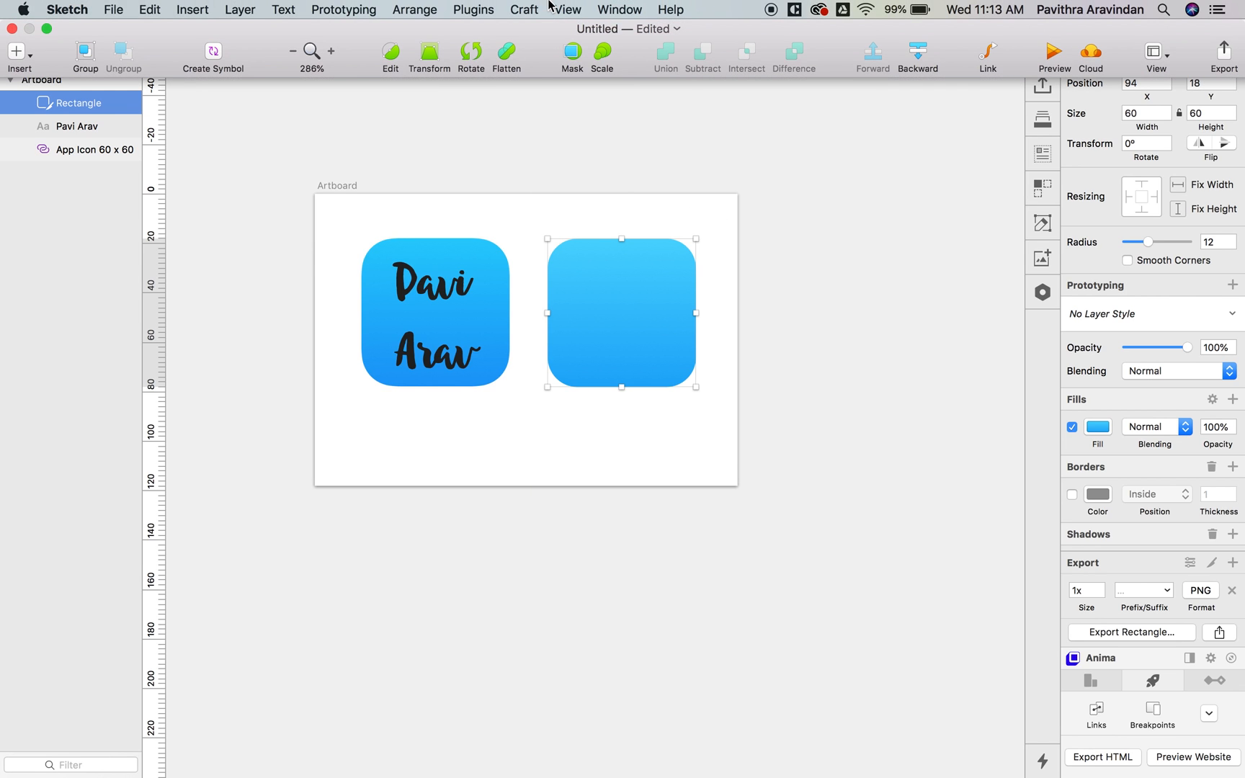
- Delete the app icon's export slice, leaving icon, text and square on the artboard
click(326, 185)
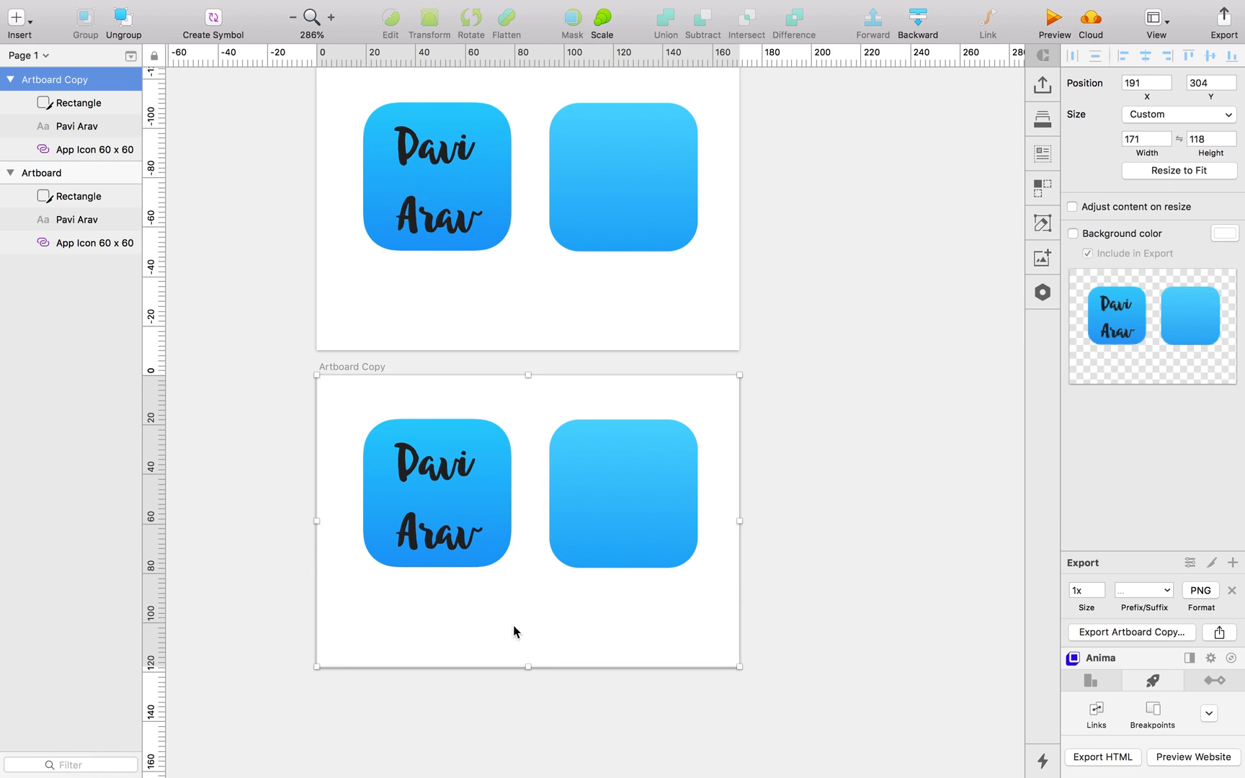
- Duplicate the artboard and convert the blue rounded square into a symbol
click(354, 340)
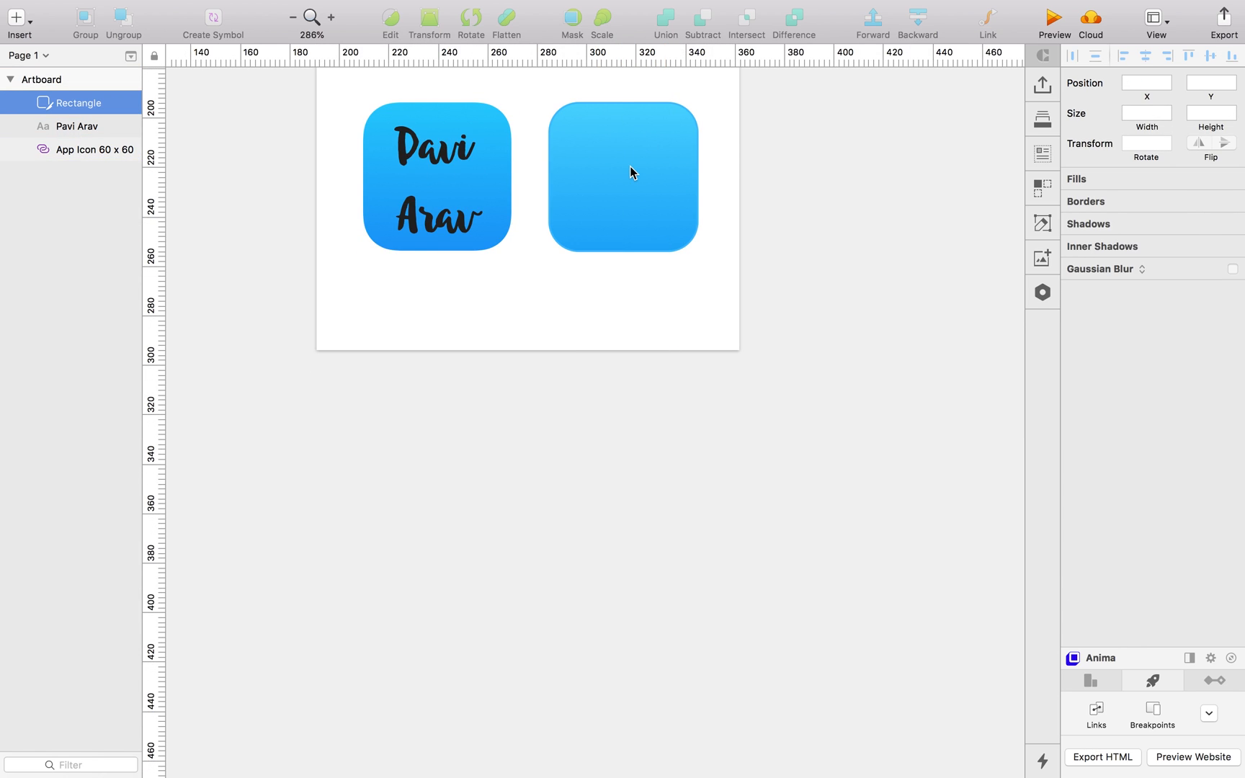
click(211, 18)
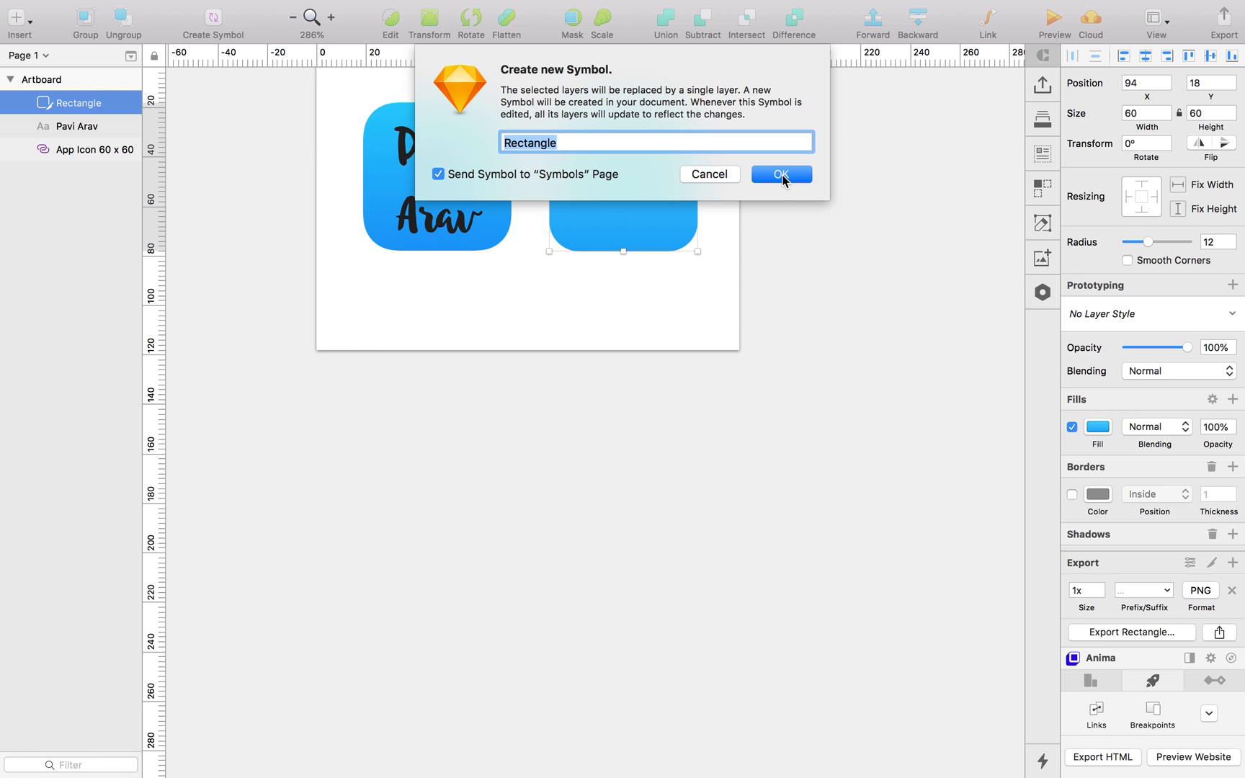
click(781, 175)
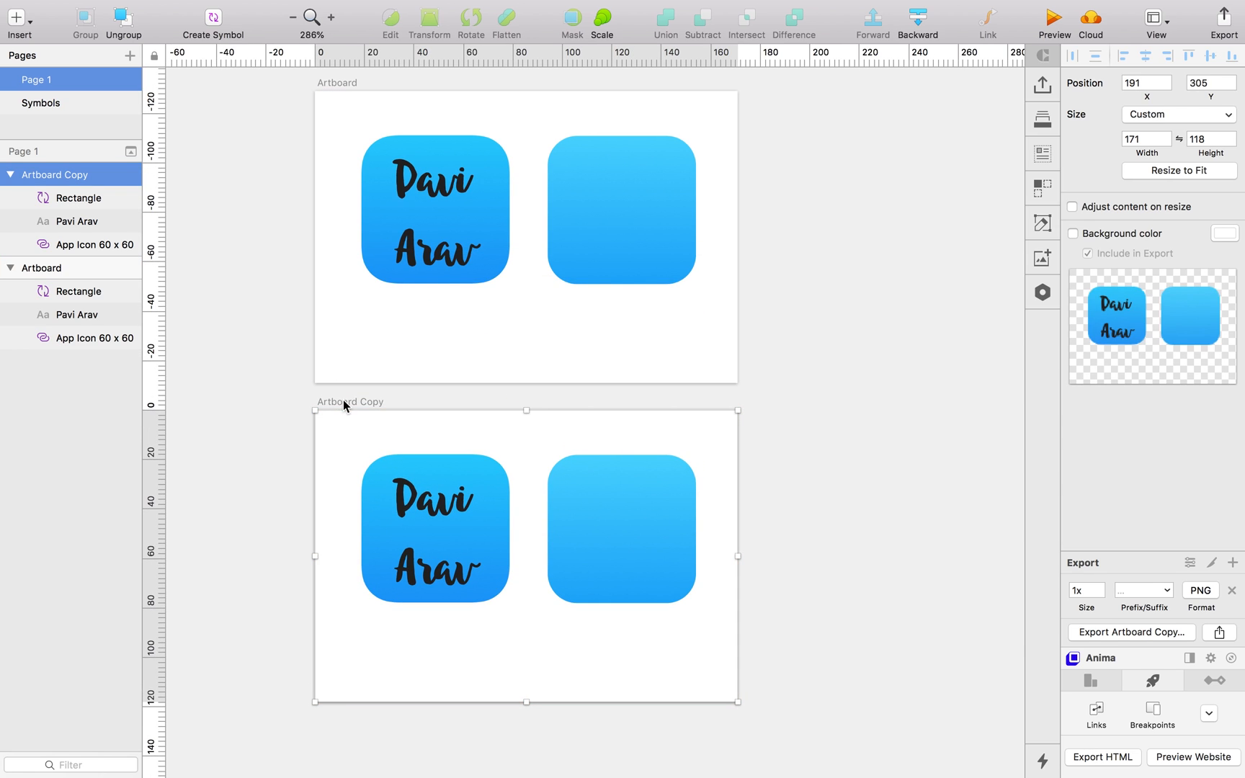
- Go to the Symbols page and select the new rounded-square symbol
double_click(621, 212)
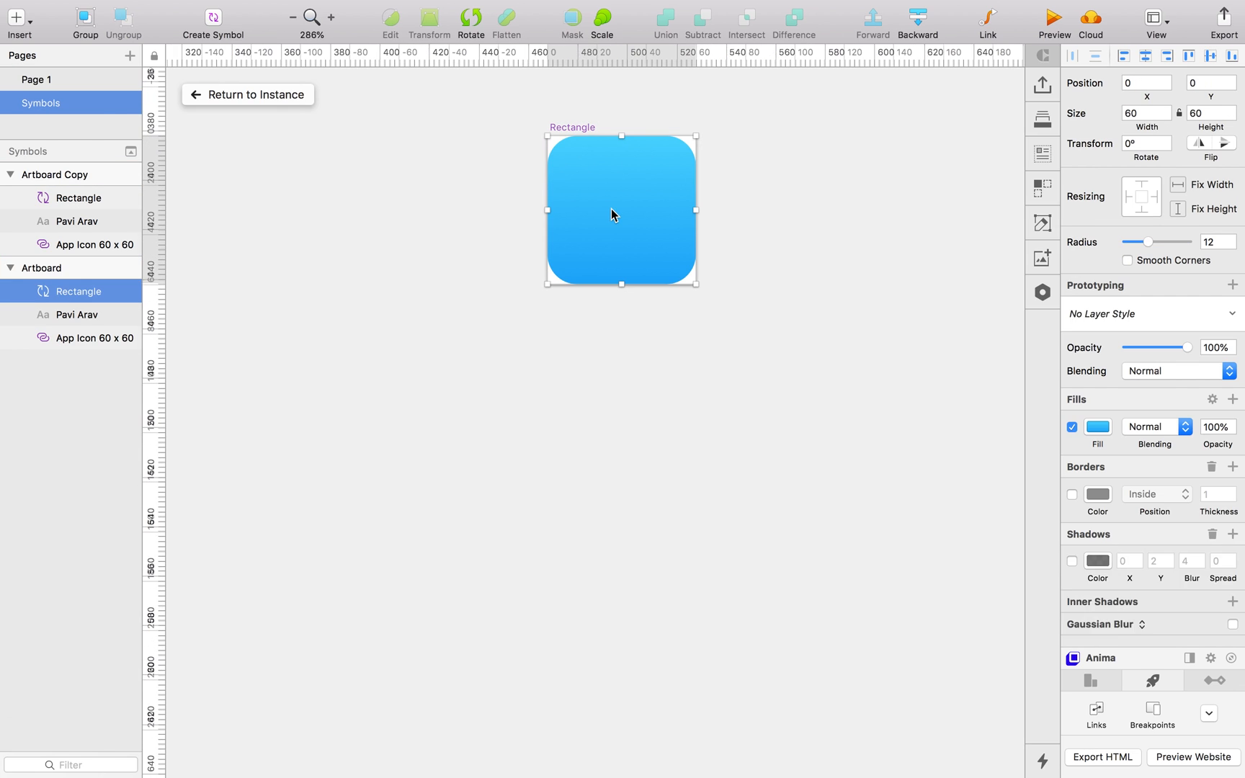
click(258, 95)
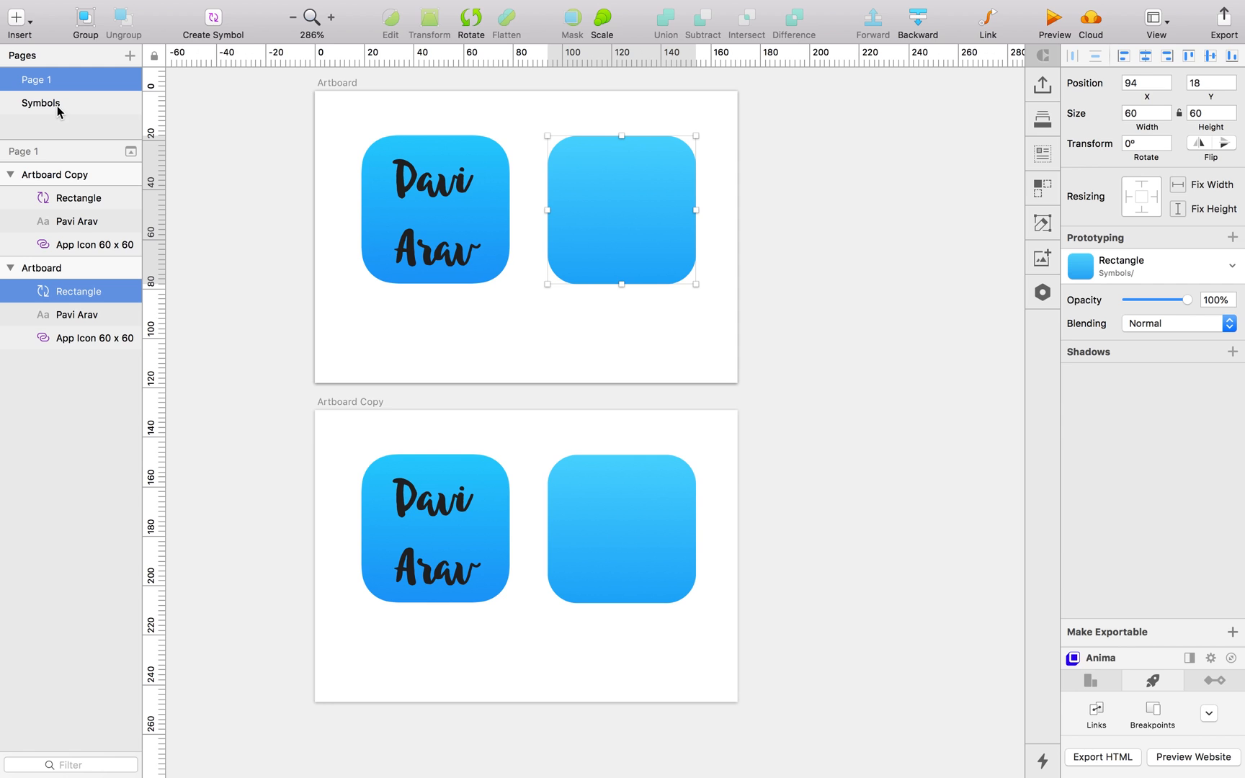
double_click(621, 211)
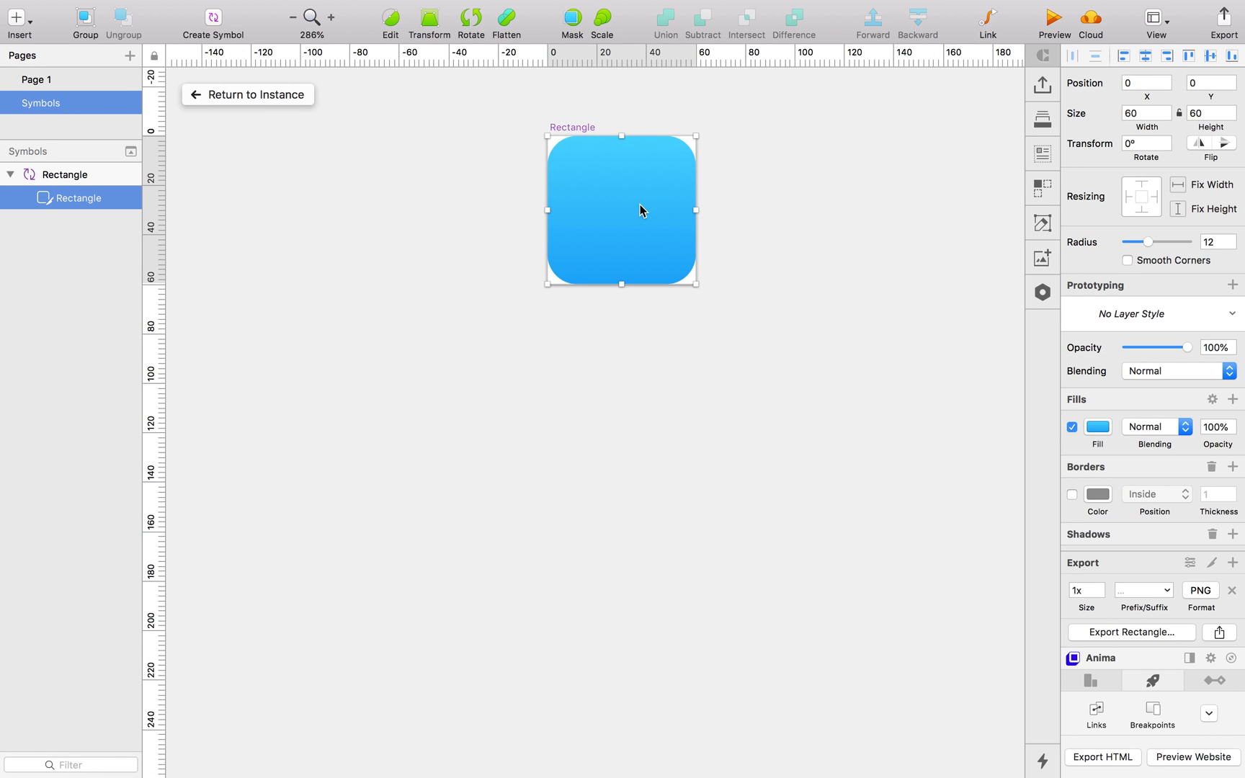
click(38, 79)
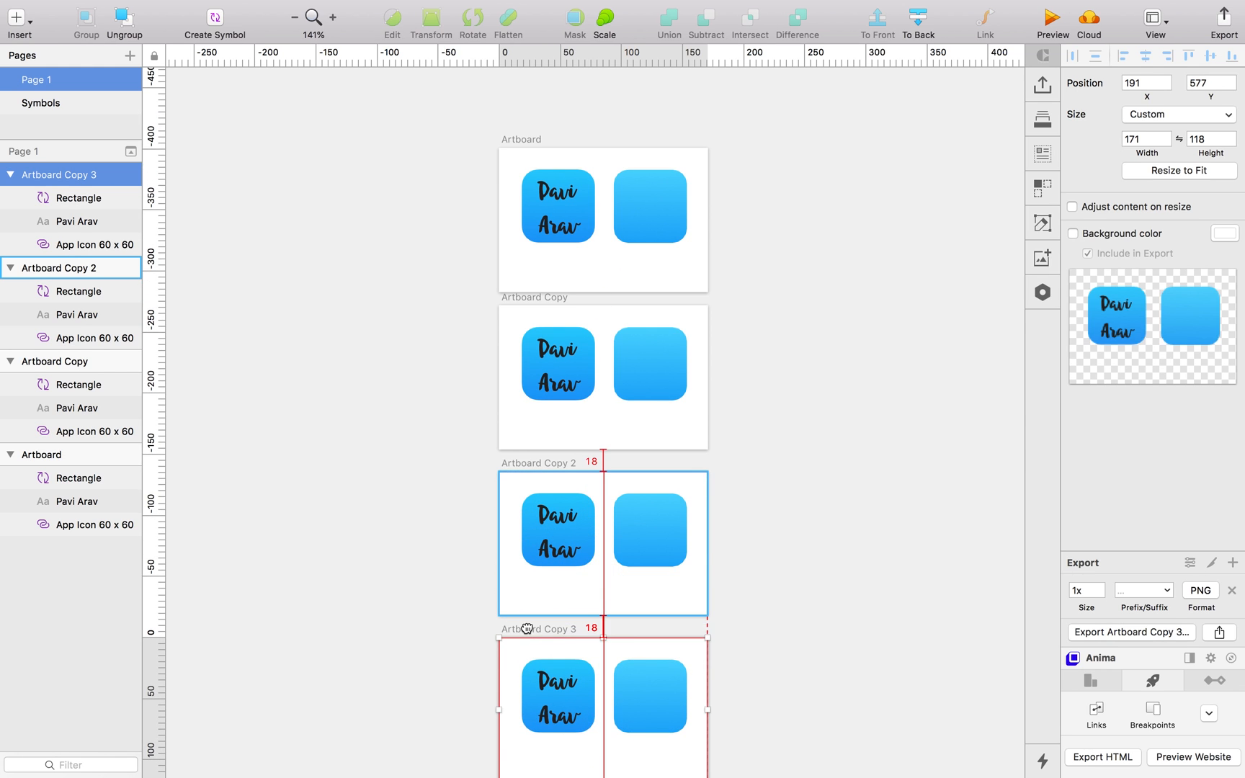
- Edit the rounded-square symbol master and change its fill from gradient to solid blue
click(649, 365)
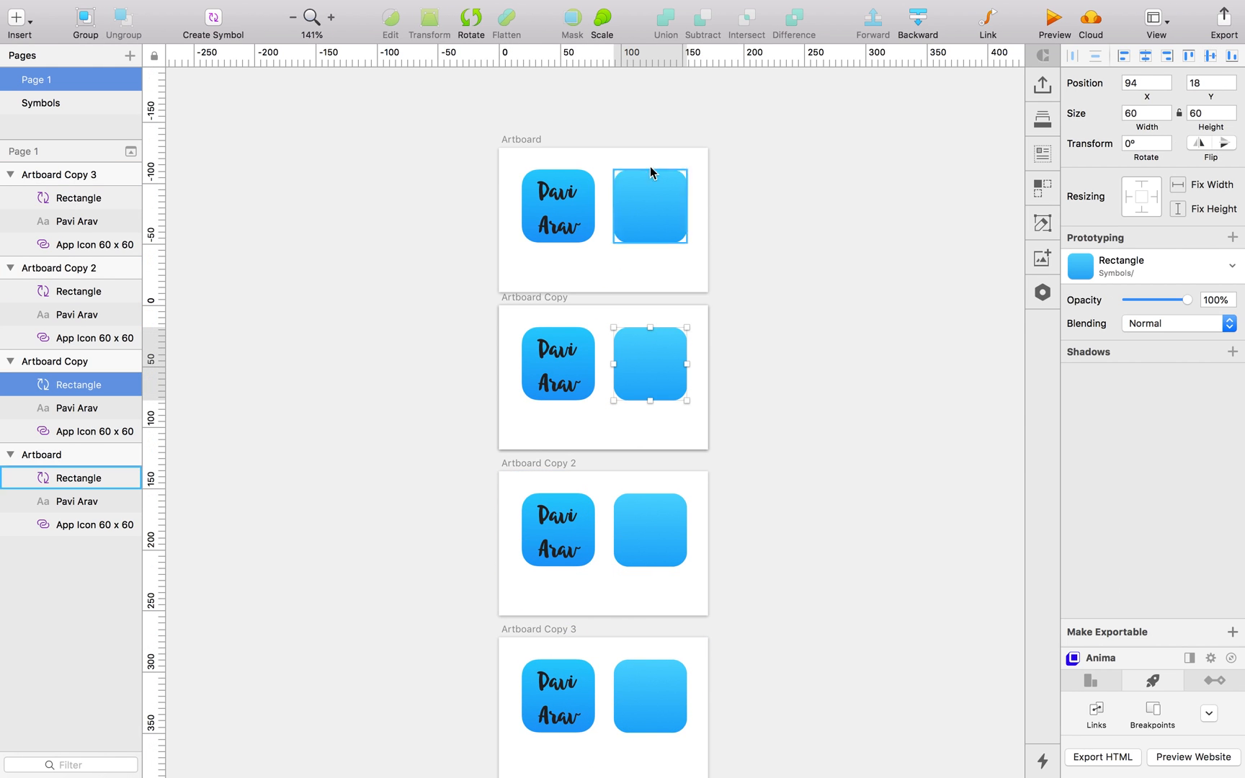
mouse_move(653, 235)
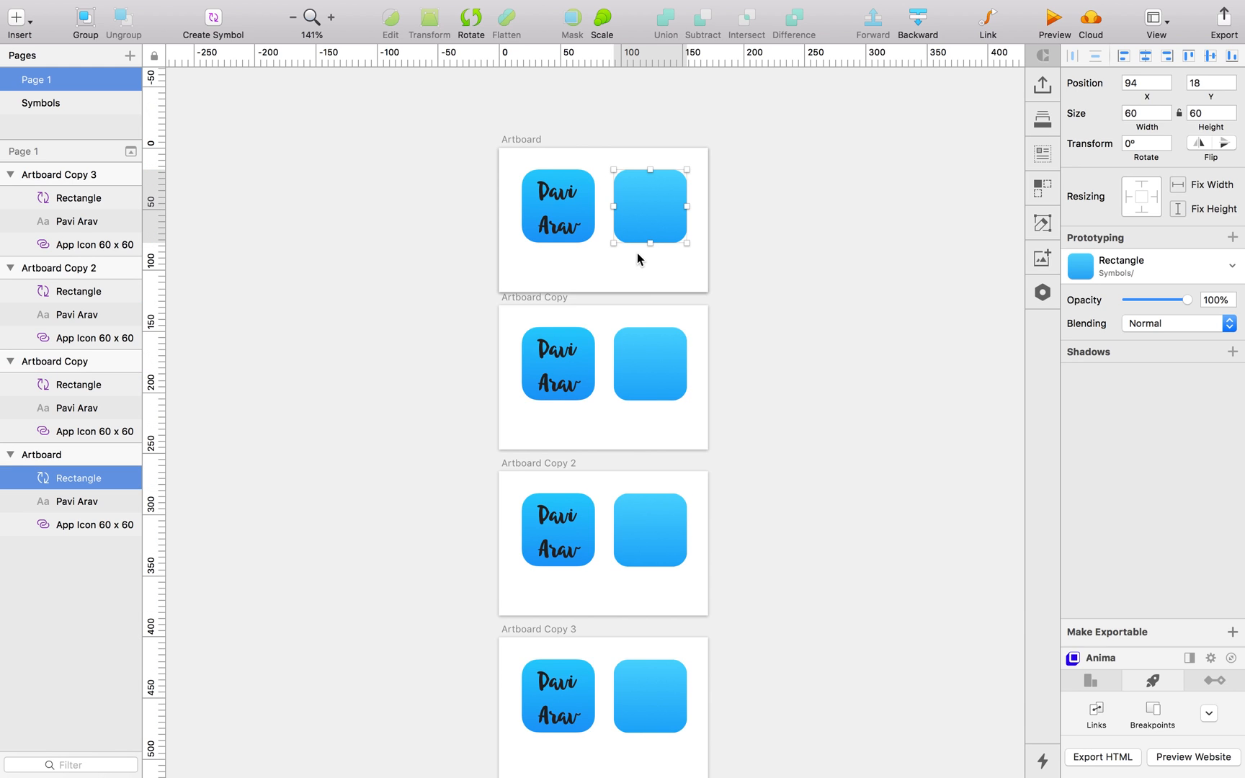
double_click(650, 206)
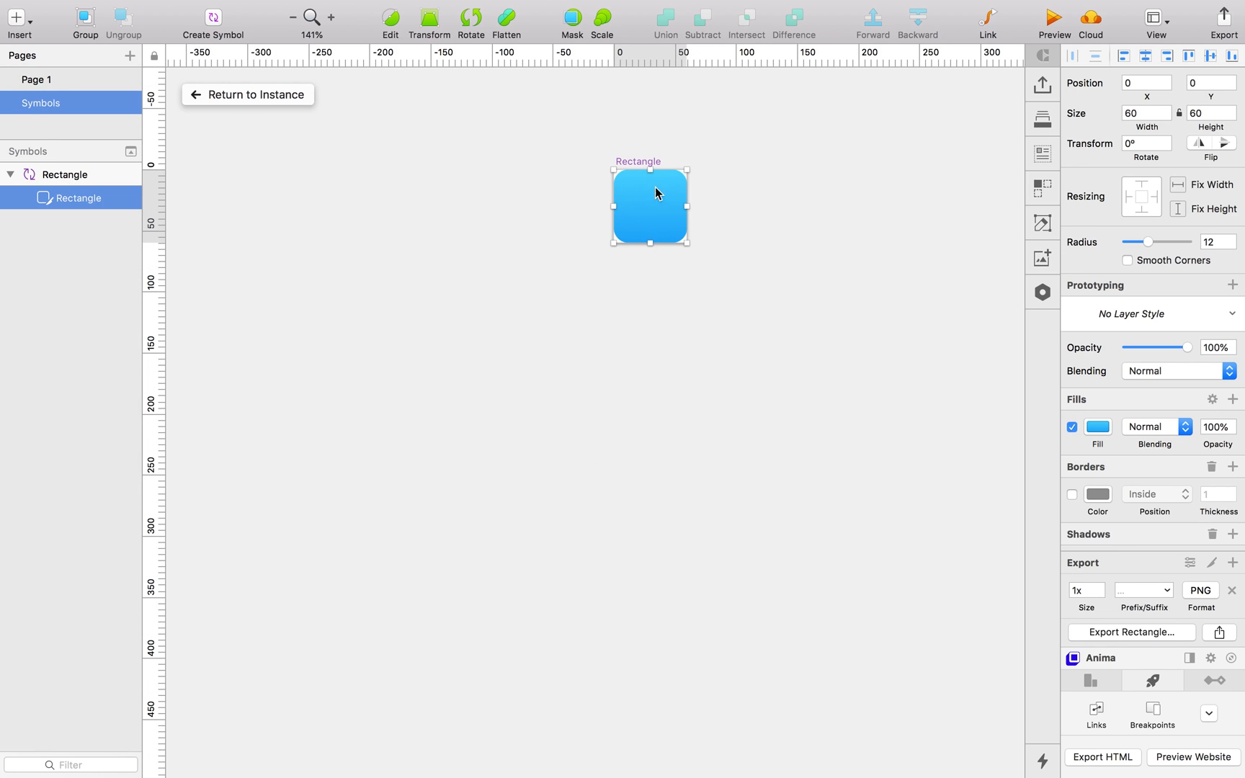
right_click(650, 207)
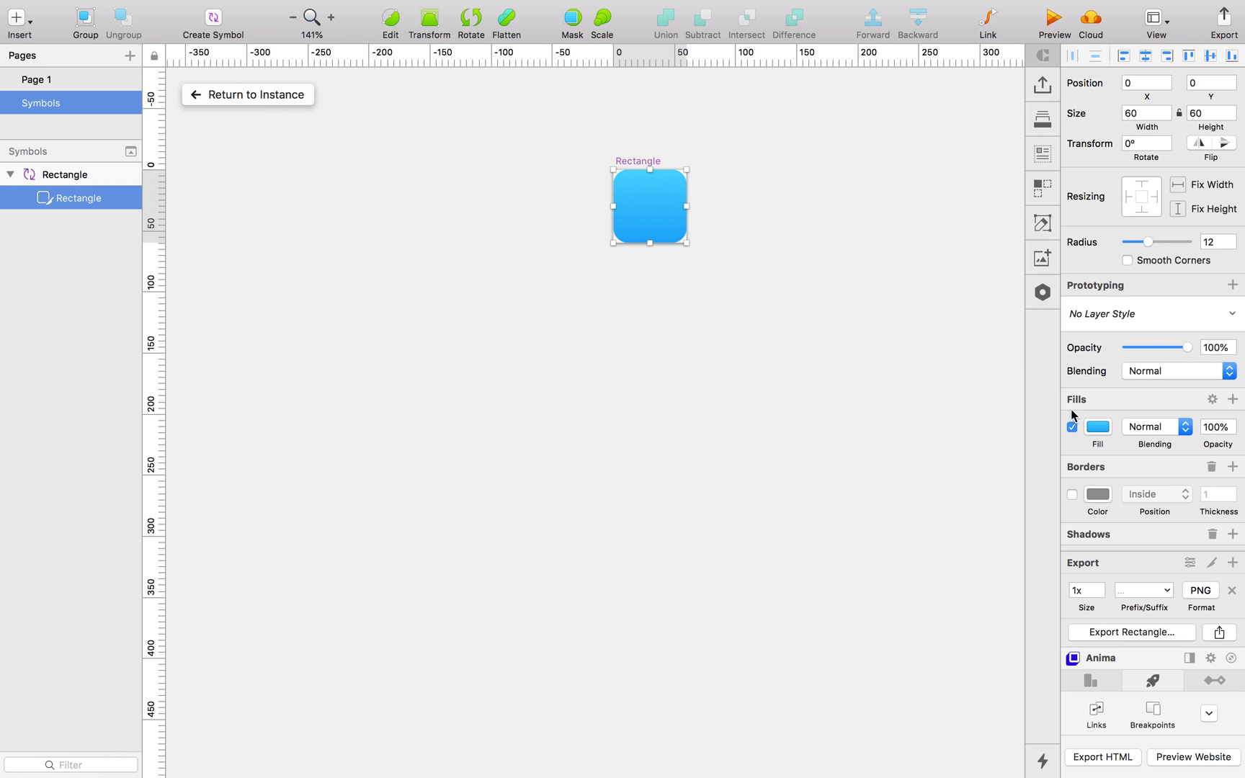
click(1098, 426)
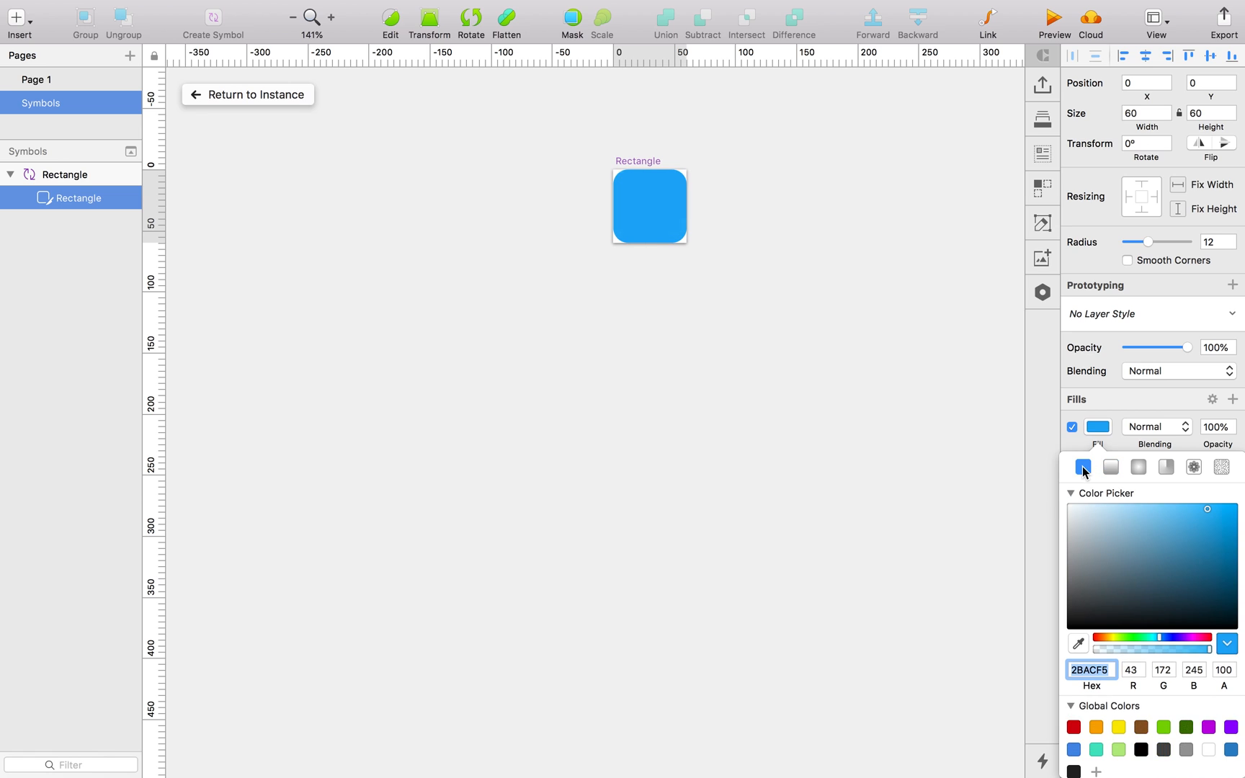
click(1140, 728)
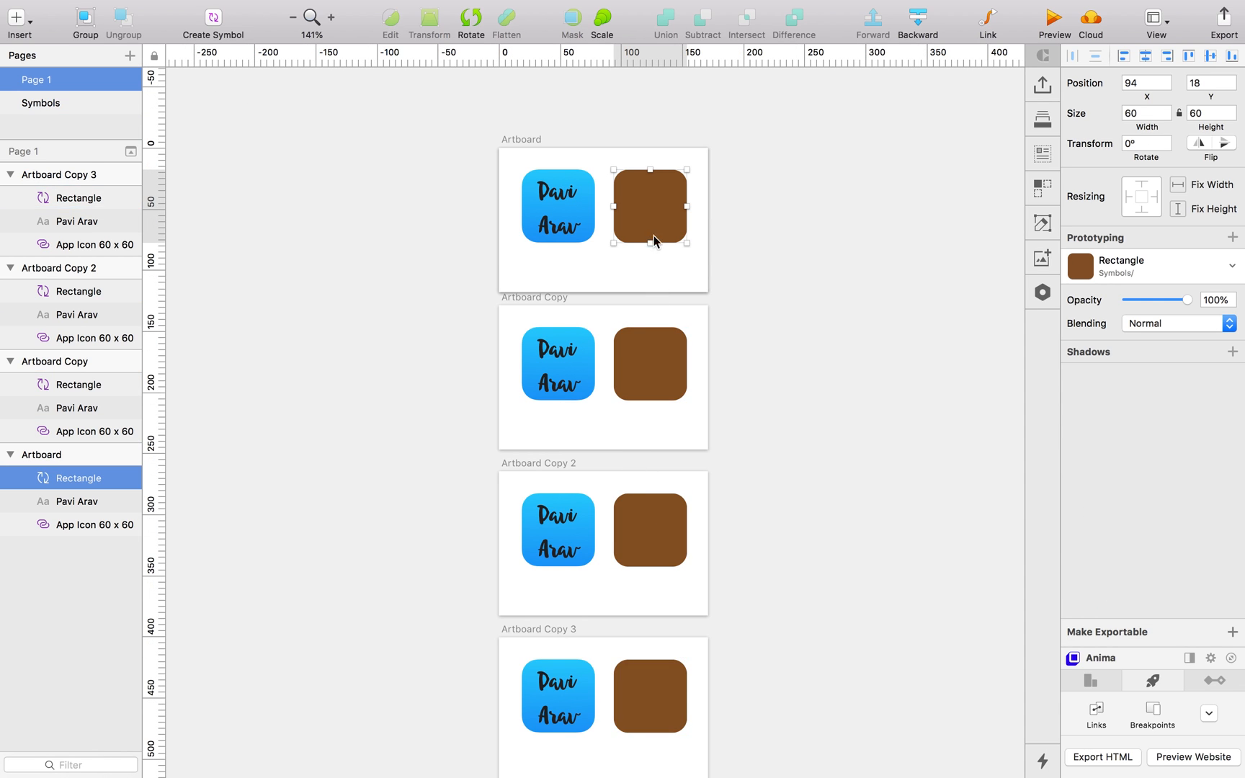
mouse_move(643, 219)
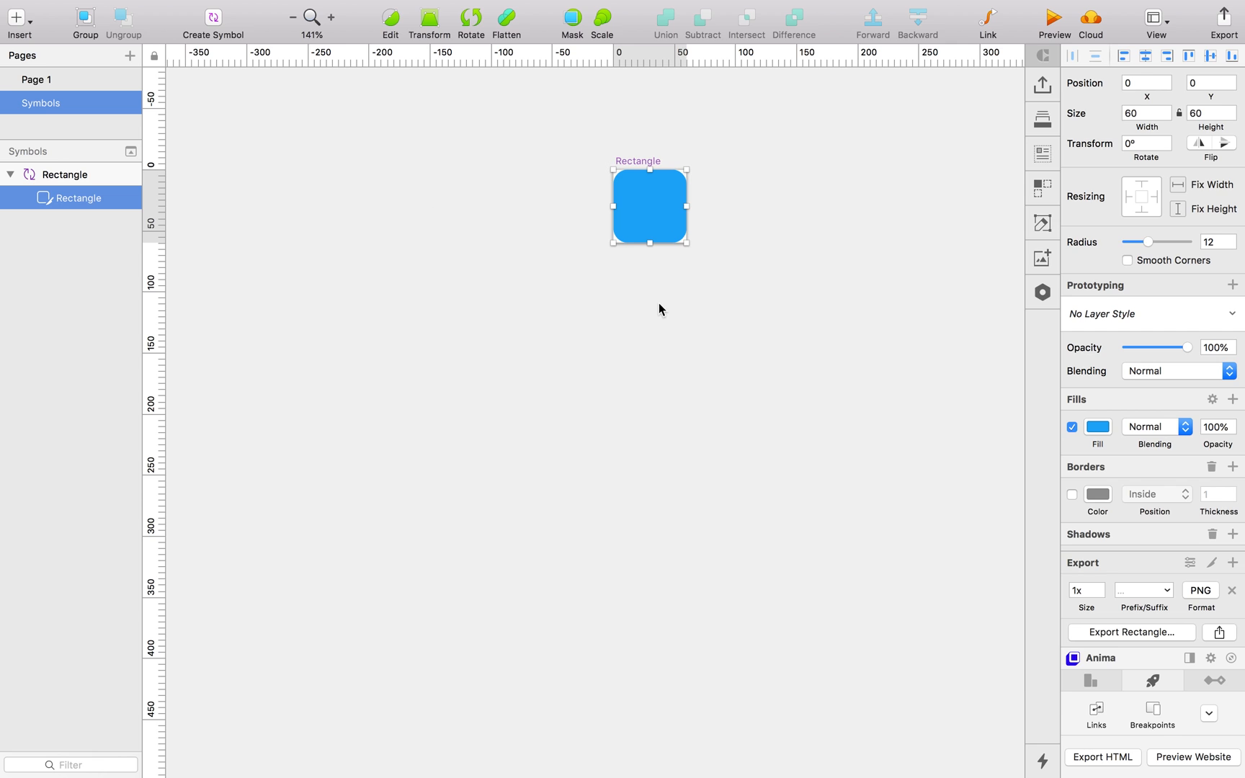
click(63, 175)
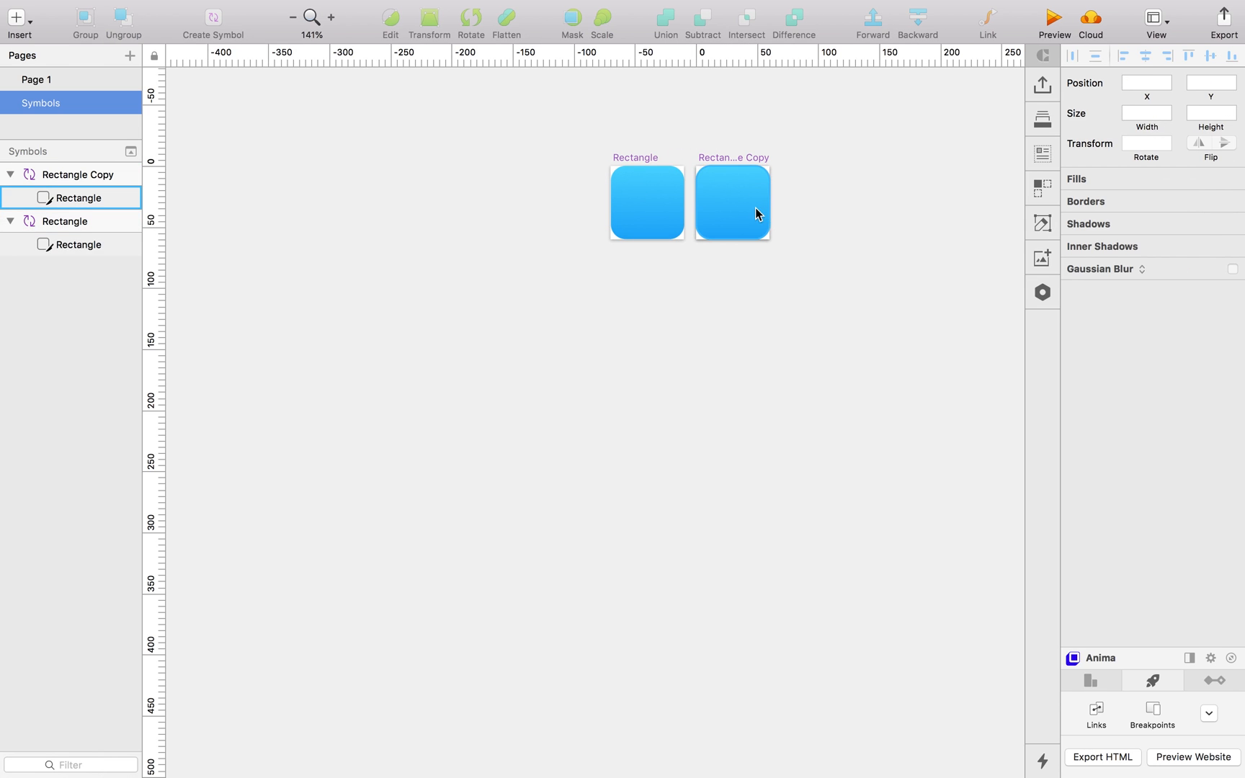
- Swap Artboard Copy's square to the deeper blue Rectangle Copy symbol, keeping the top square on the original
click(1098, 426)
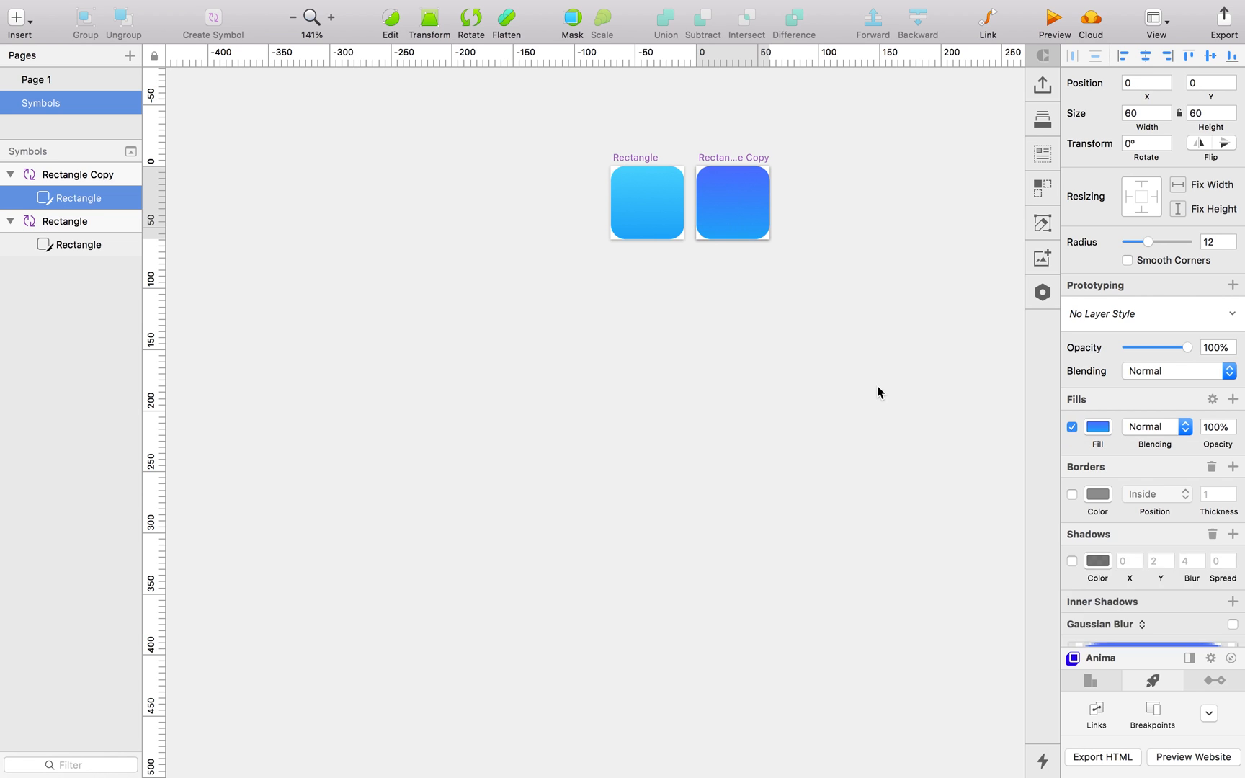
click(37, 80)
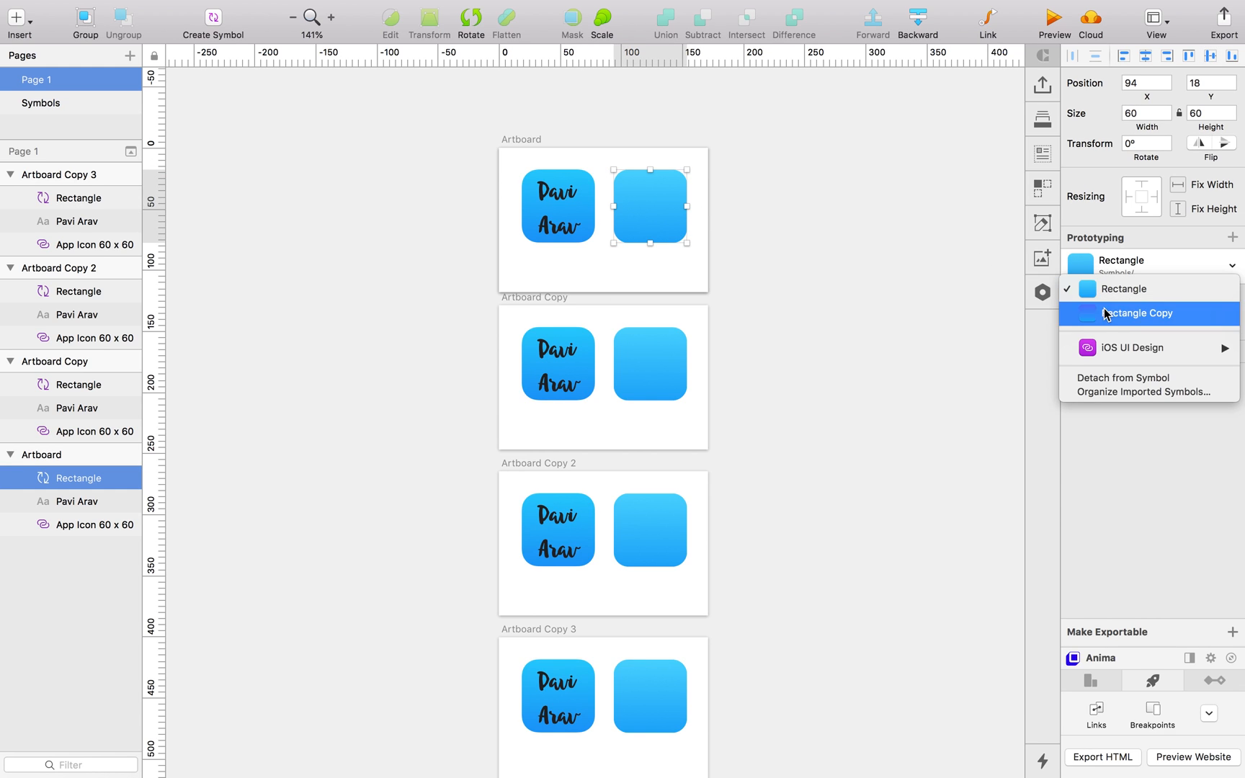
click(1135, 313)
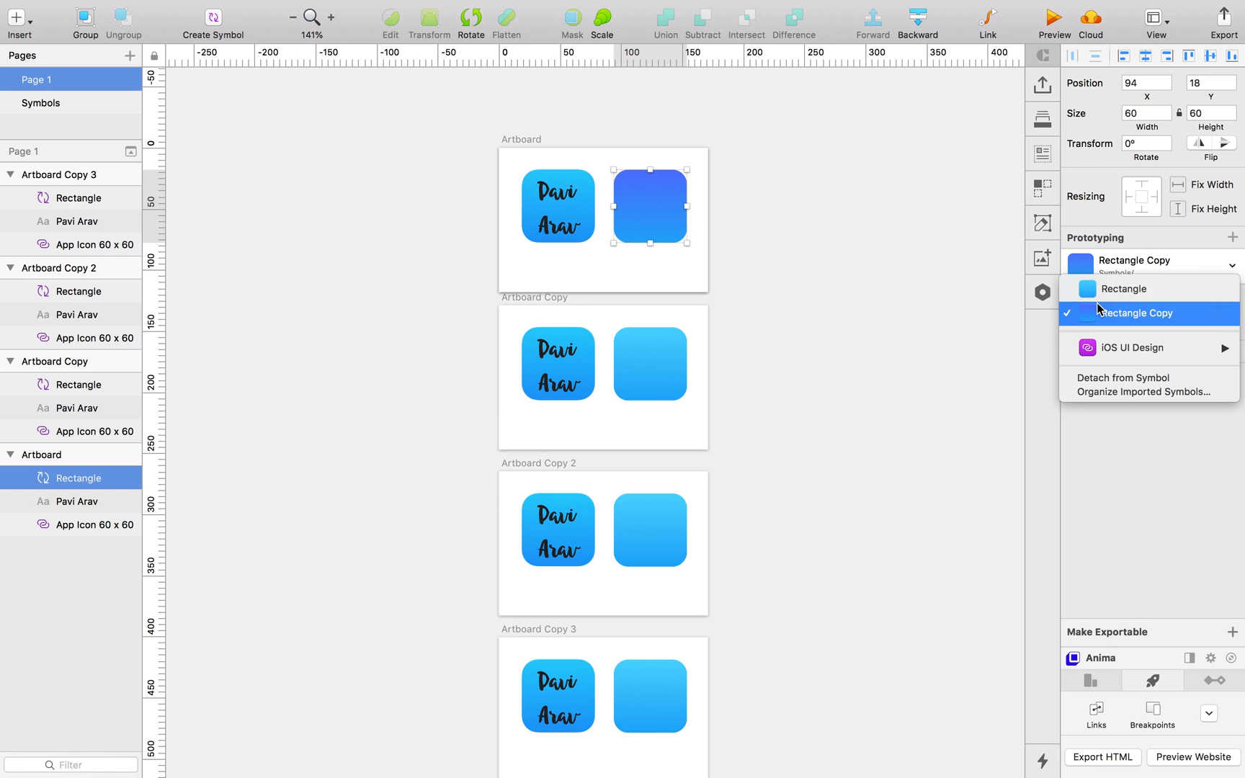
click(1125, 289)
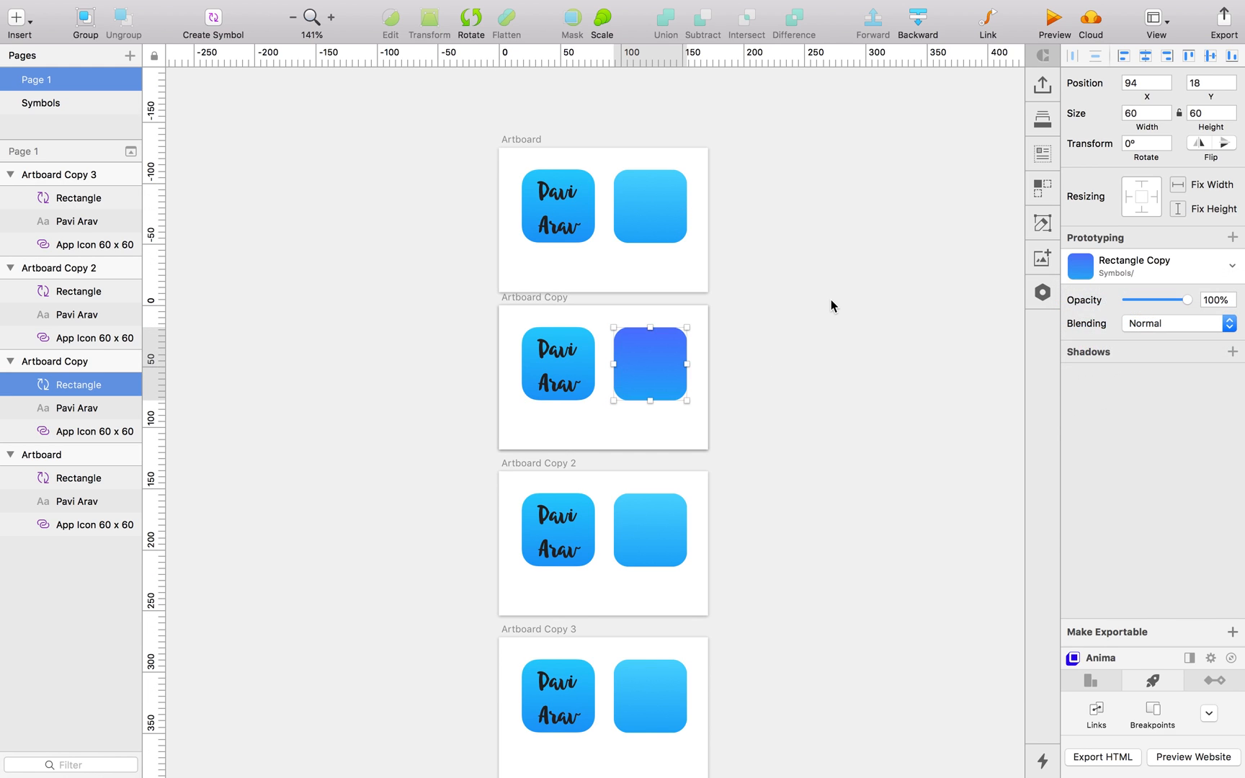
click(832, 307)
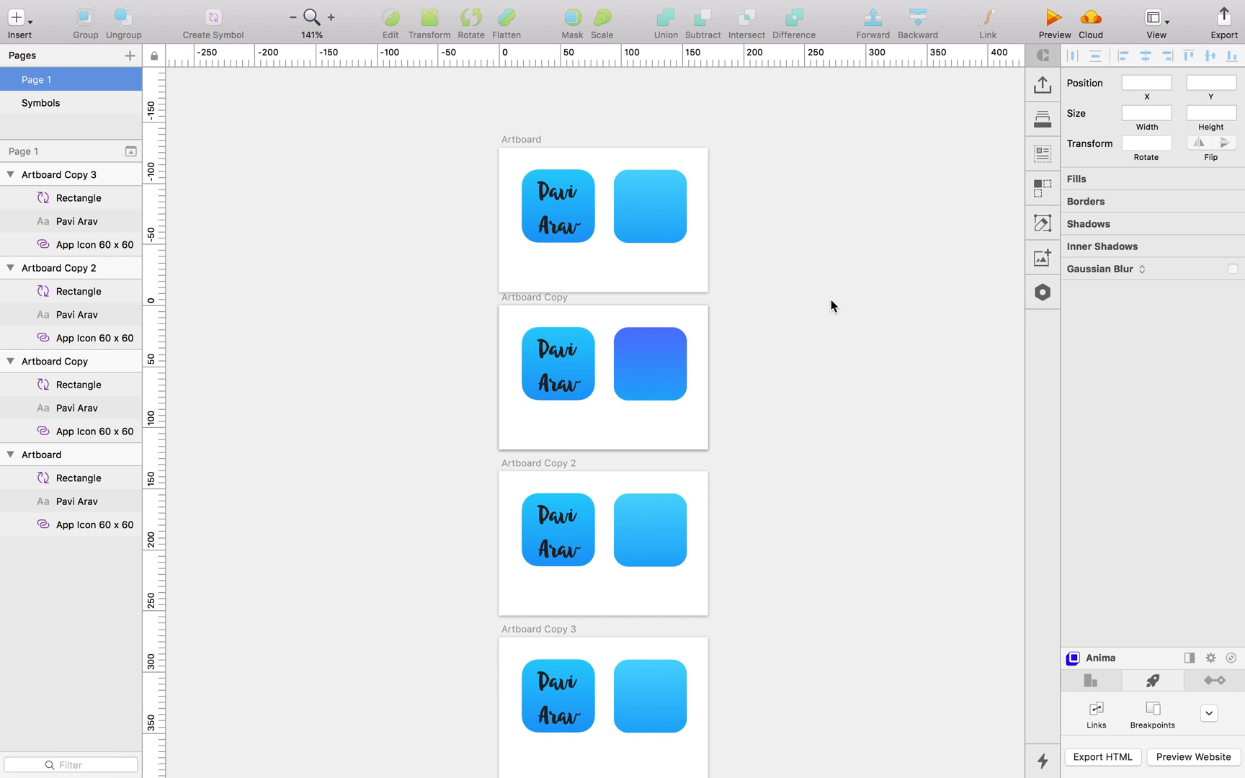
mouse_move(751, 324)
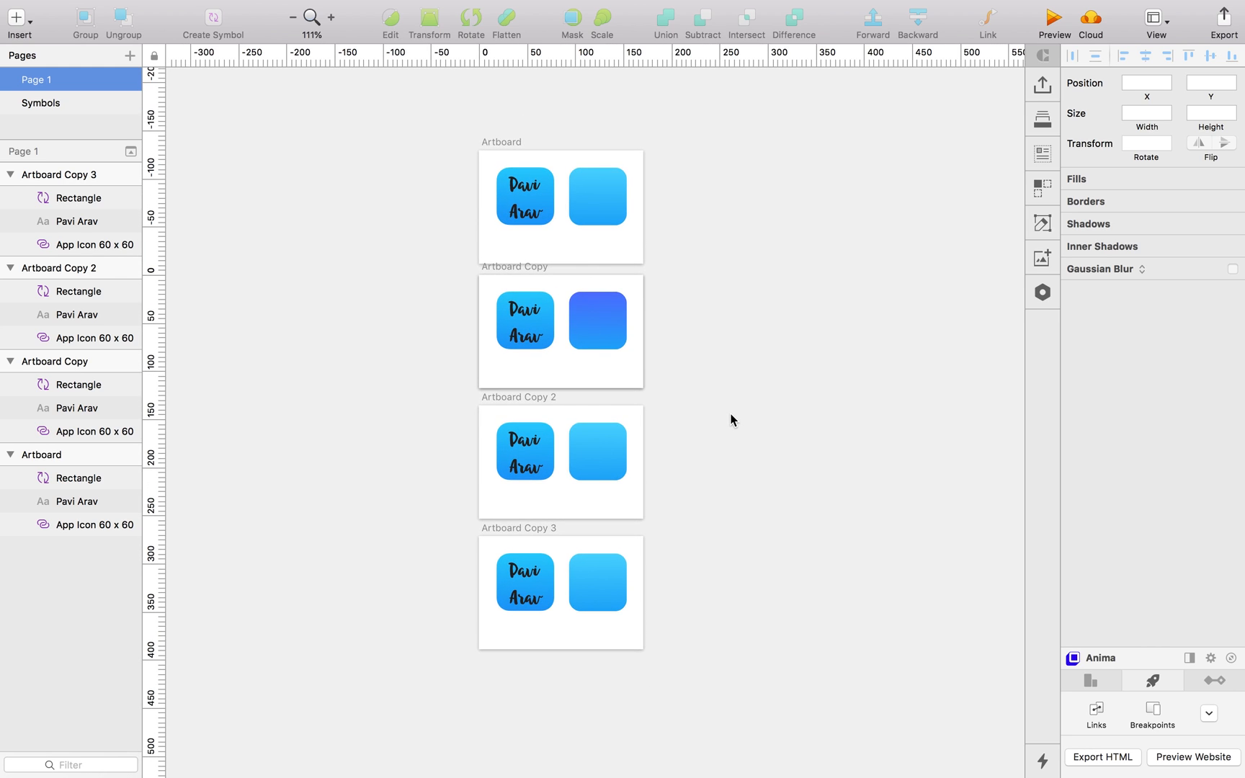
mouse_move(566, 86)
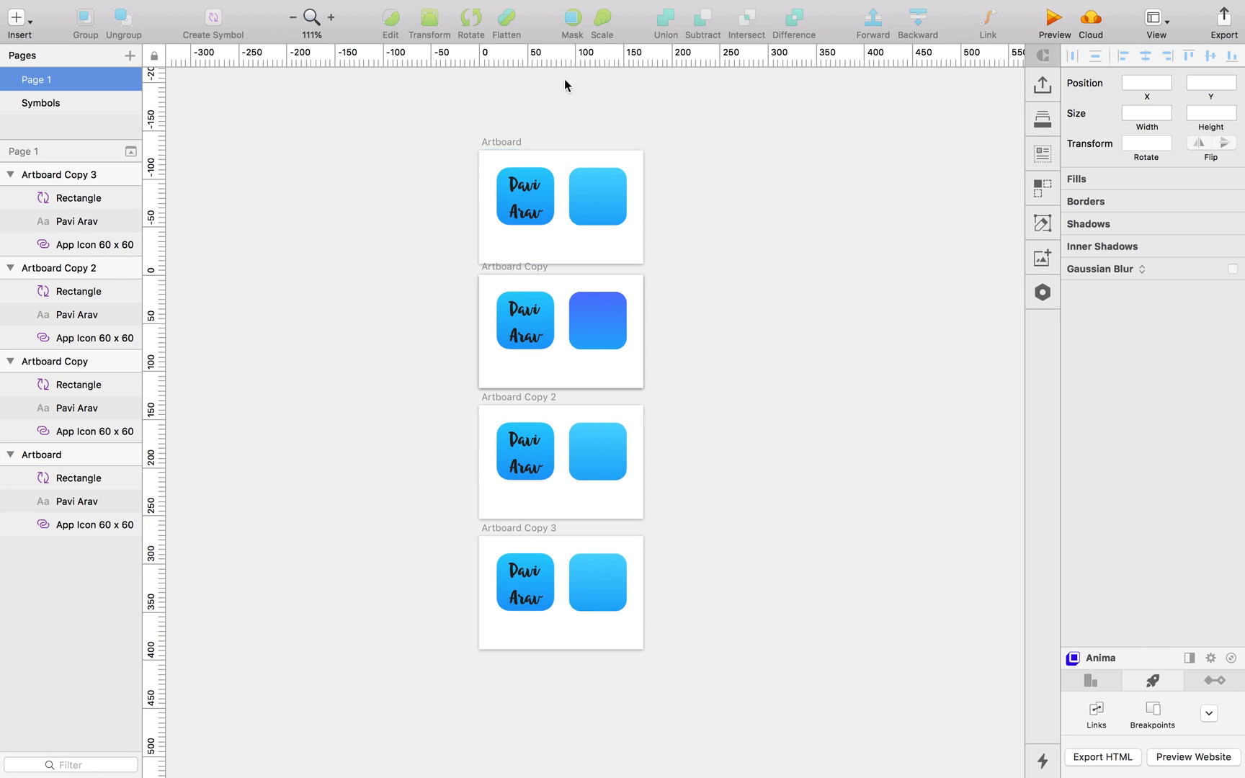
click(525, 196)
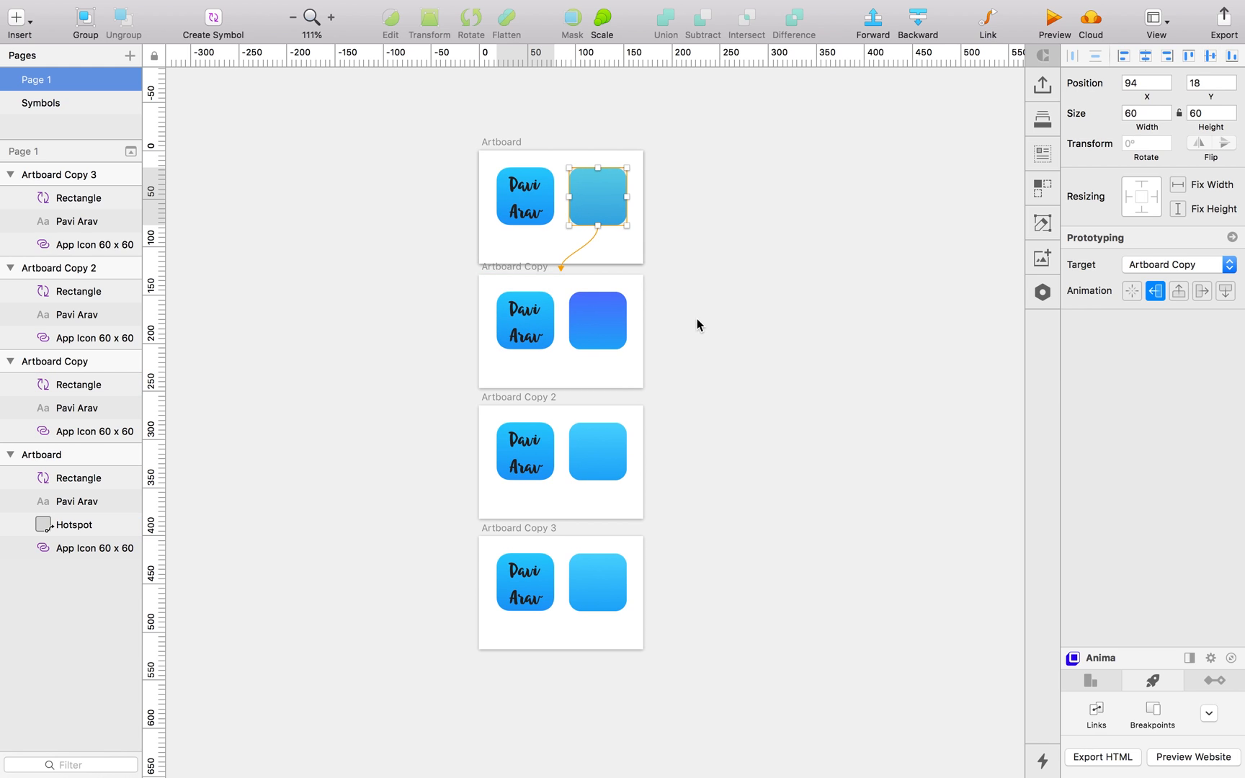
- Add the final hotspot linking Artboard Copy 2 to Artboard Copy 3, completing the chain
click(597, 451)
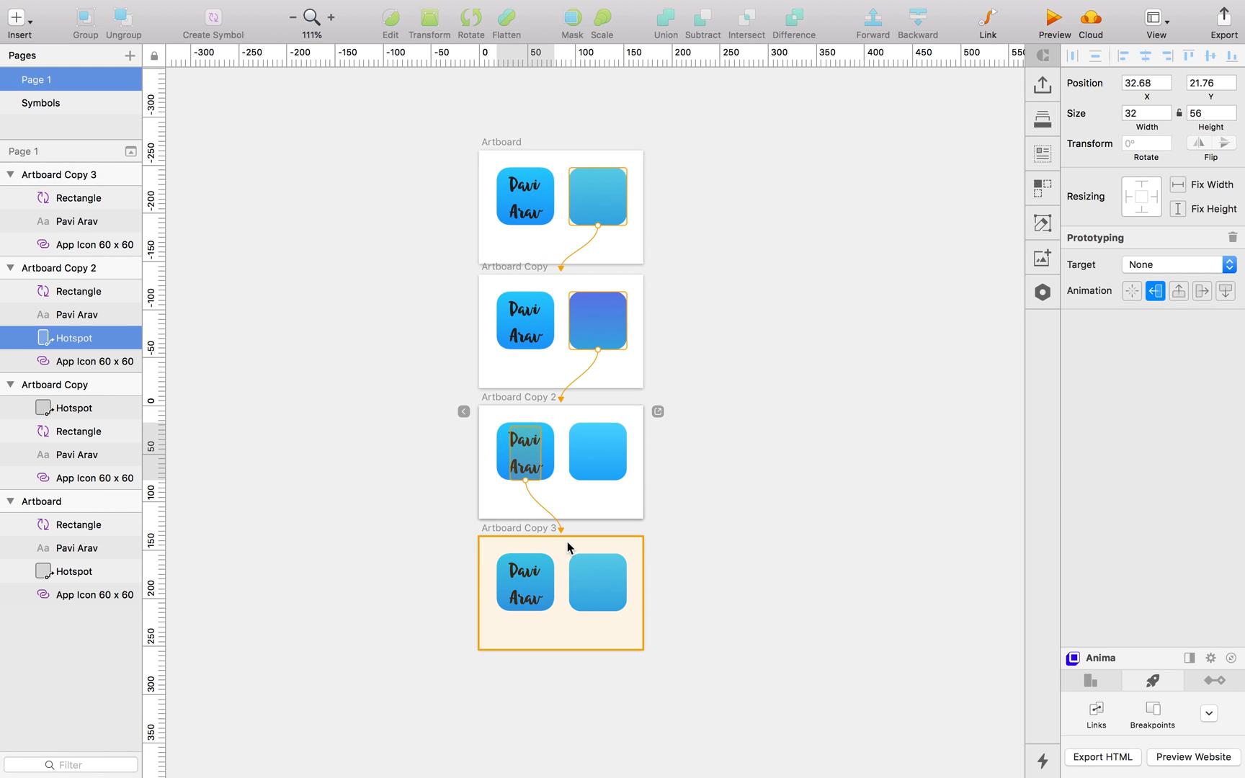
click(948, 180)
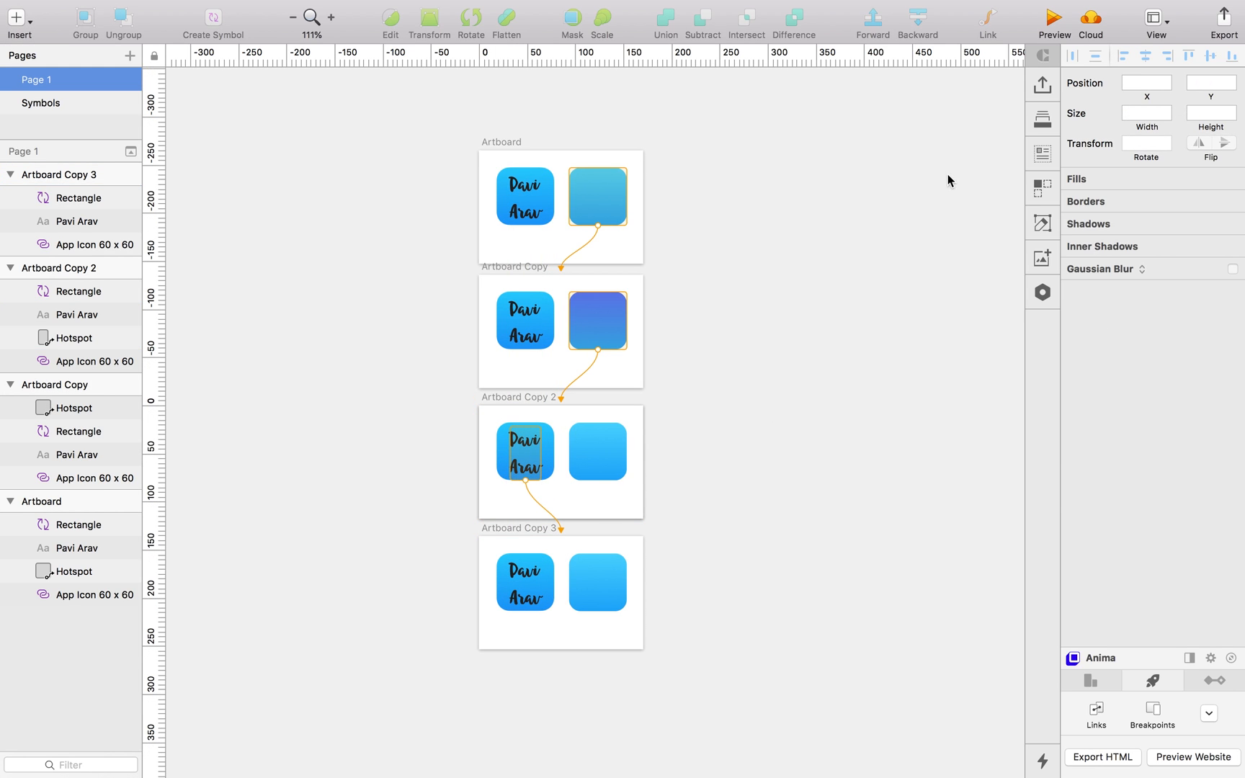
click(1053, 21)
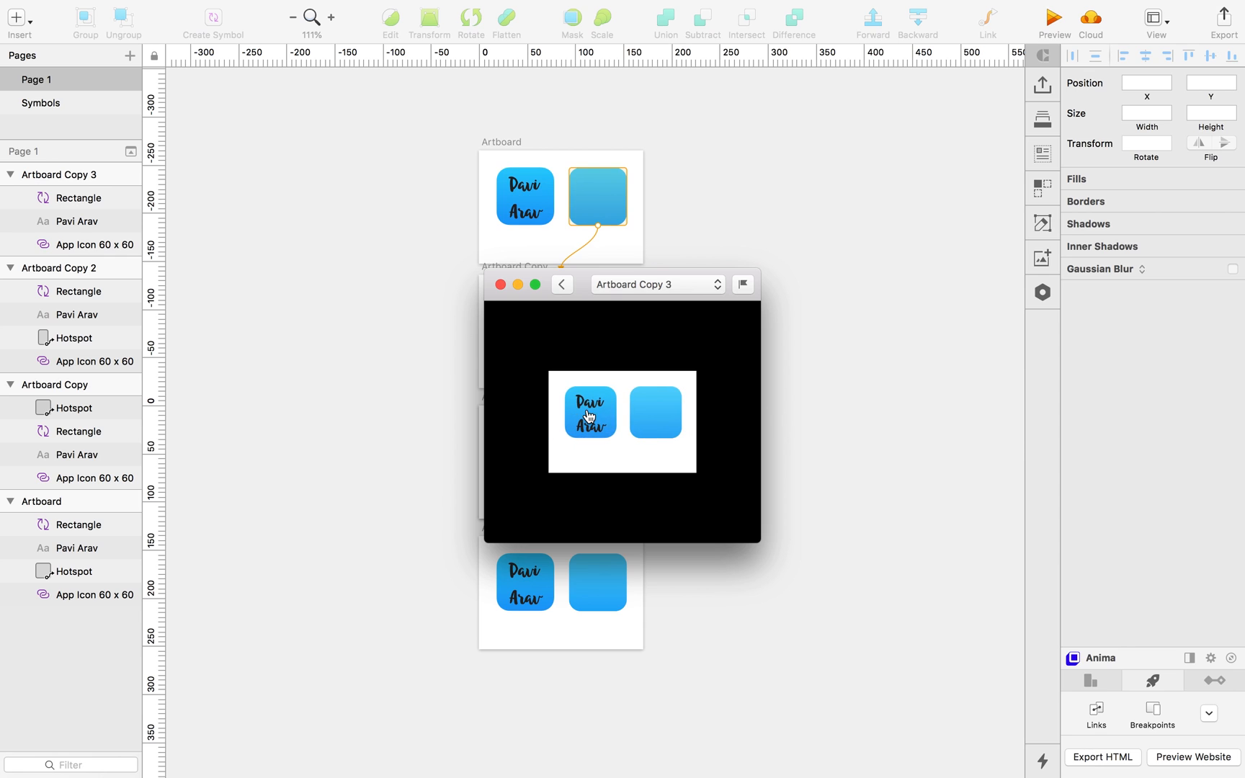
mouse_move(618, 450)
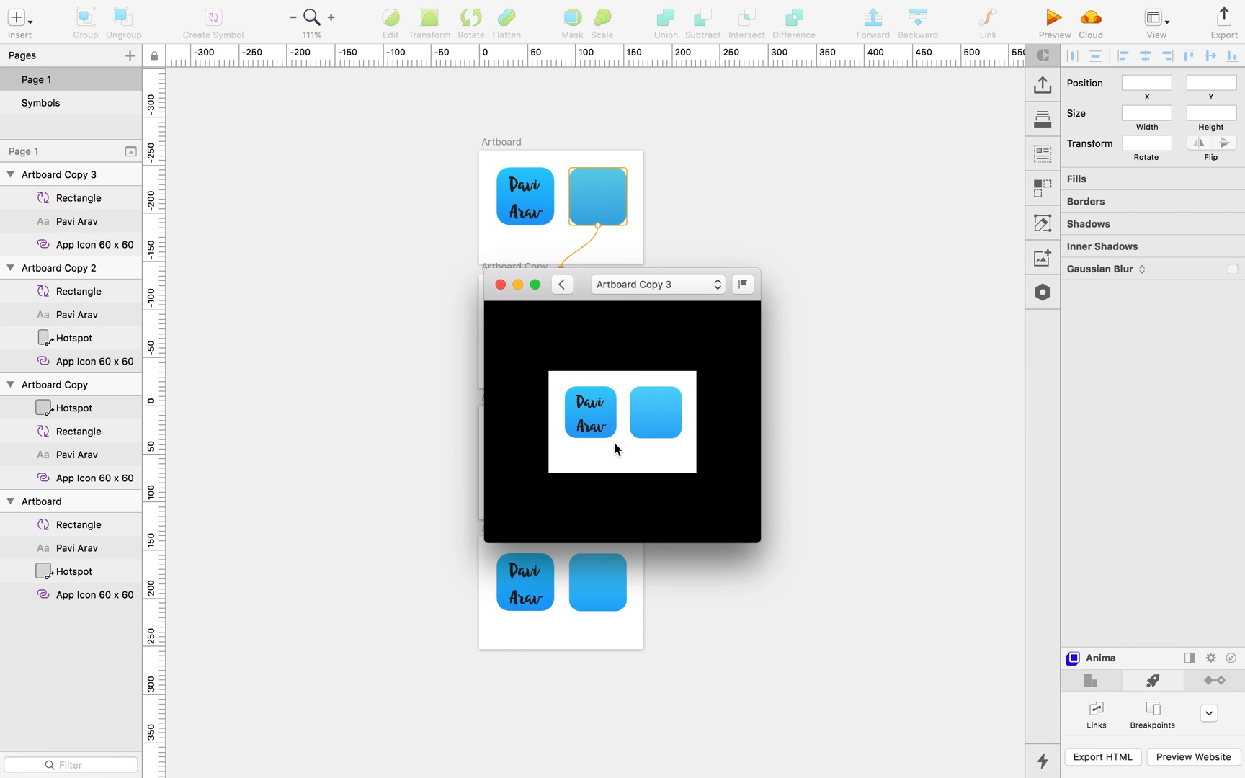
click(500, 284)
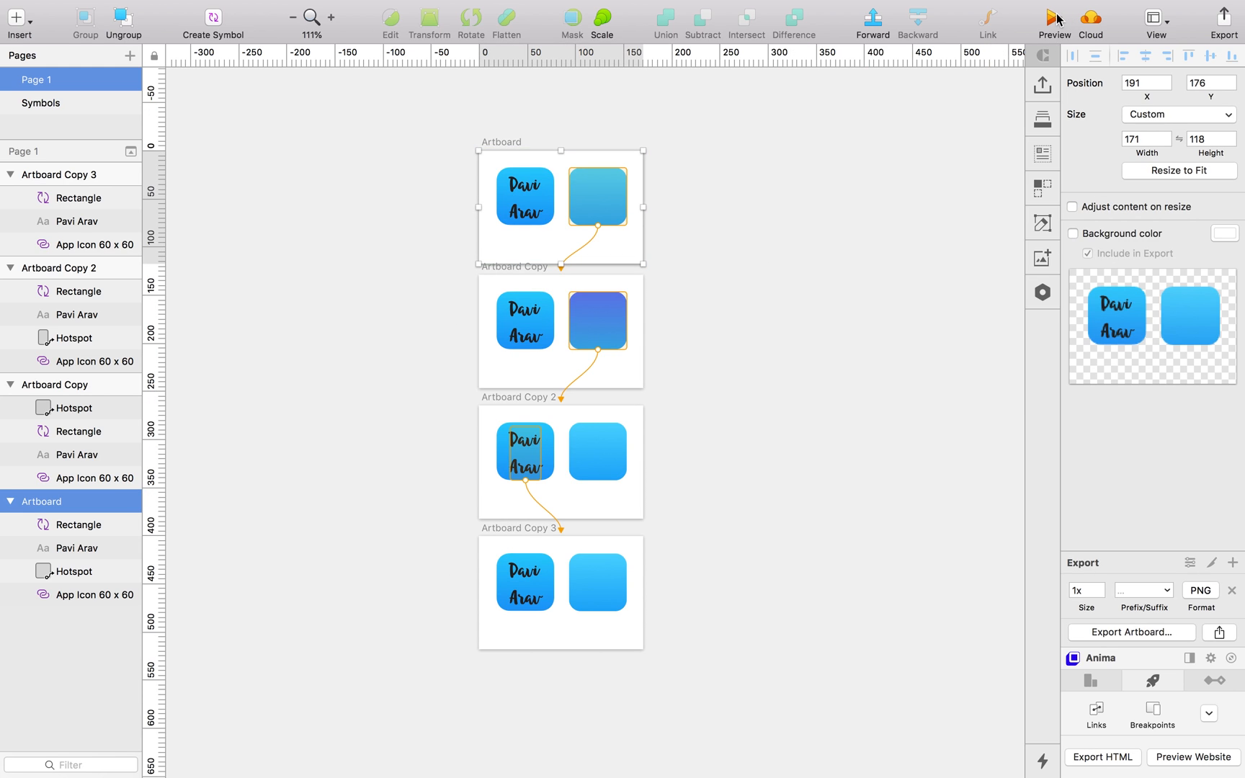
click(1054, 20)
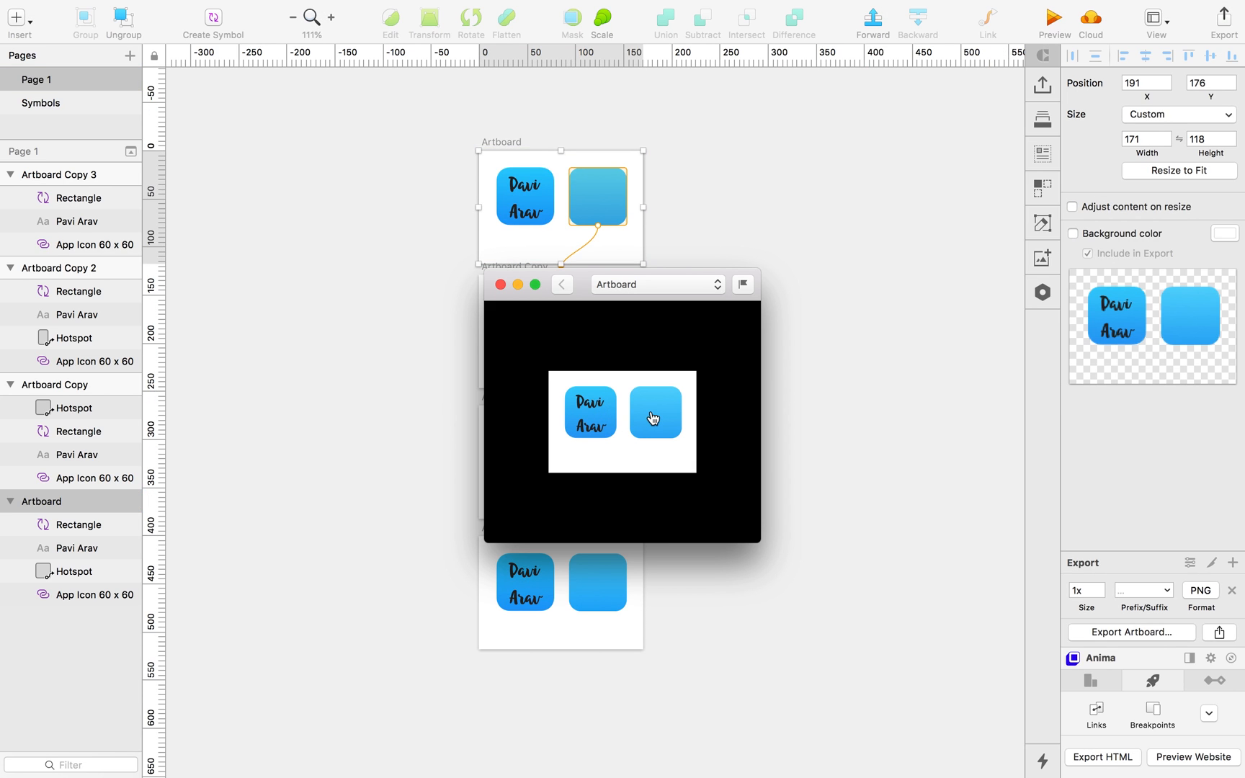
click(562, 284)
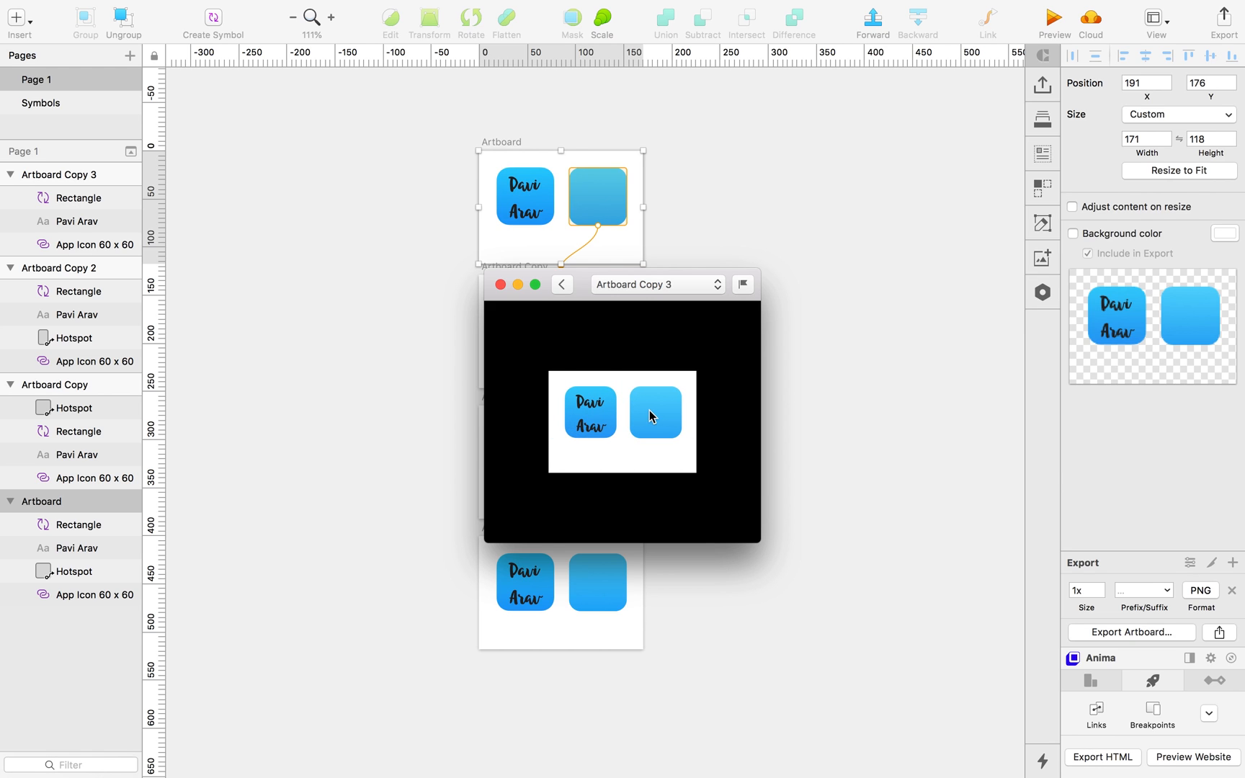
click(502, 283)
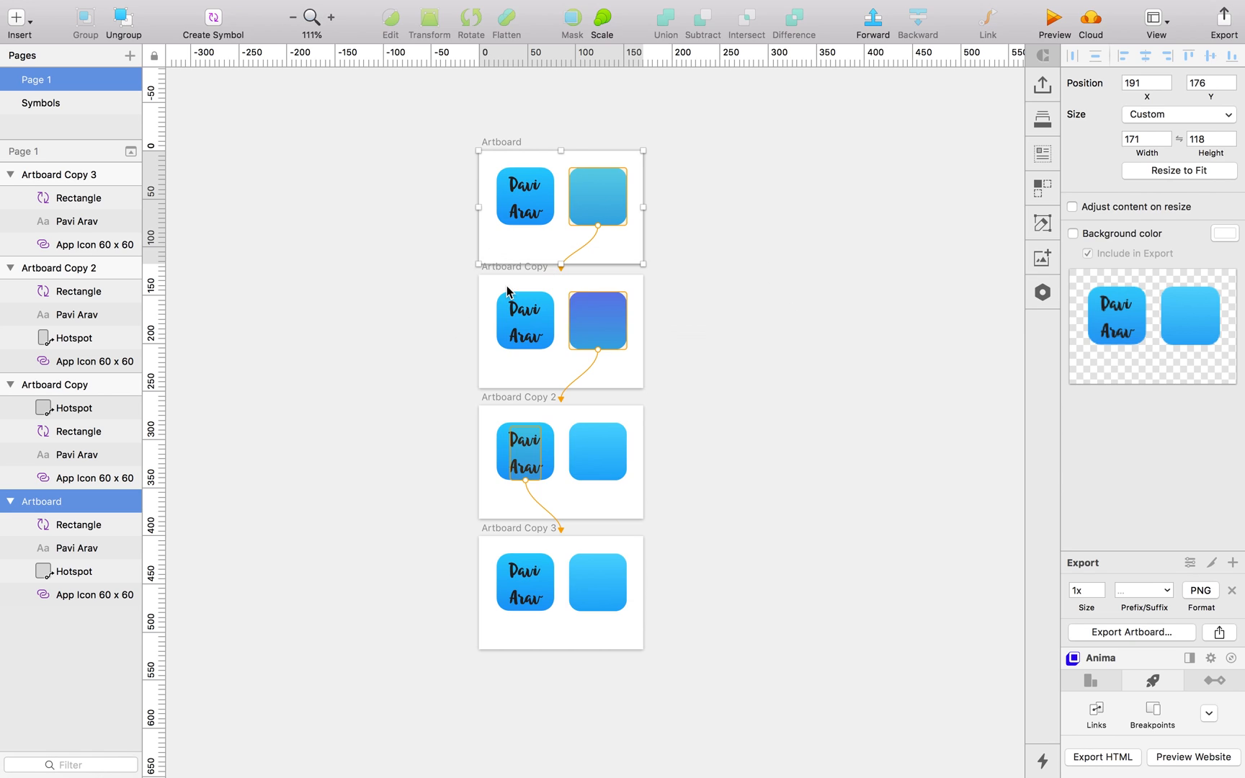
click(930, 362)
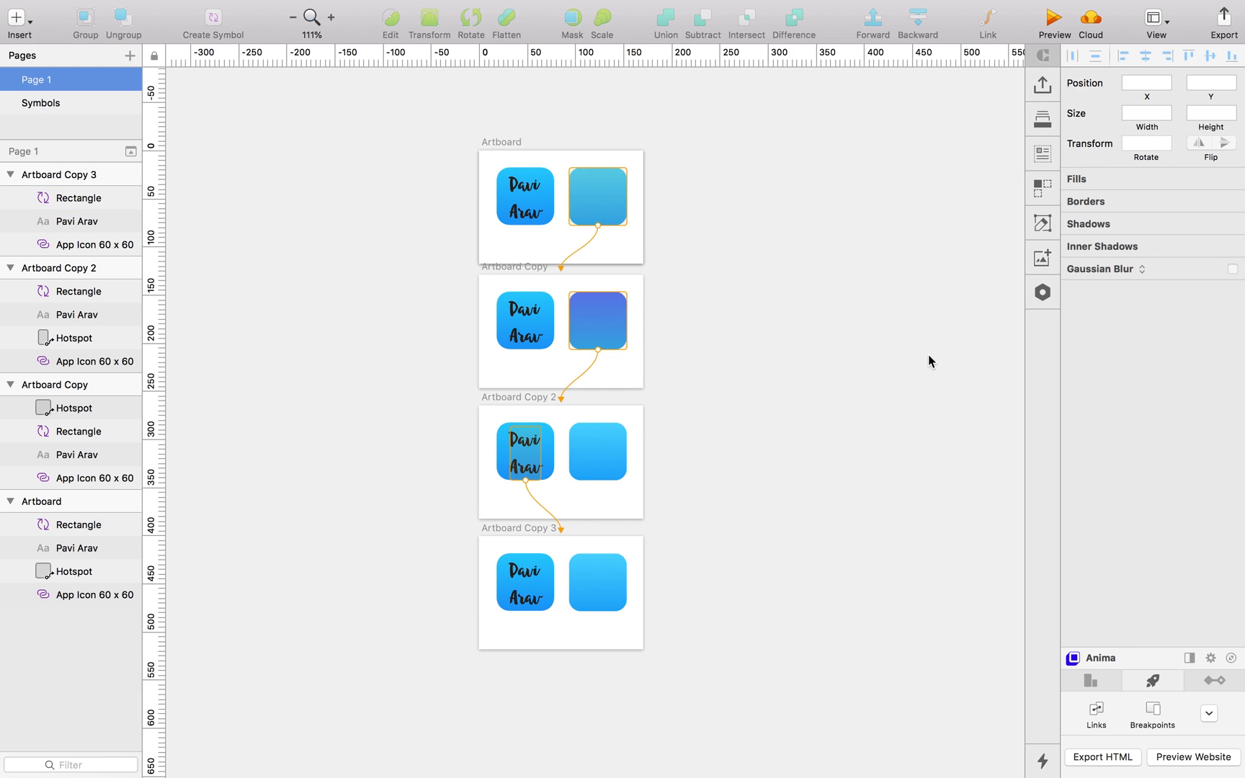
mouse_move(736, 223)
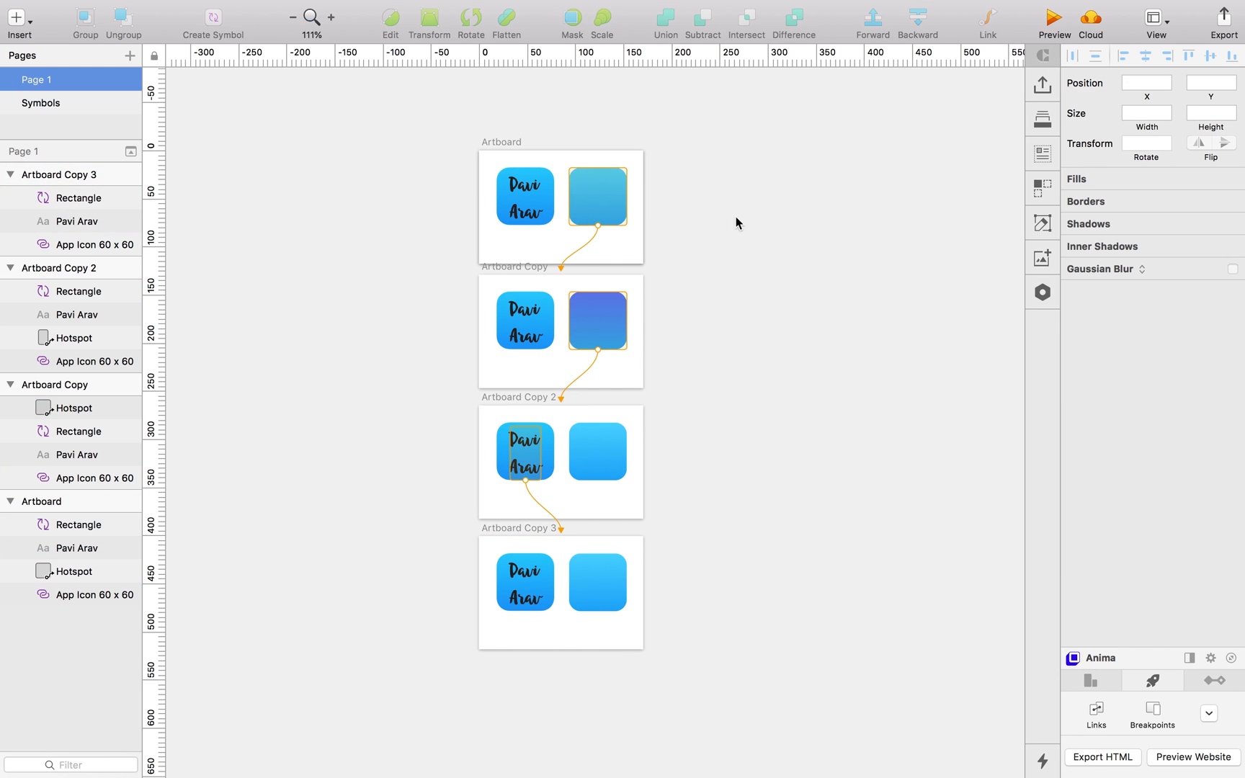
mouse_move(611, 251)
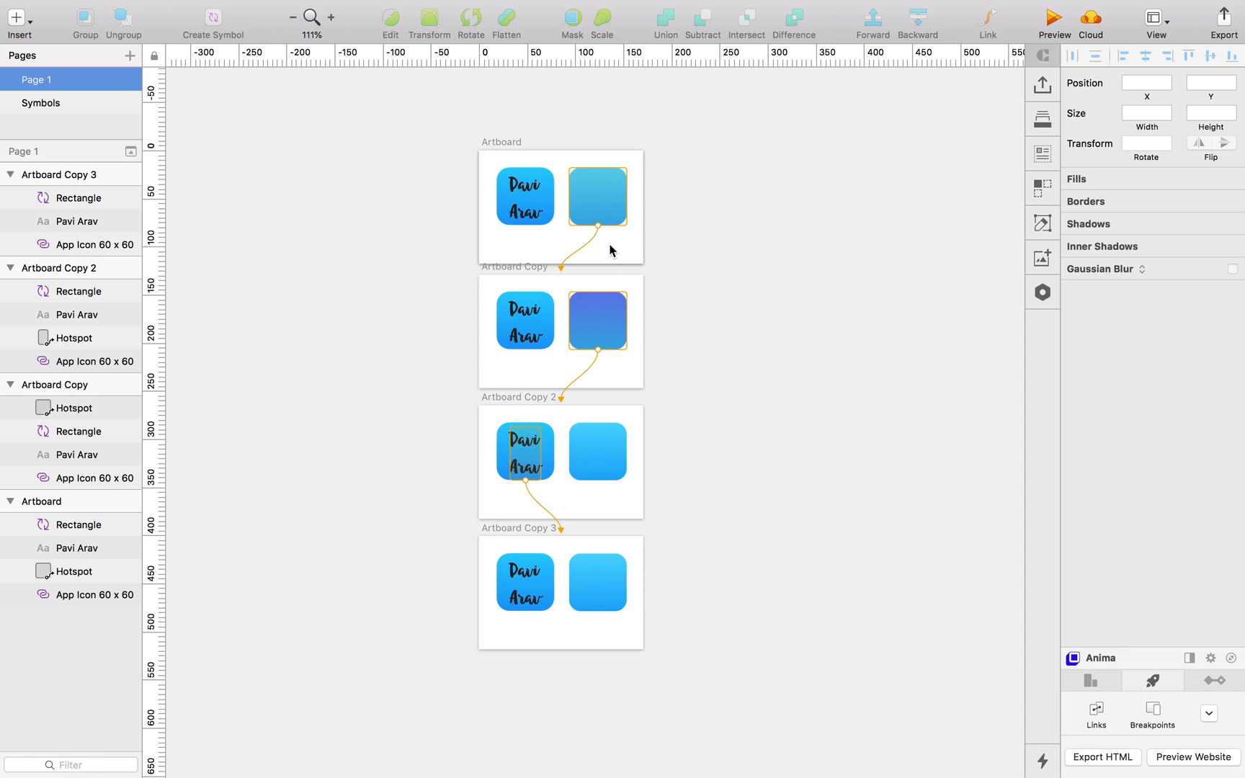